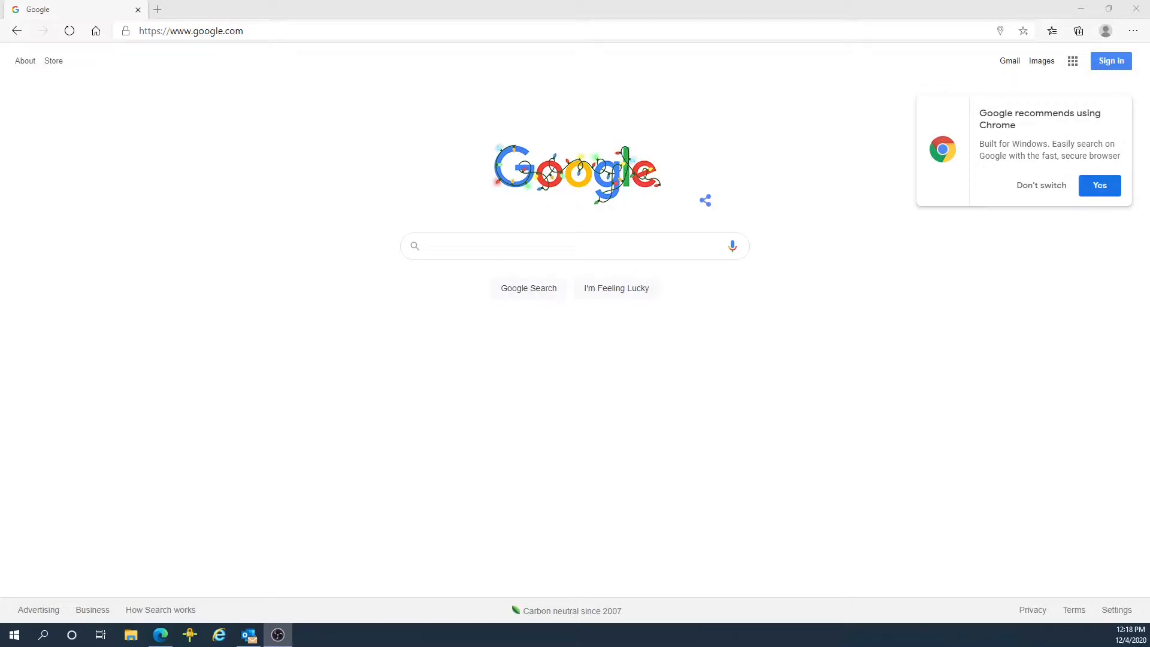
mouse_move(445, 32)
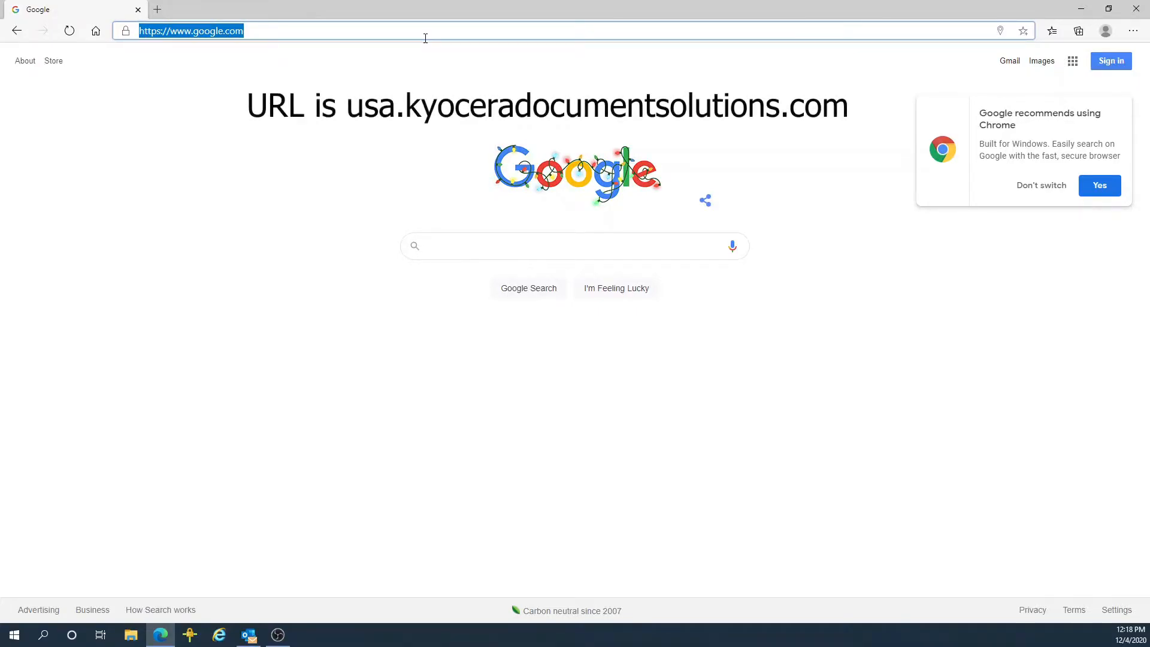
Step: Navigate Edge to usa.kyoceradocumentsolutions.com via the matching address-bar suggestion
text(u)
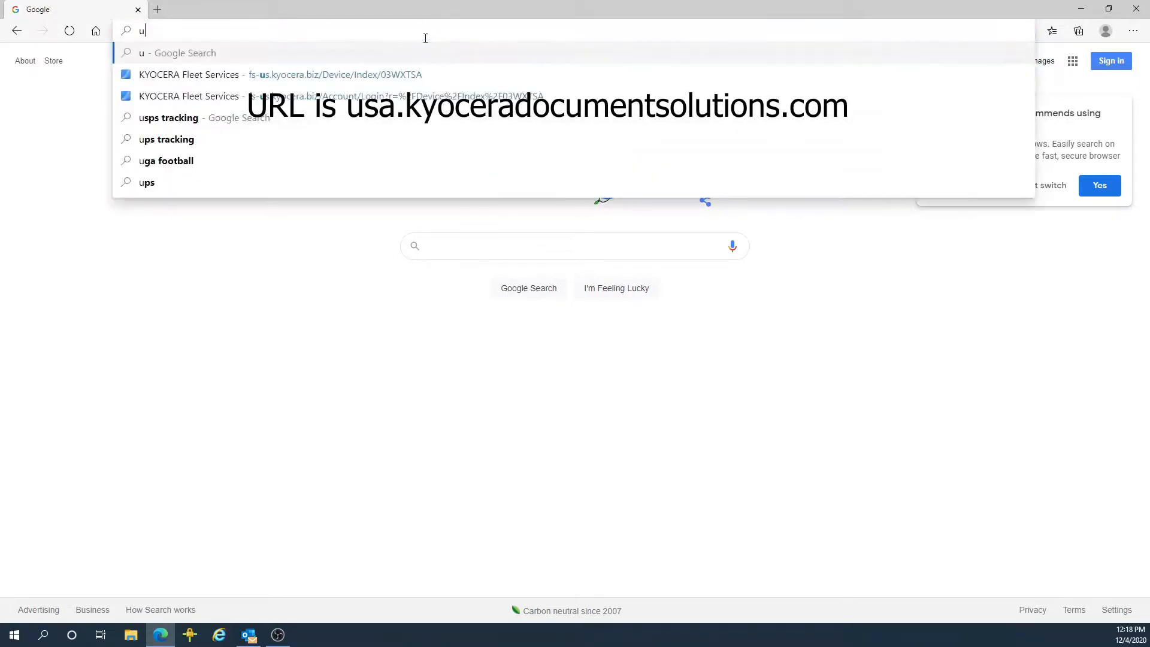
text(sa.)
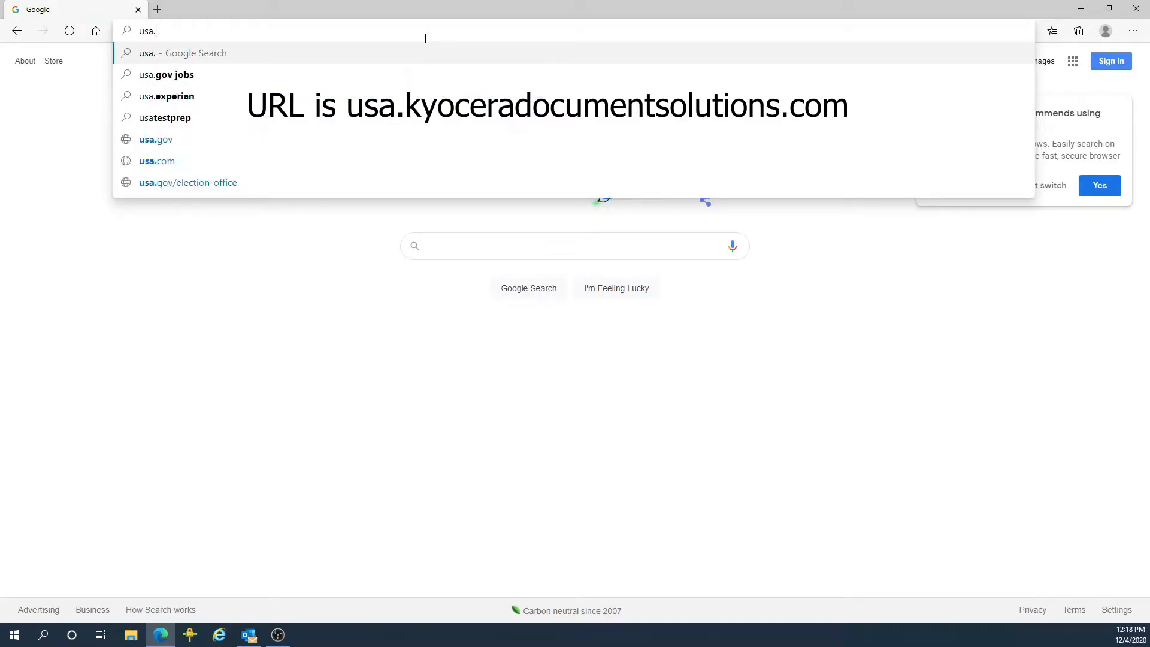
text(kyocer)
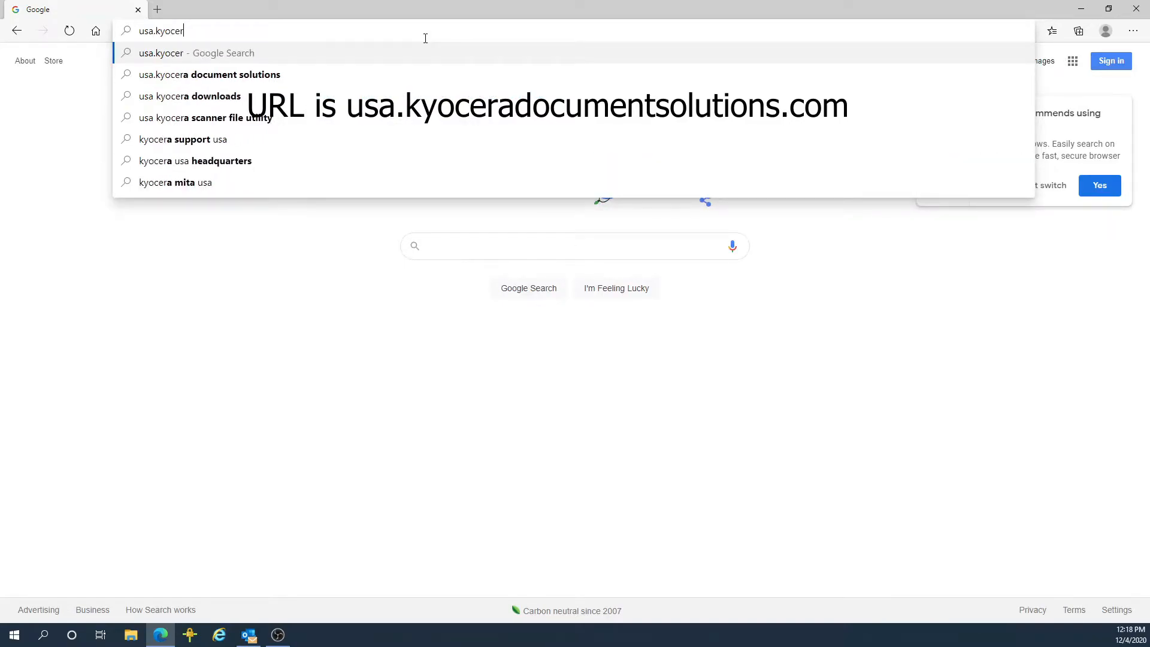
text(d)
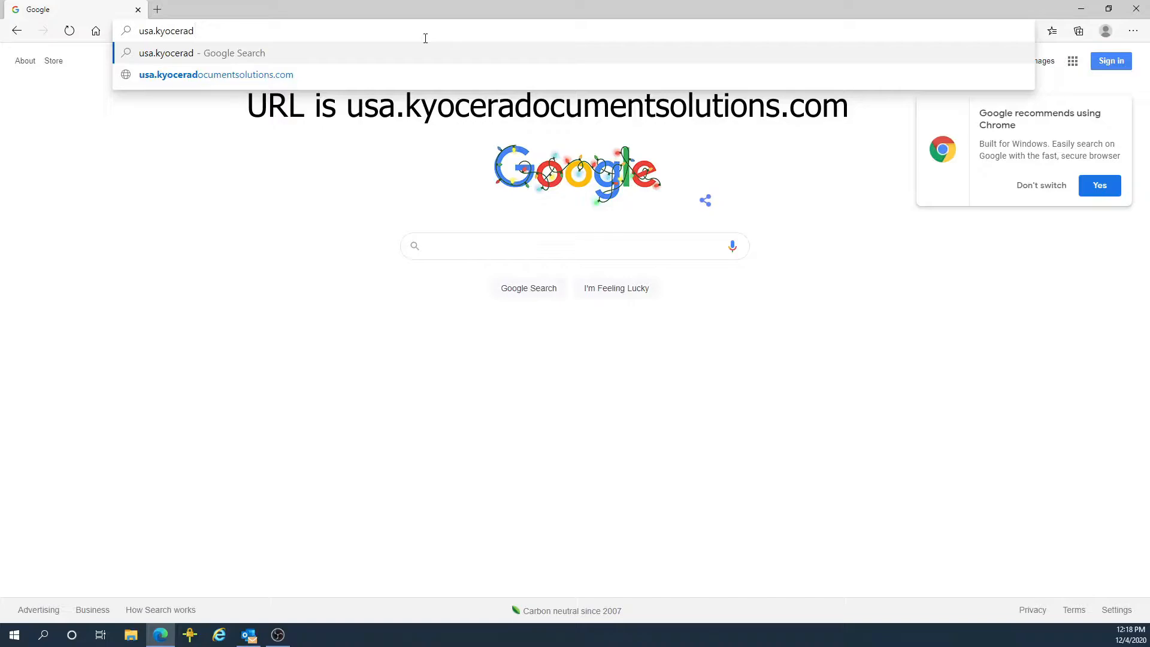
click(215, 75)
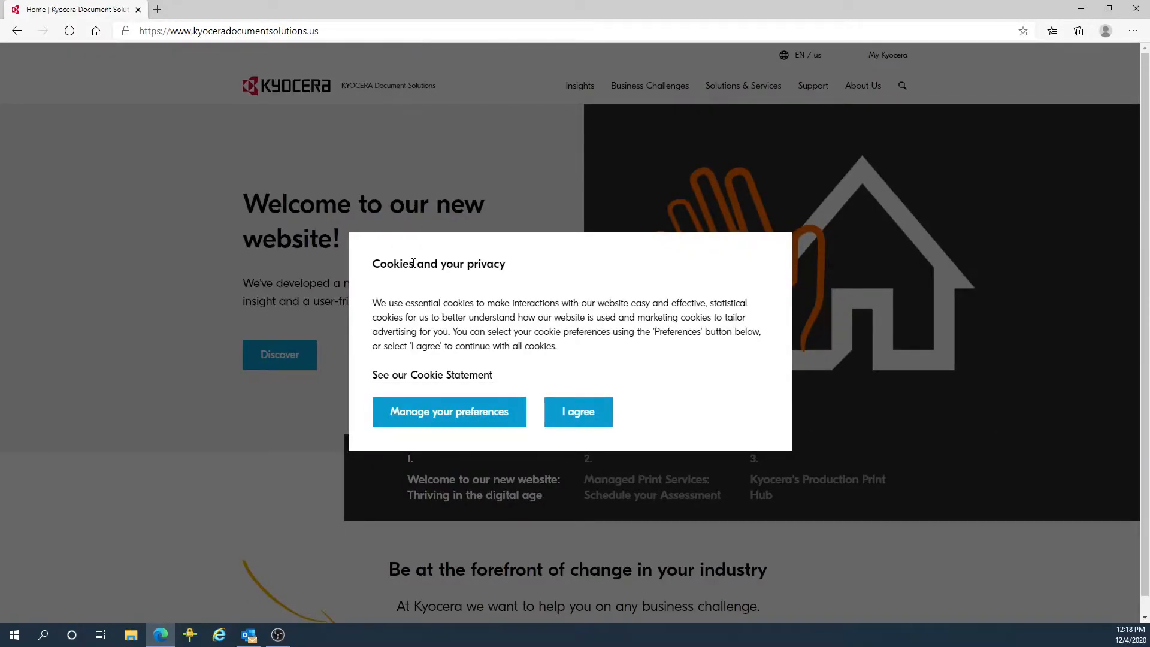
mouse_move(578, 411)
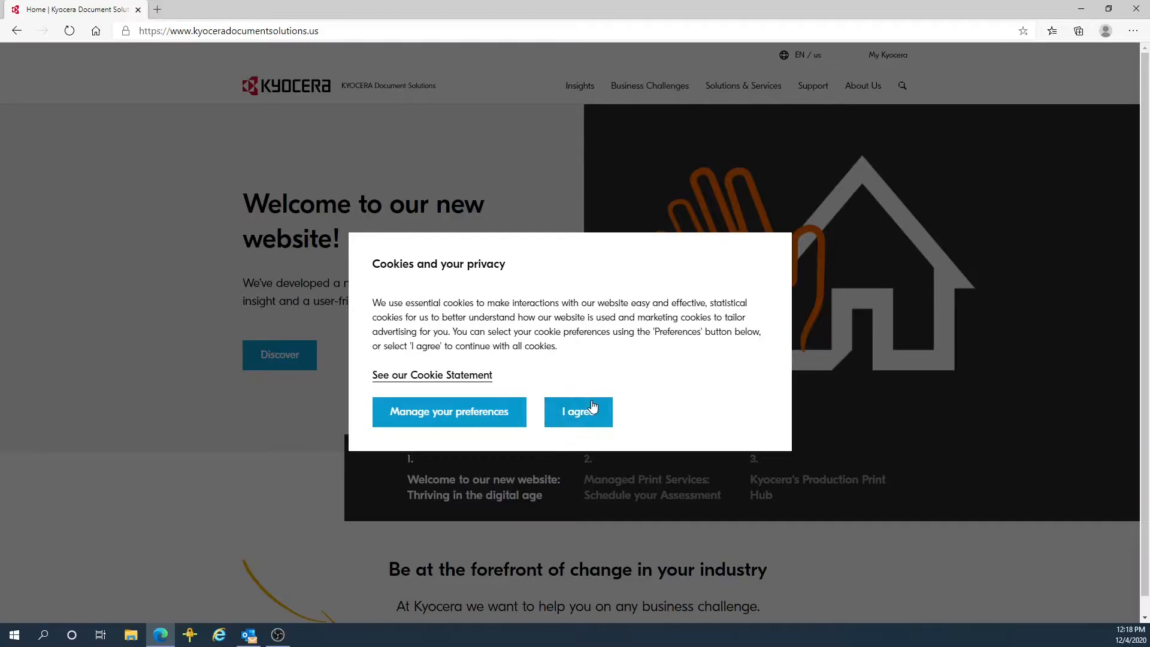
Step: Accept the cookie notice so the Kyocera homepage is fully visible
click(578, 411)
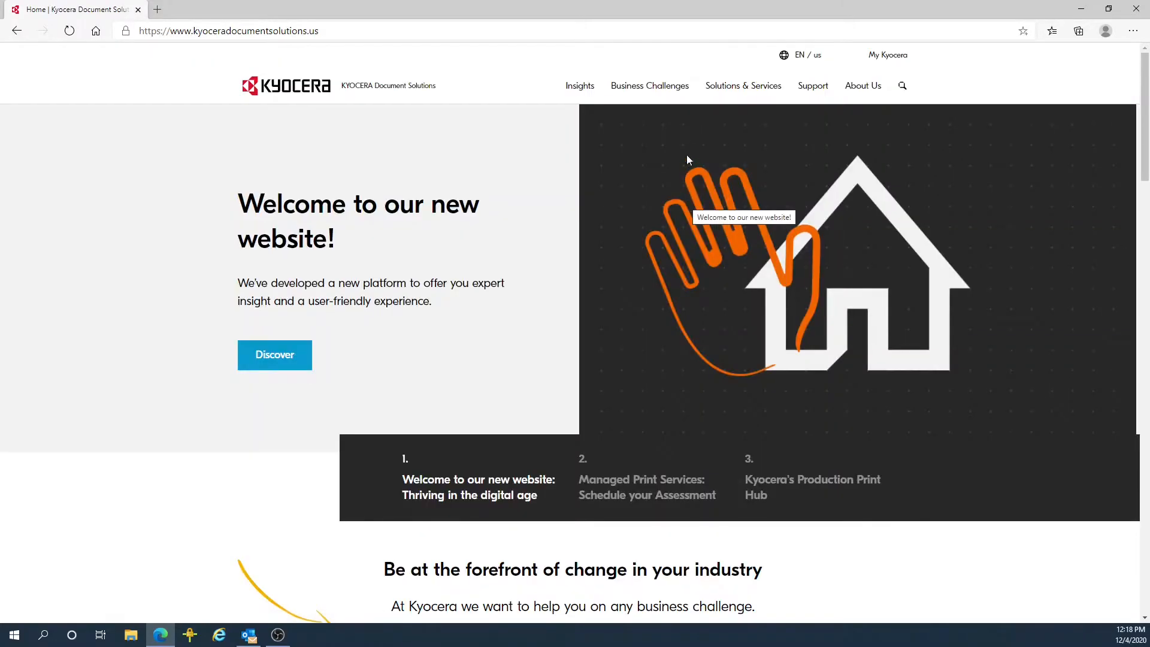
mouse_move(812, 86)
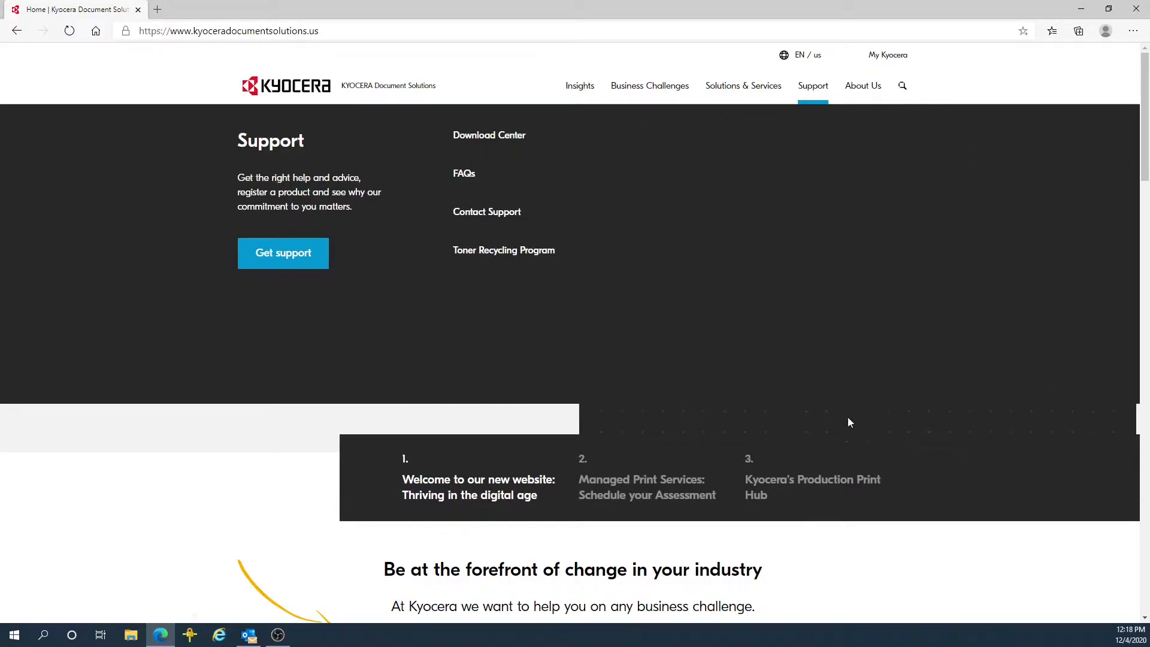
mouse_move(489, 136)
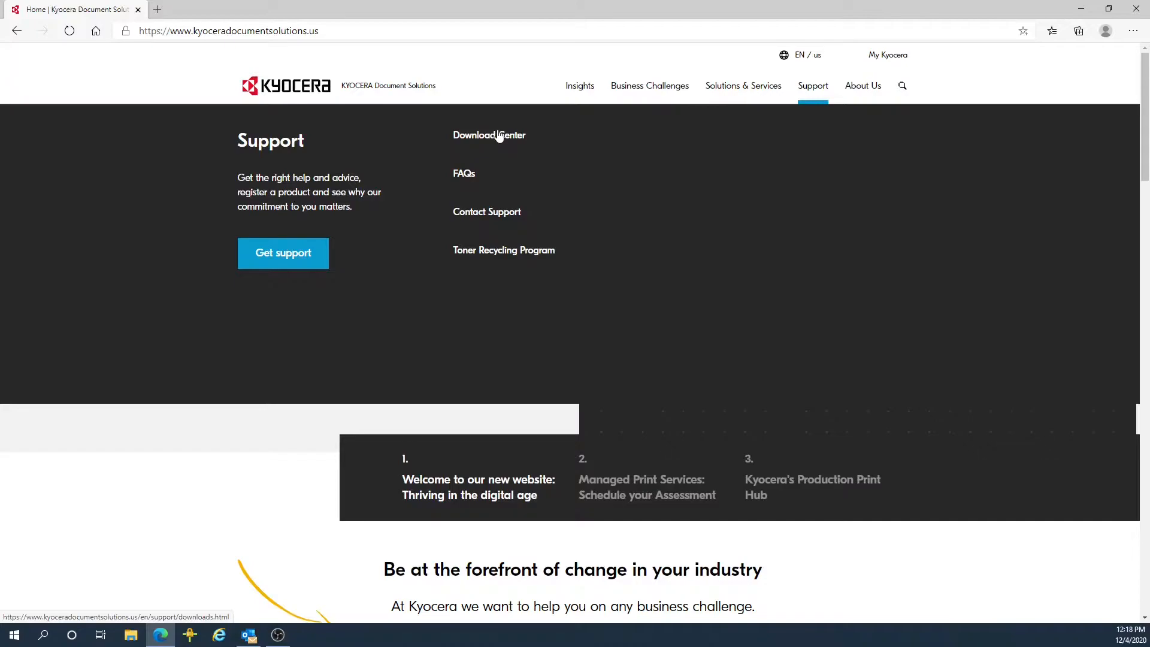
Step: In the Download Center, filter the product list by '5526' to show the ECOSYS M5526cdw models
click(489, 135)
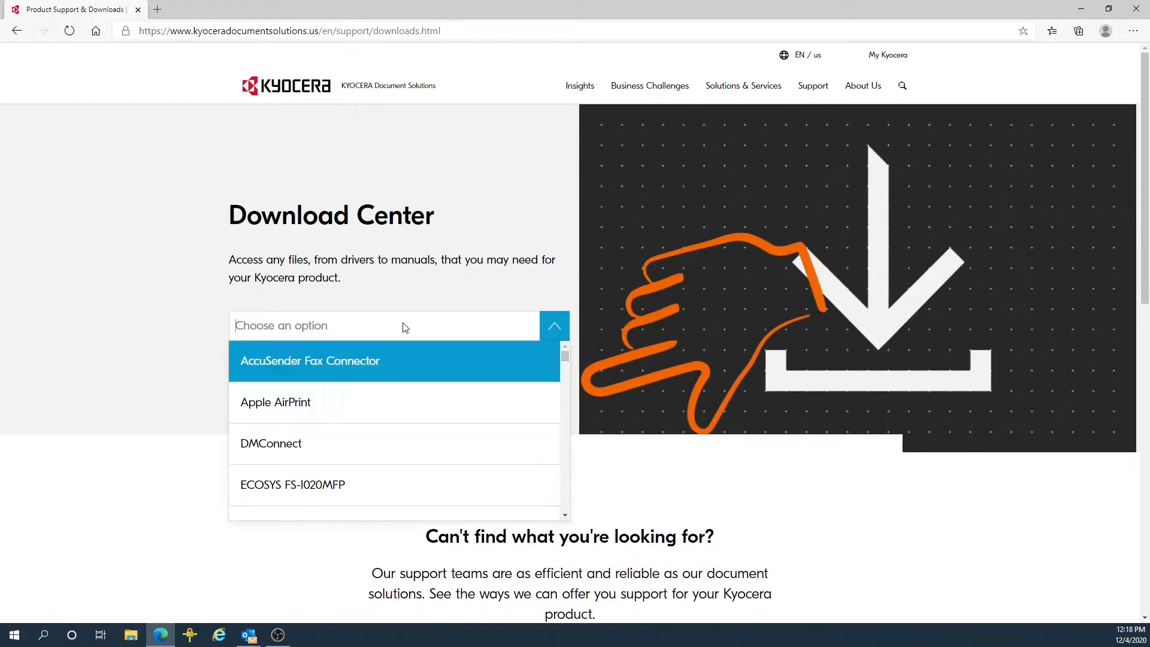
mouse_move(462, 337)
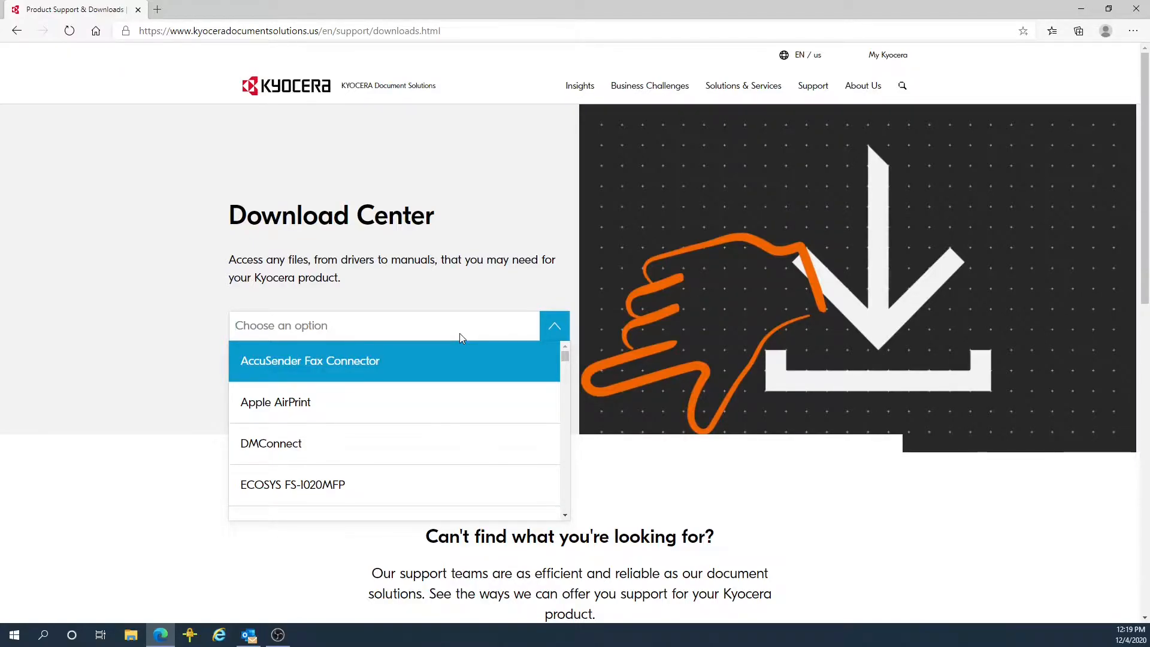
text(55)
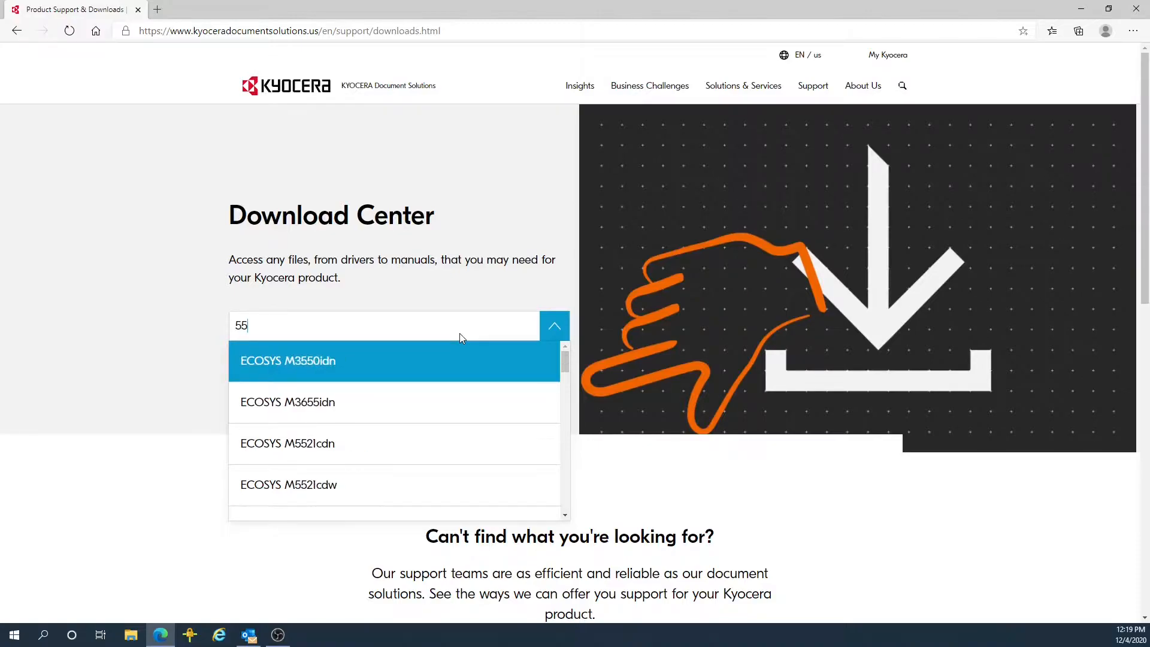
text(26)
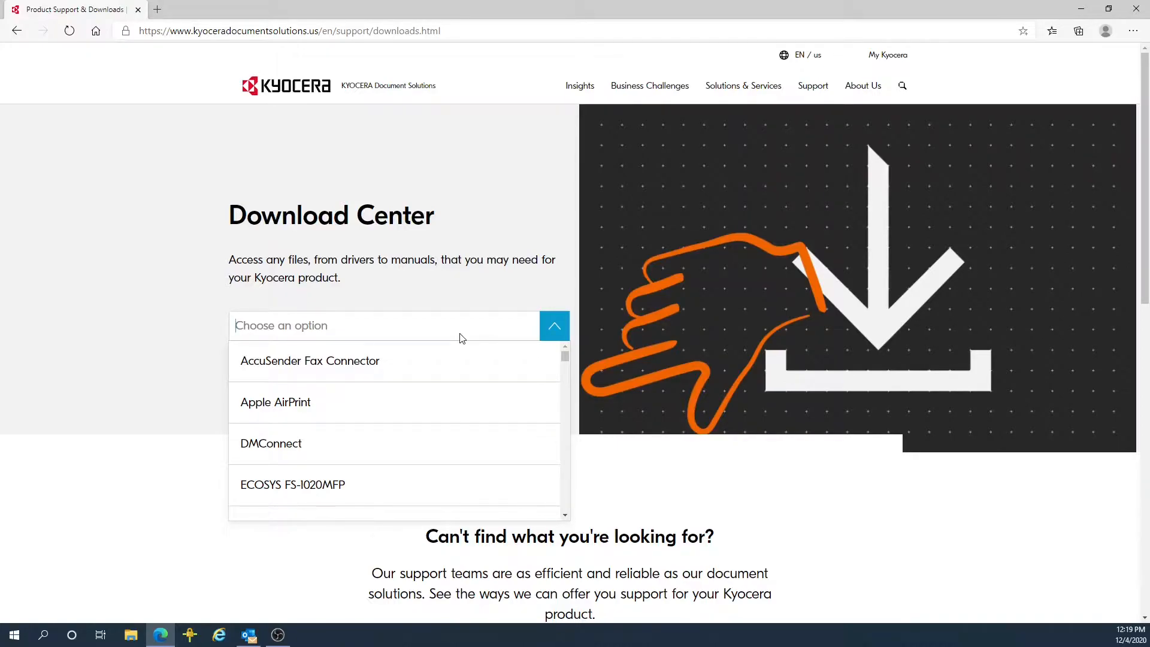
text(5052)
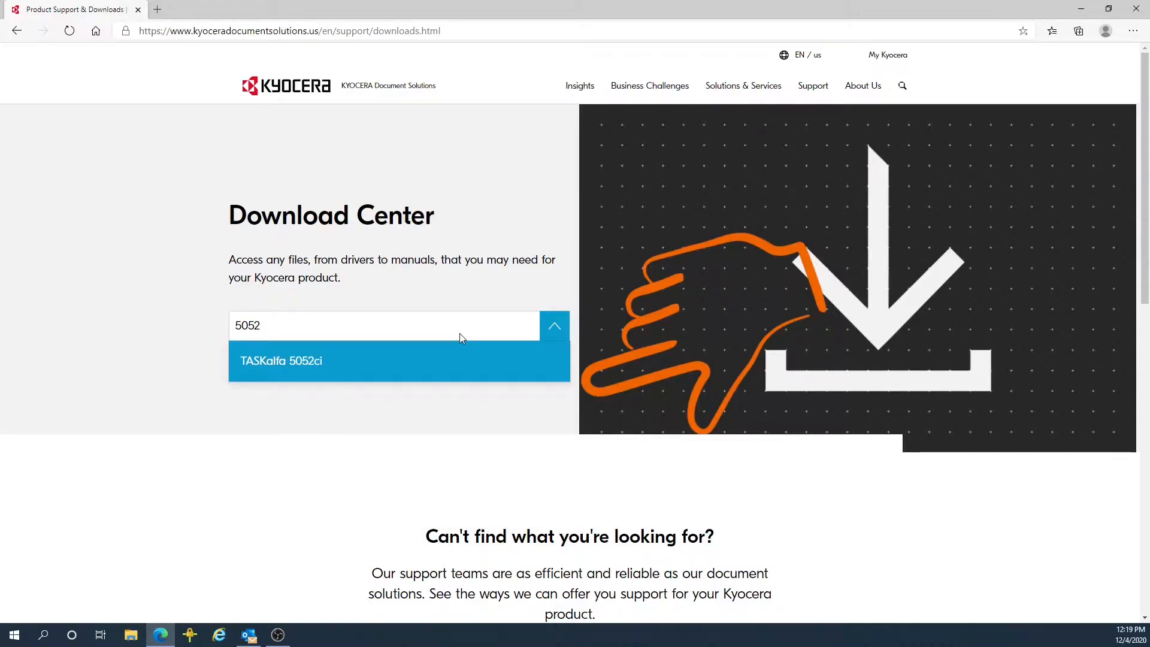
mouse_move(371, 370)
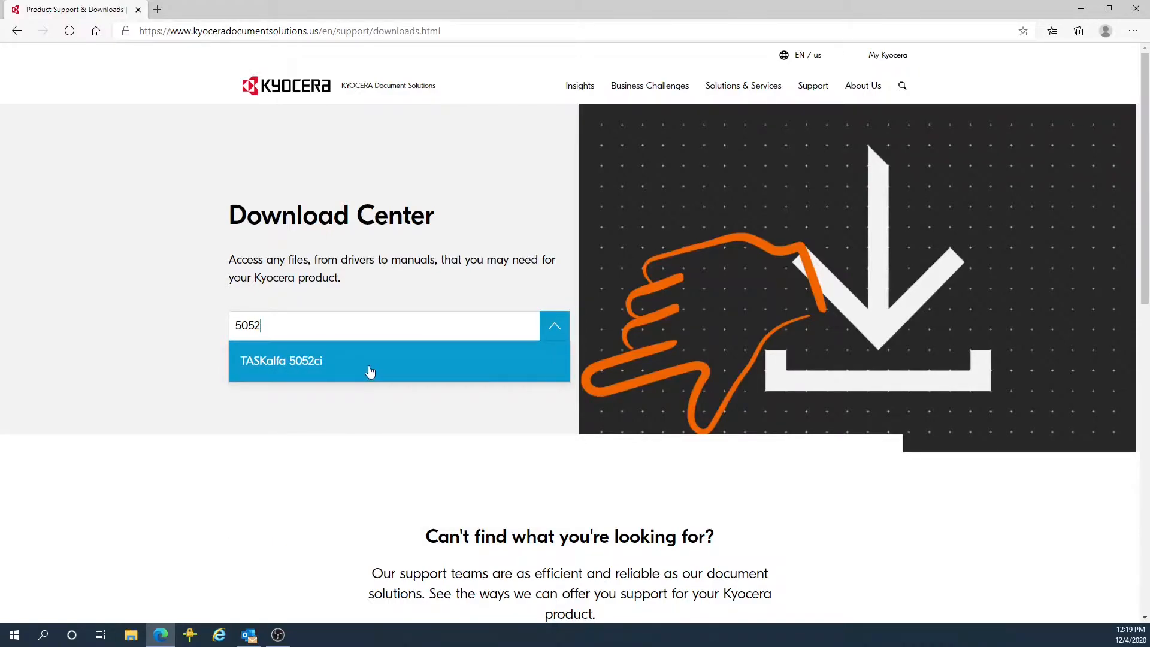
mouse_move(380, 331)
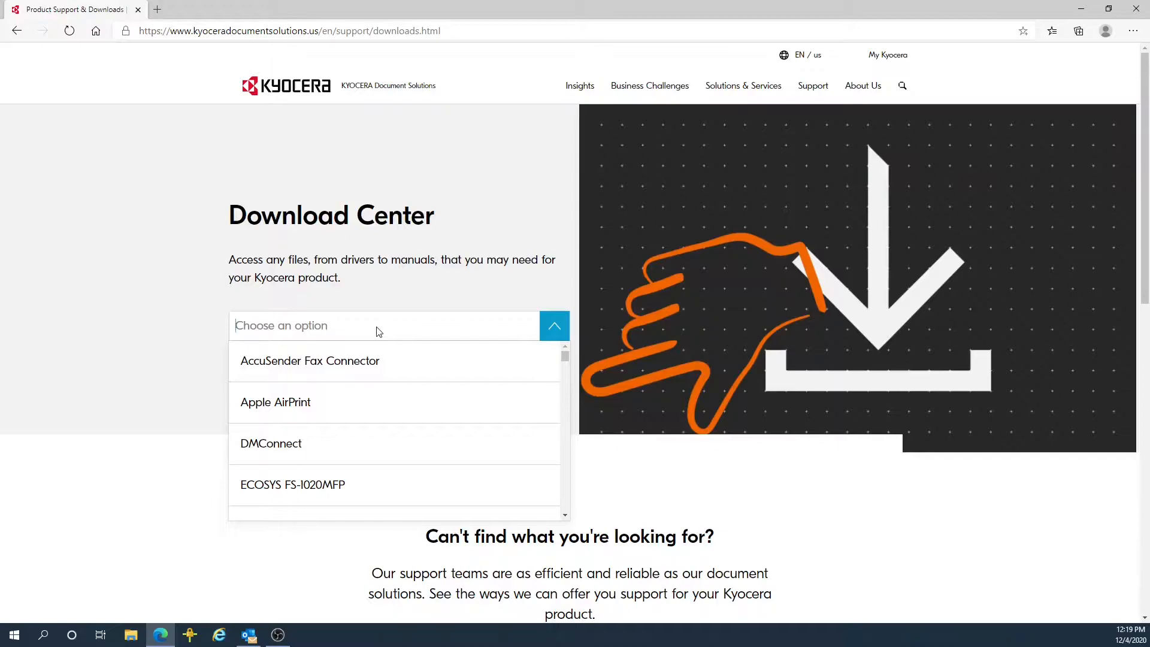
text(55)
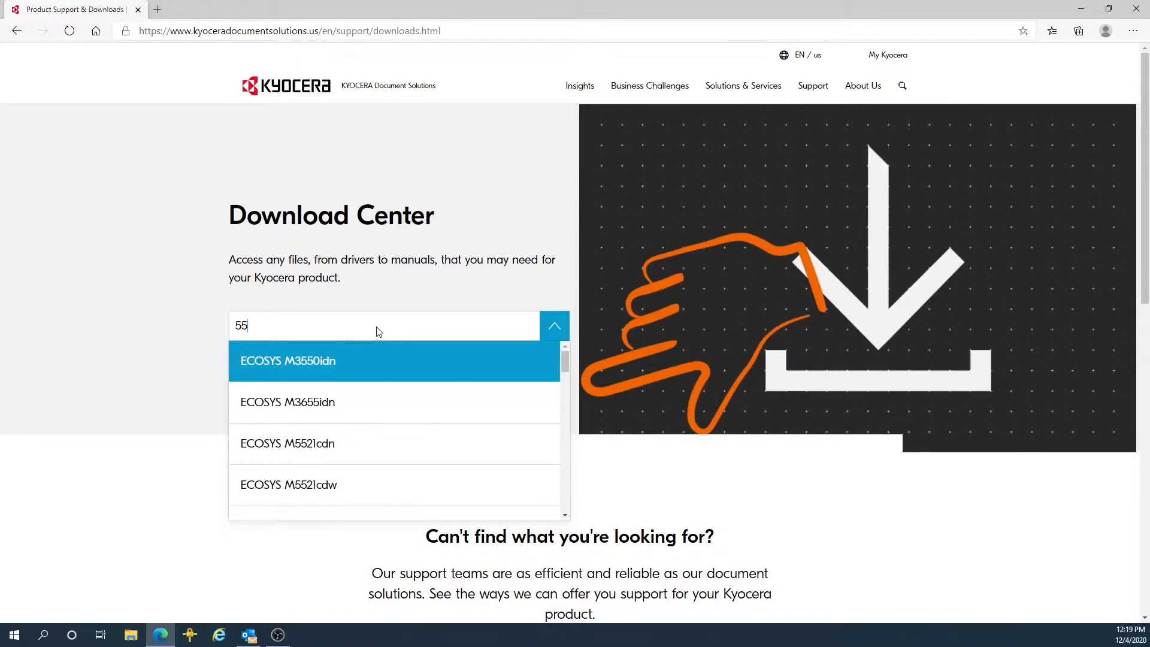
text(26)
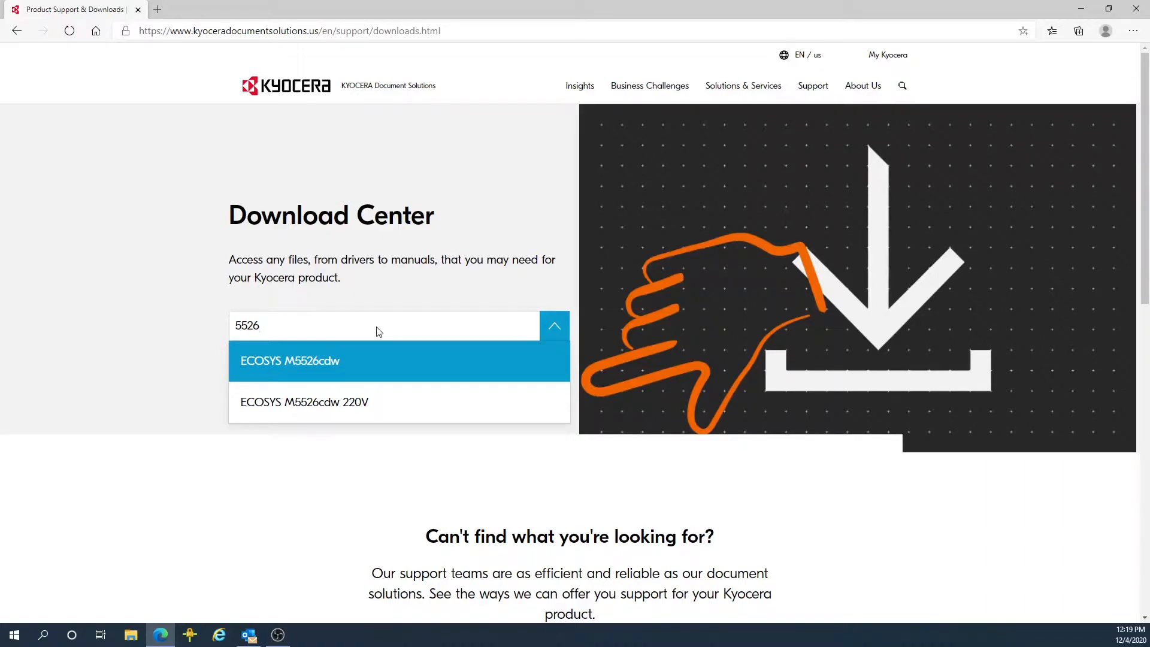
mouse_move(306, 361)
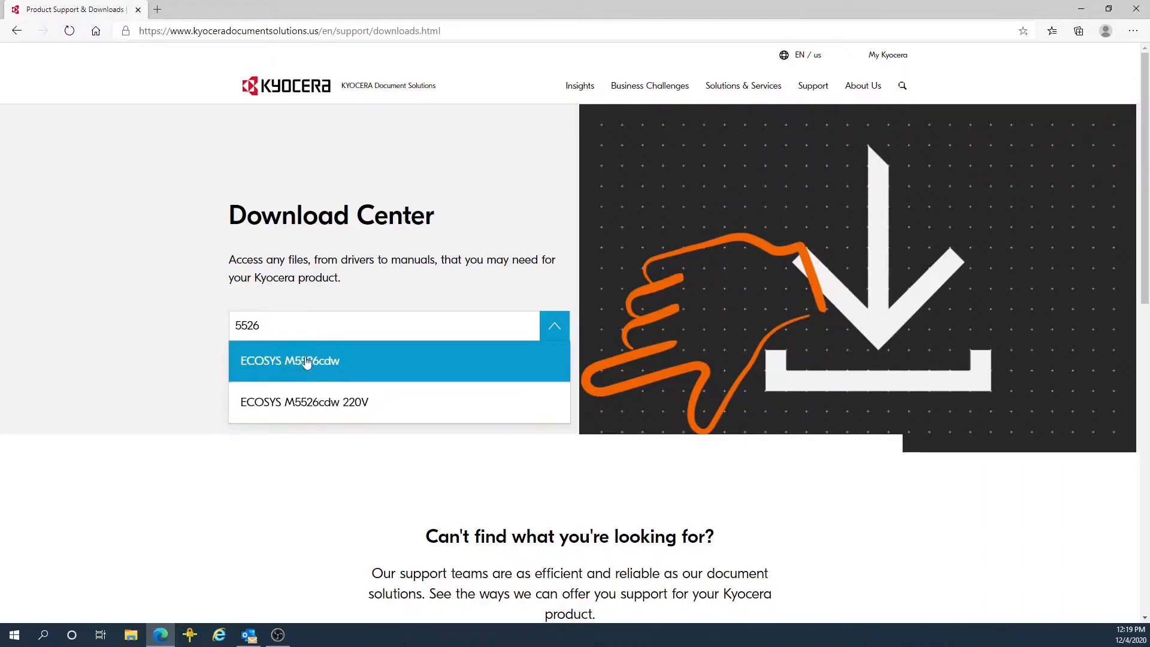
mouse_move(421, 366)
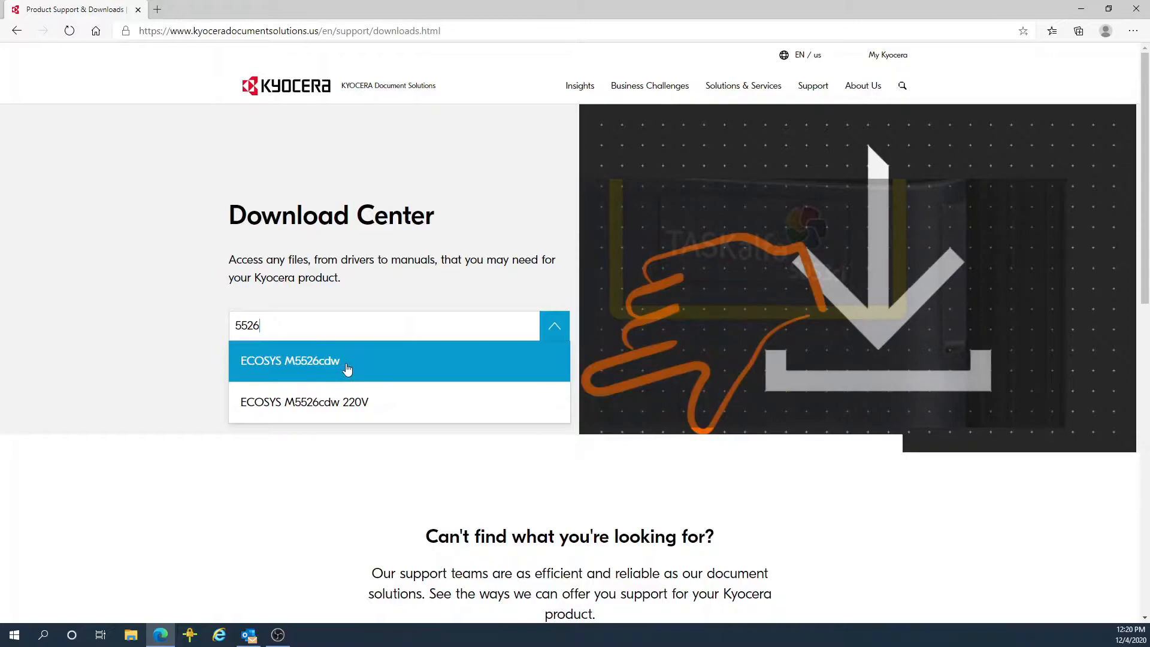
Step: Select ECOSYS M5526cdw and bring its Windows 10 driver listing into view
click(290, 361)
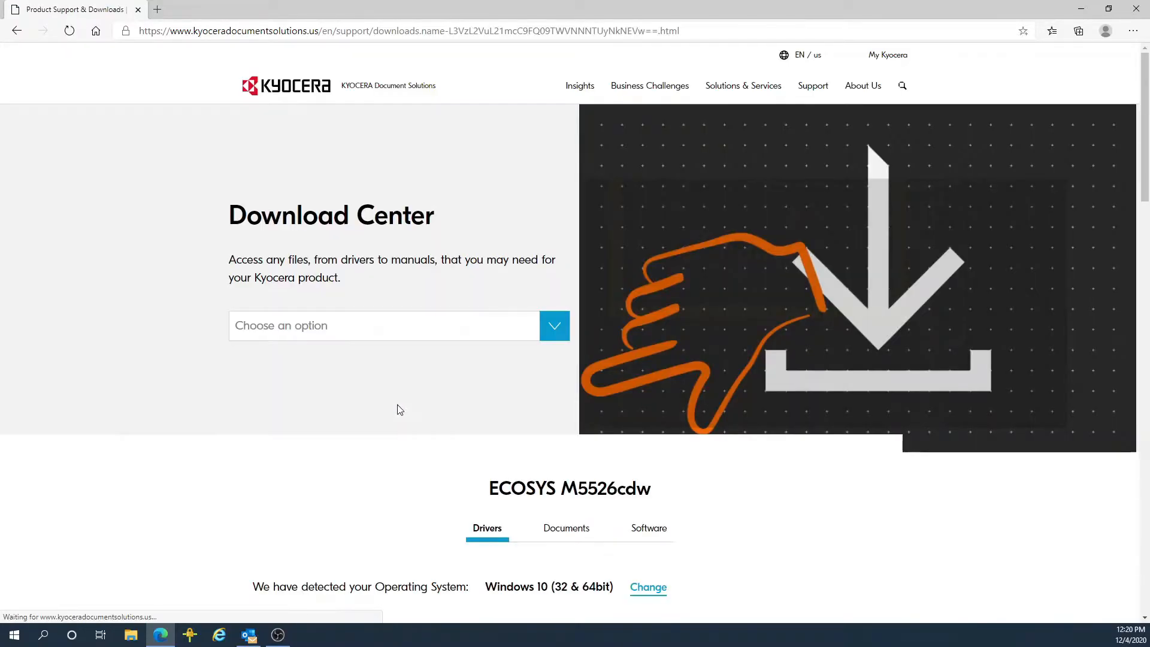
scroll(down, 3)
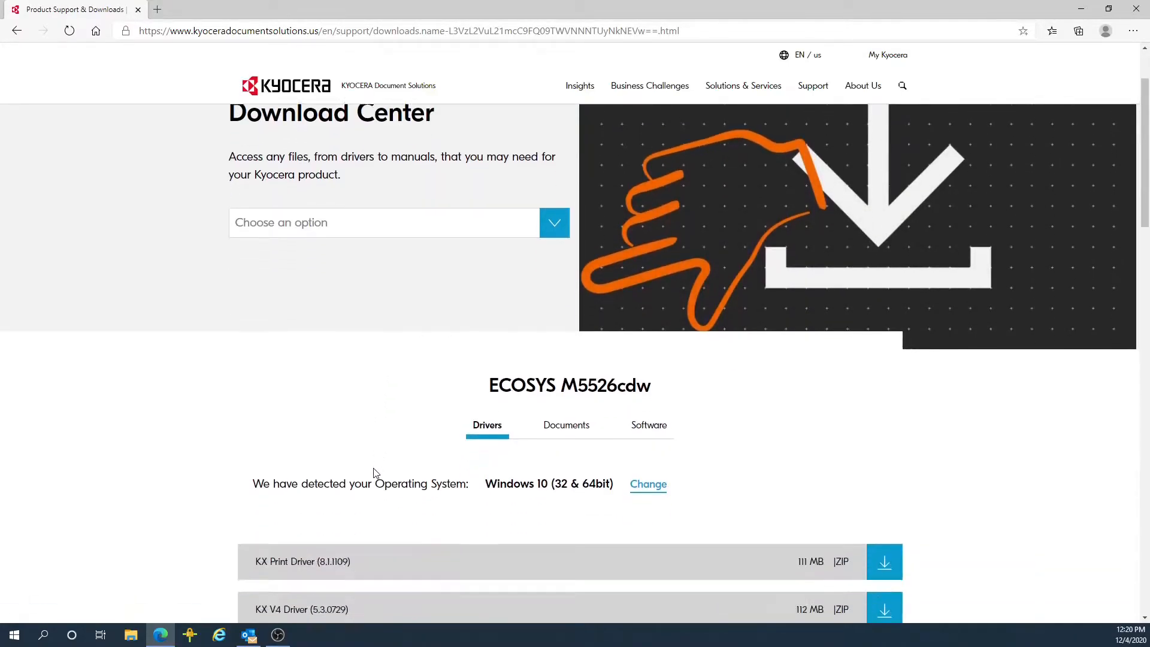
scroll(down, 3)
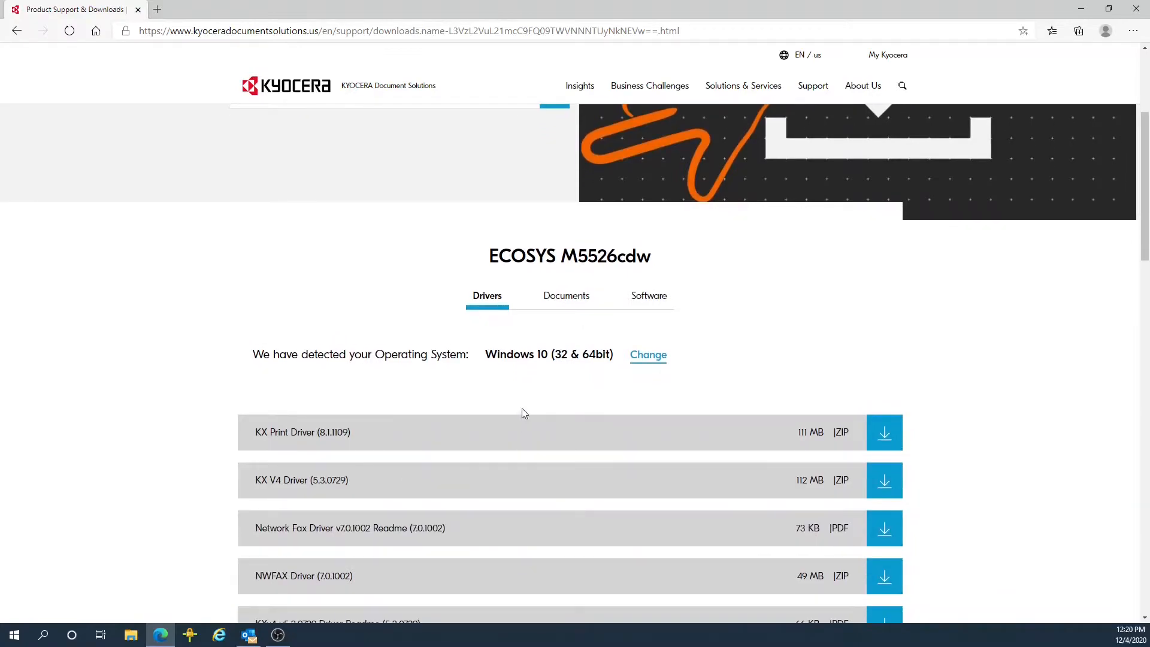
mouse_move(404, 380)
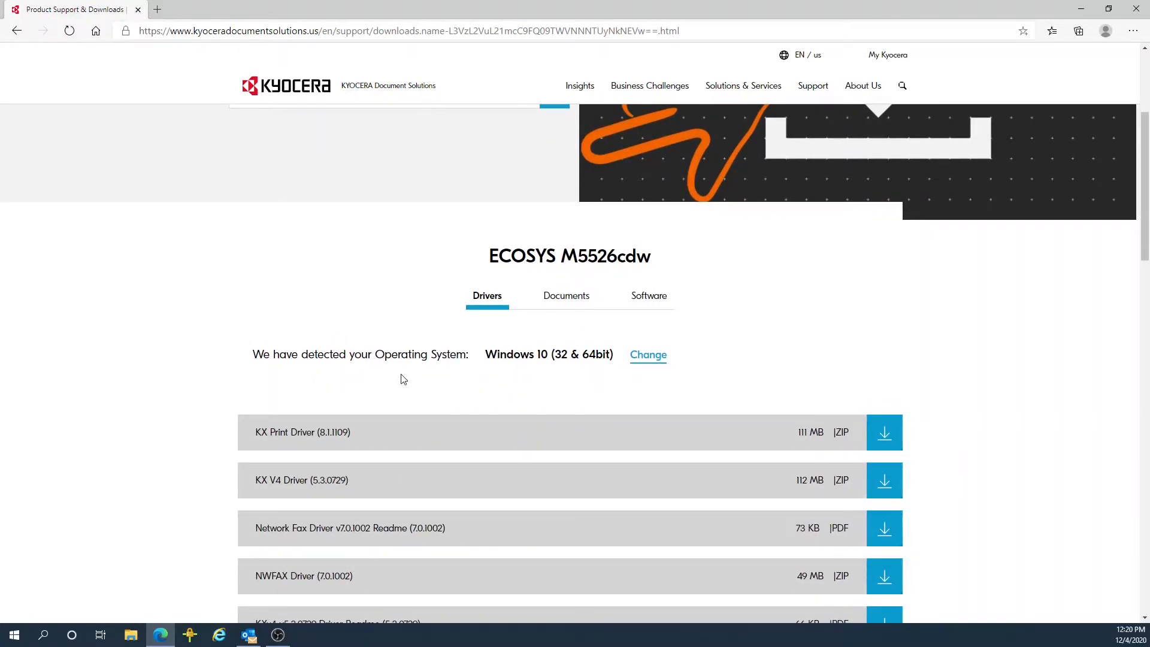
mouse_move(519, 376)
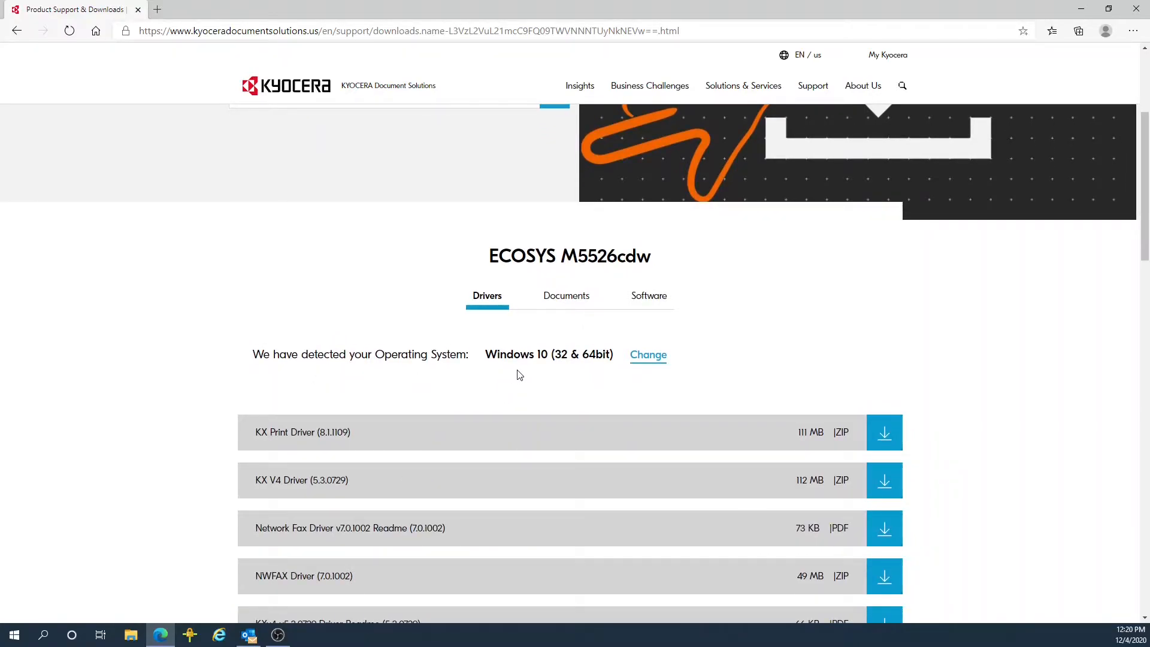
mouse_move(265, 456)
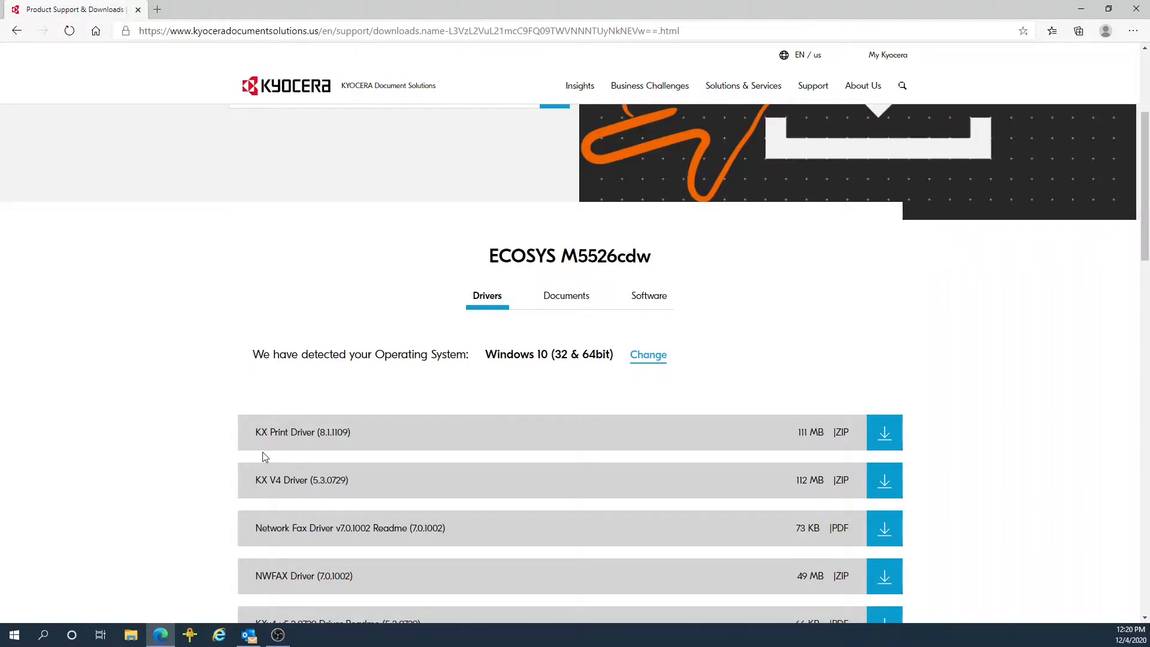
mouse_move(248, 449)
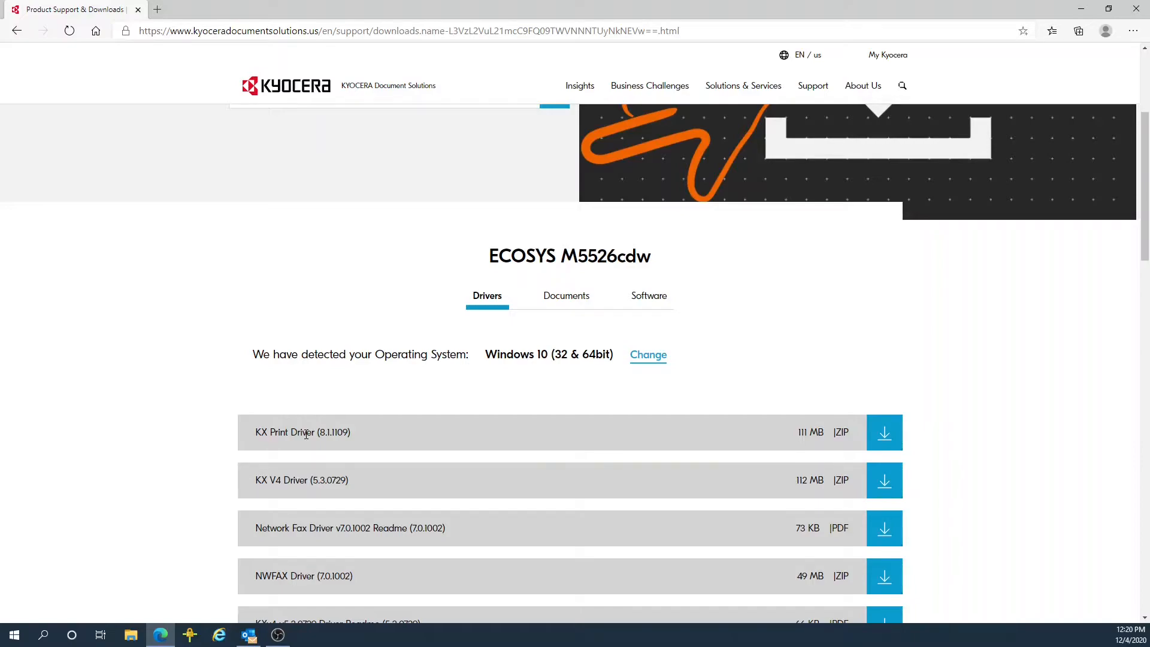
mouse_move(648, 444)
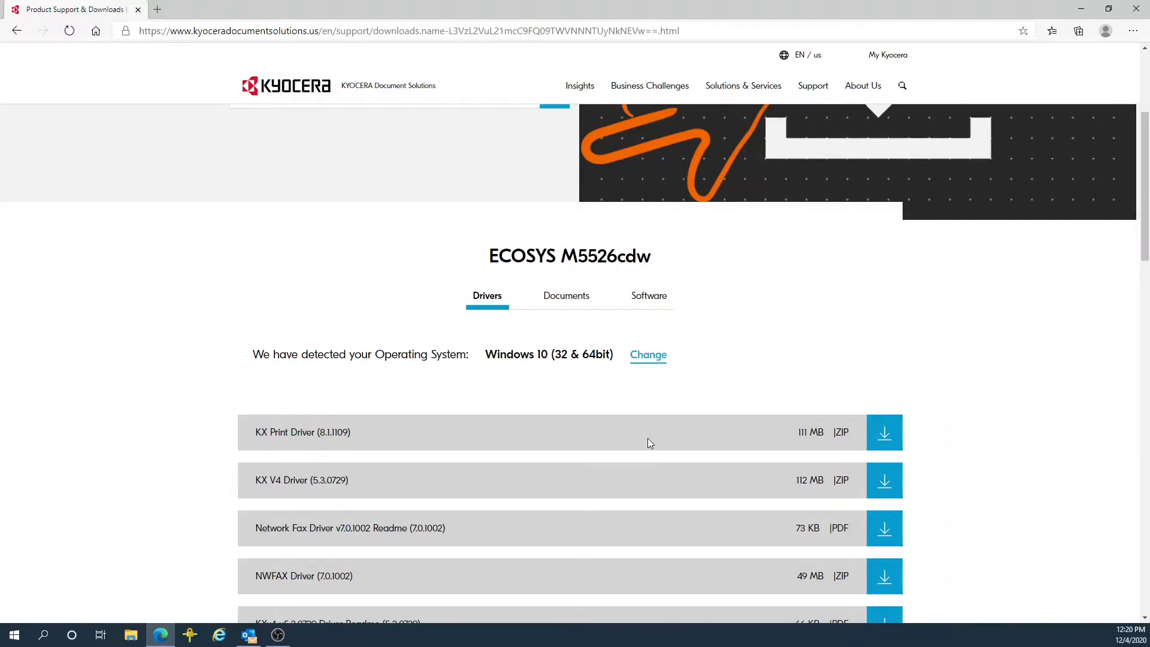
mouse_move(868, 447)
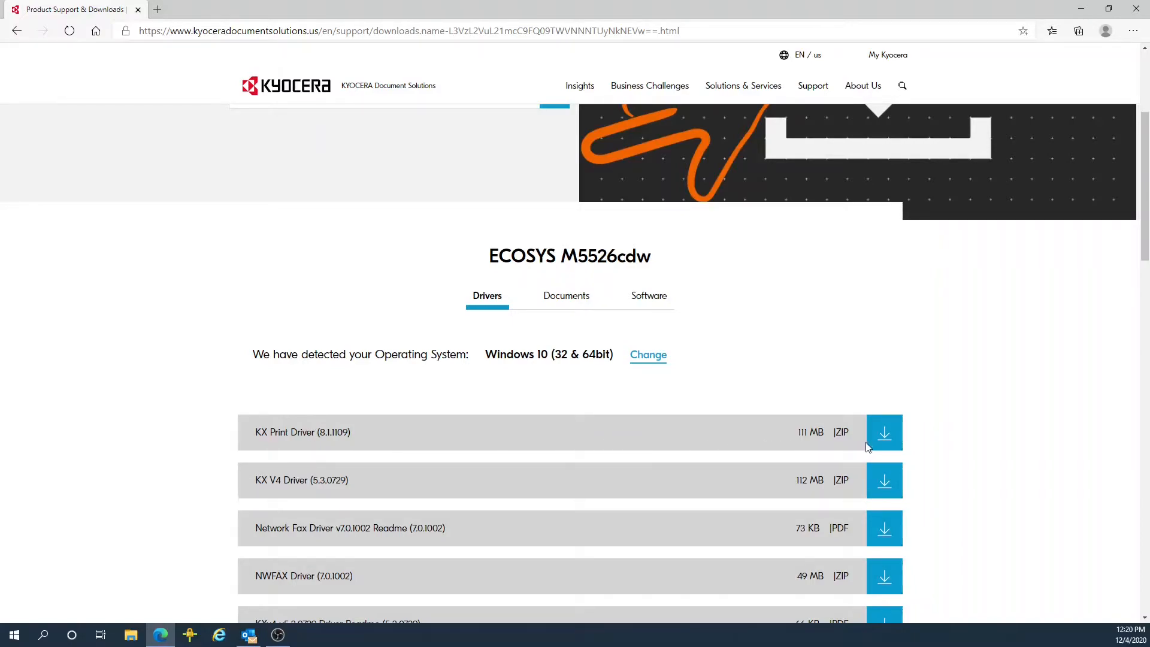
mouse_move(884, 440)
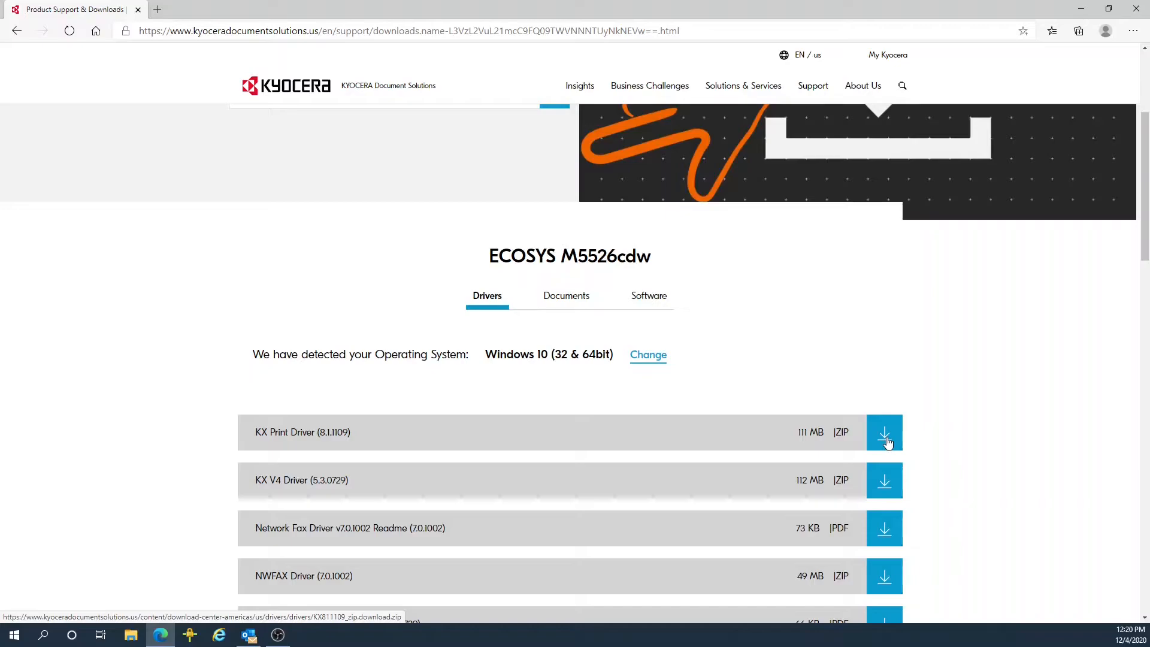
Step: Download the KX Print Driver zip (KX811109.zip), accepting the Kyocera license terms
click(885, 432)
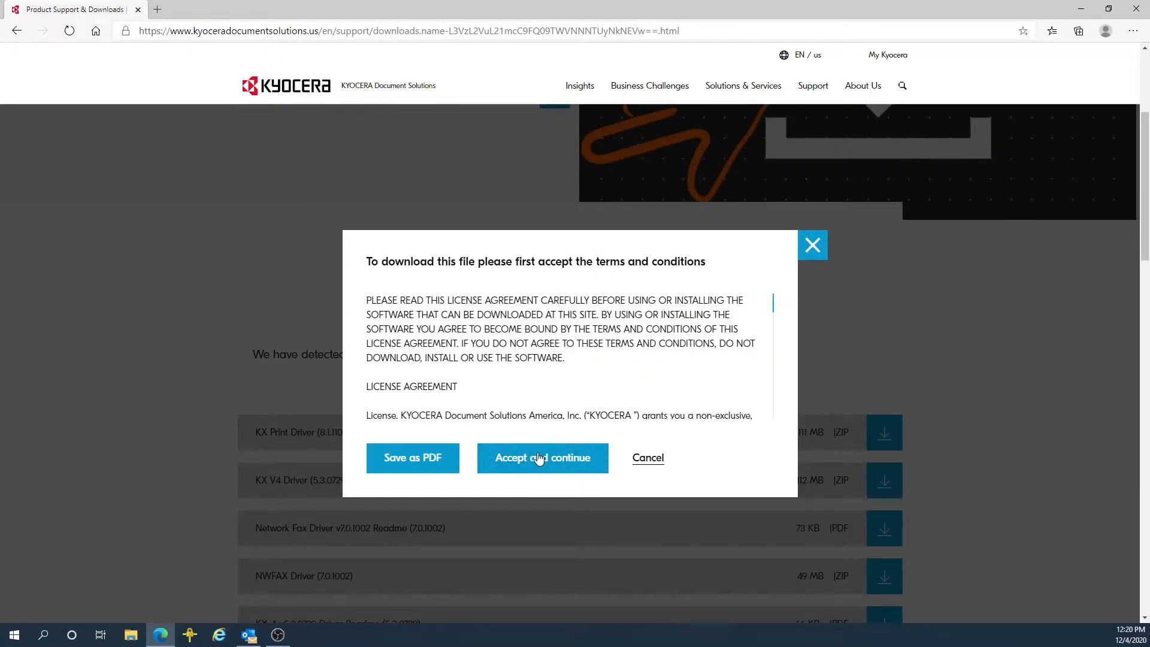
mouse_move(586, 473)
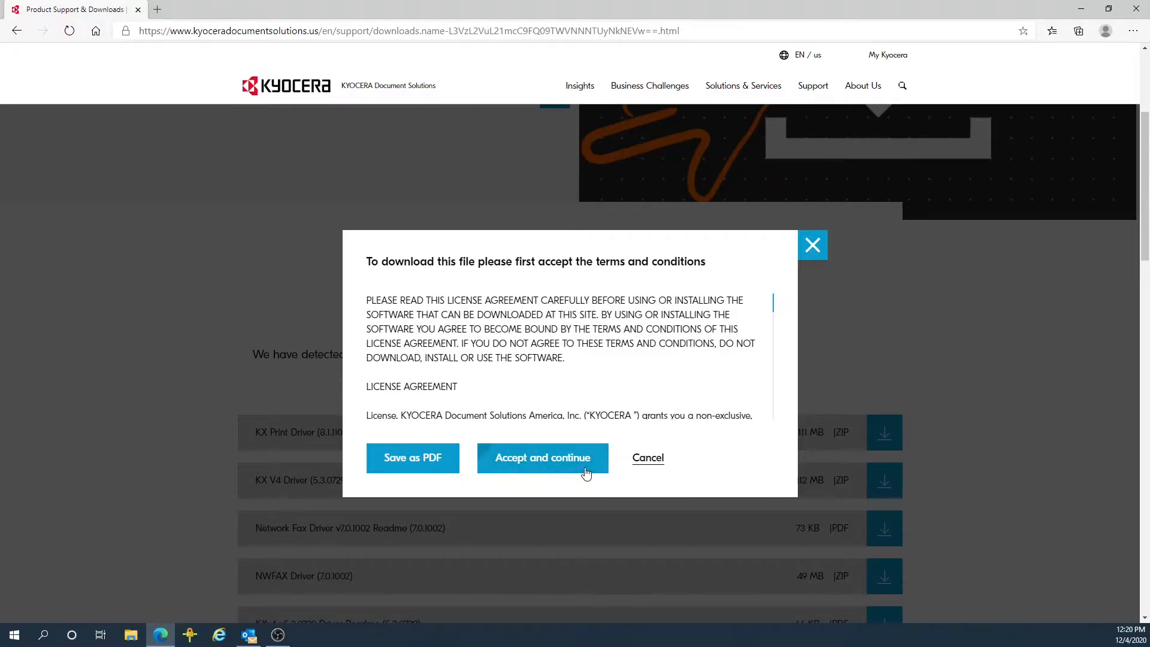
click(541, 457)
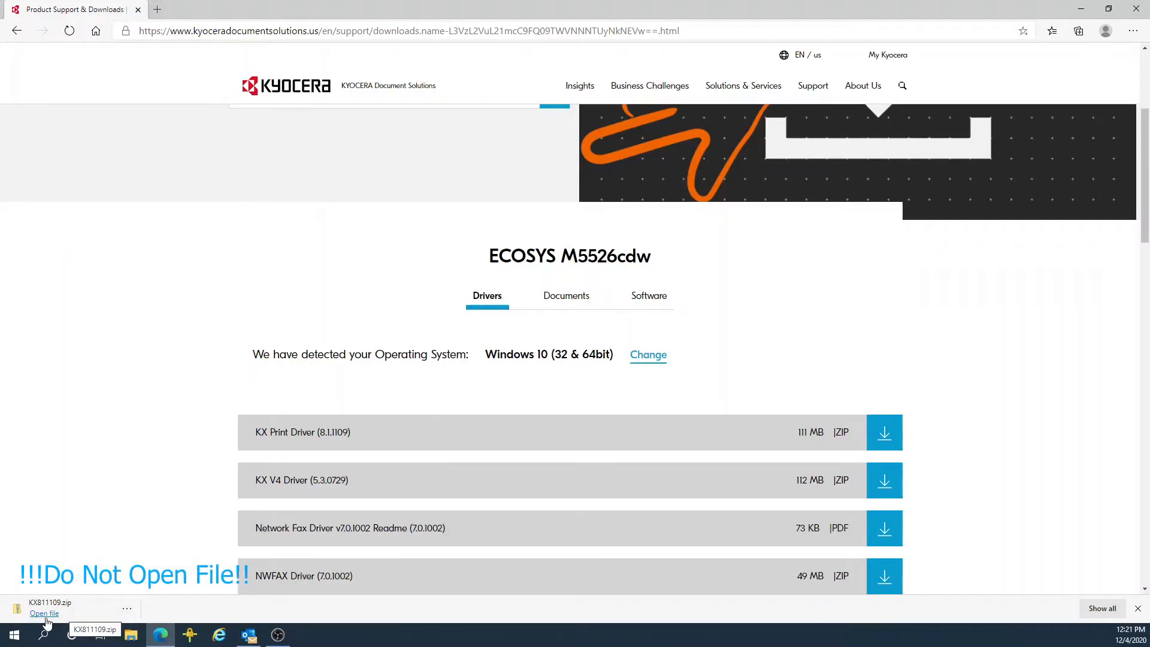
mouse_move(107, 612)
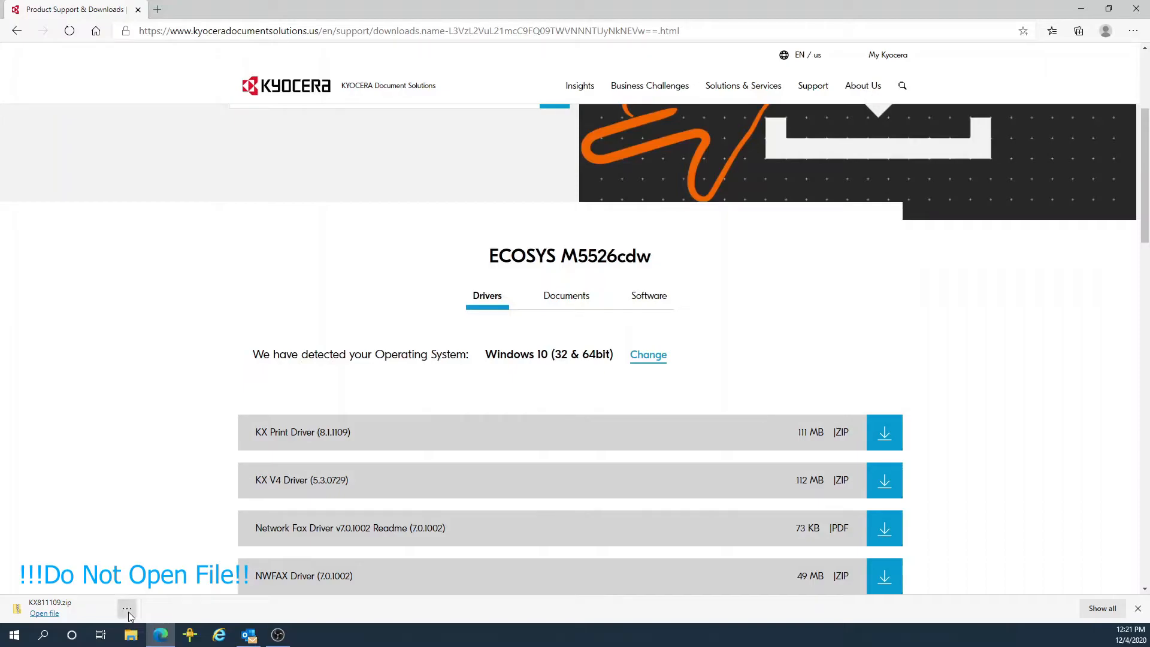
click(127, 609)
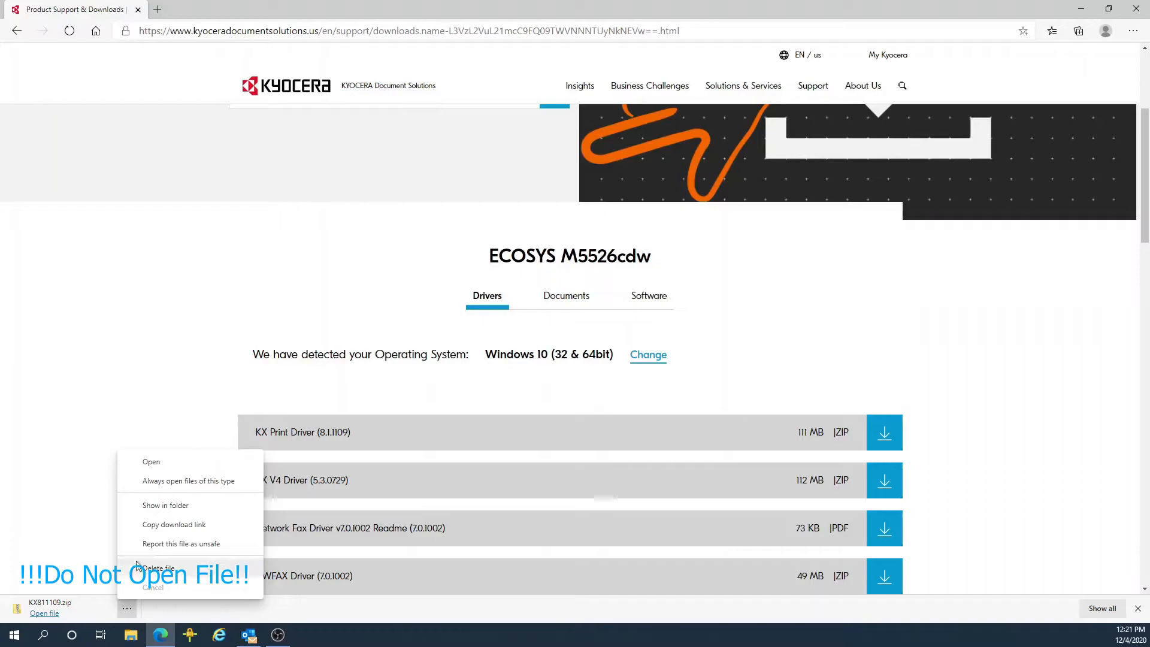
mouse_move(185, 512)
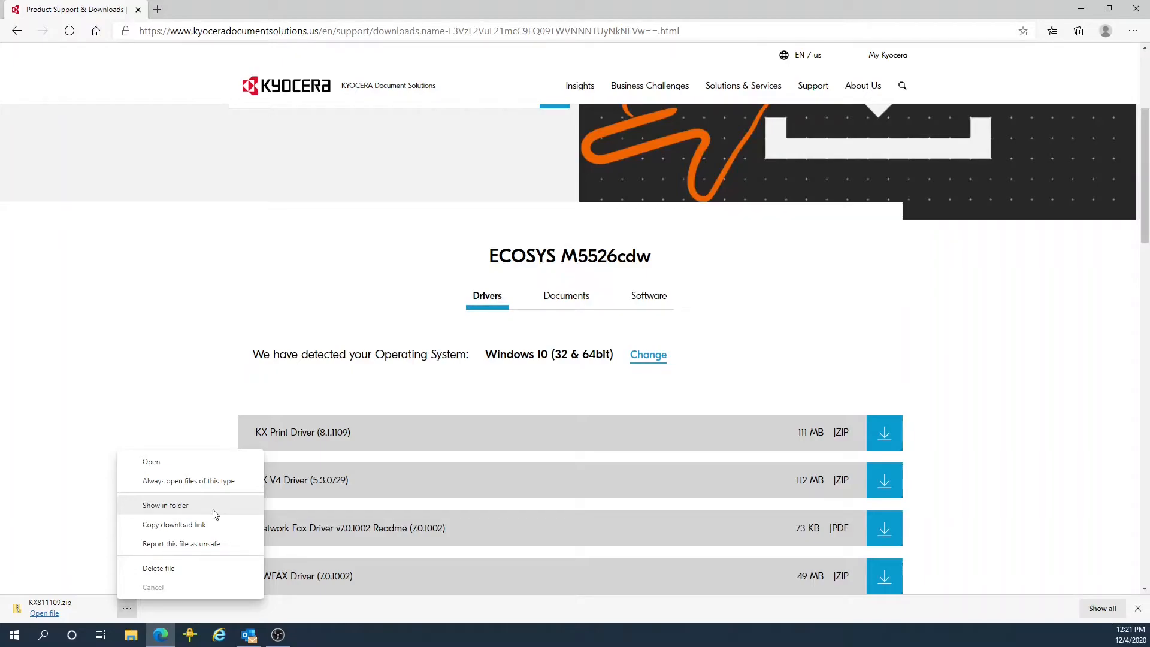
mouse_move(214, 417)
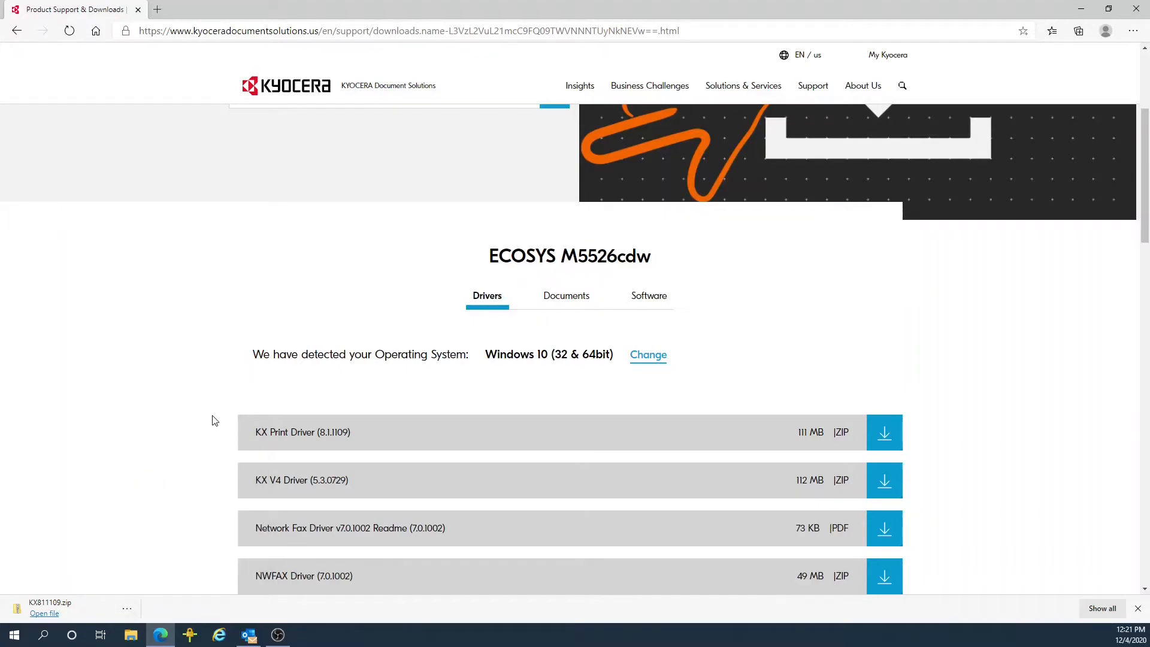
mouse_move(203, 603)
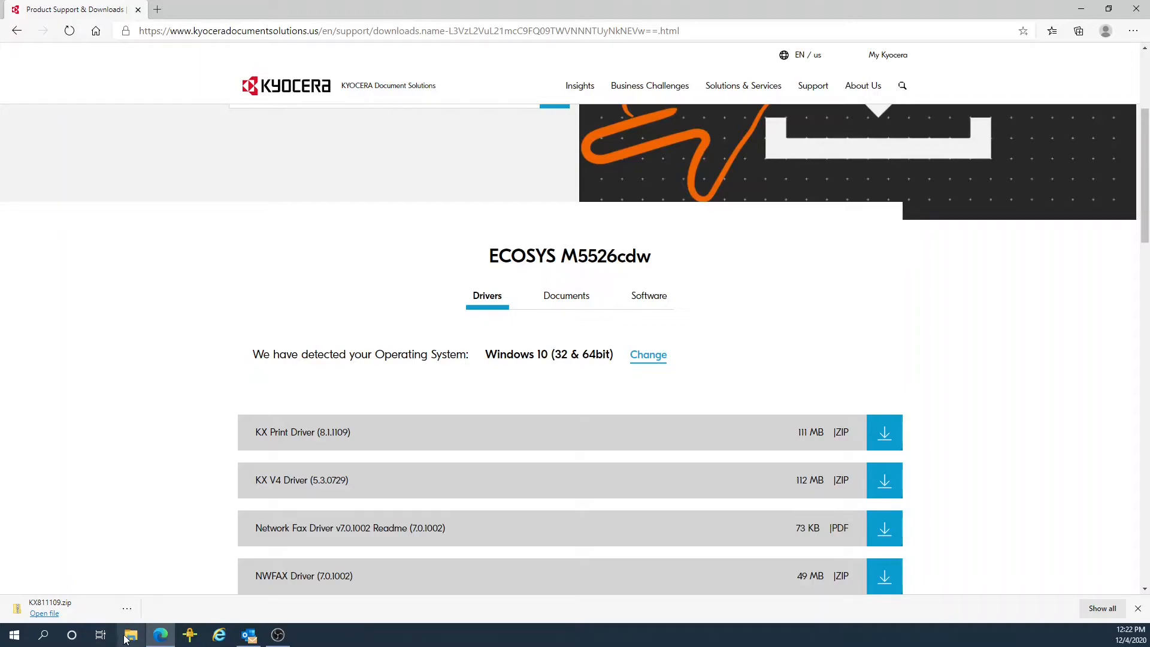
mouse_move(131, 636)
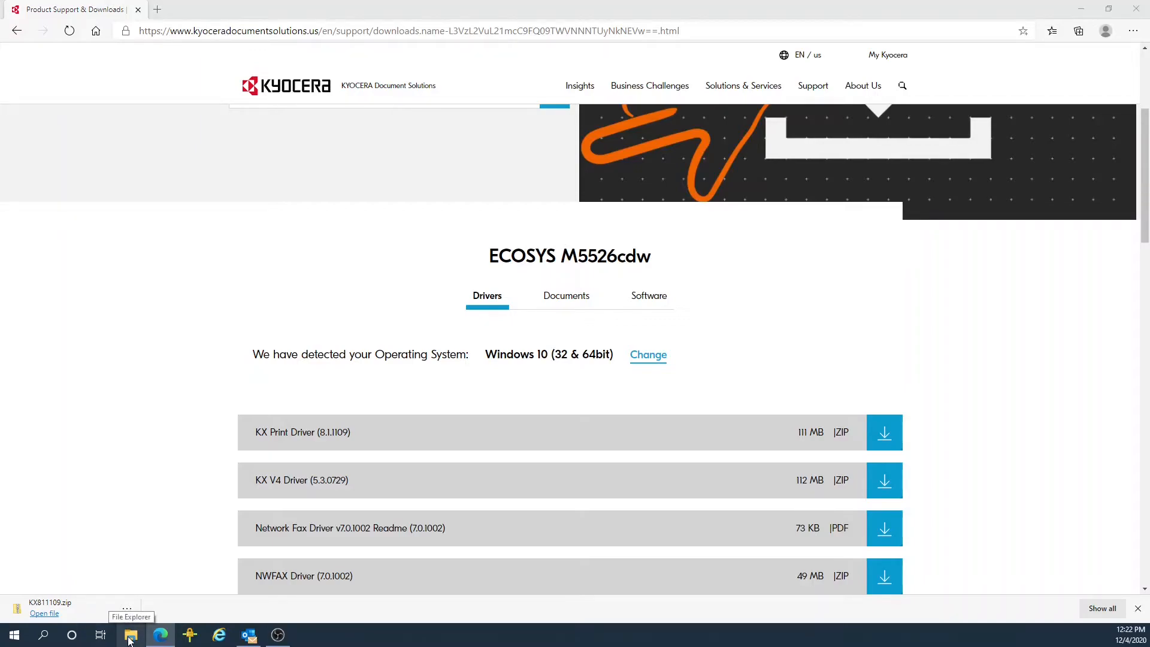
Step: In the Downloads folder, start Extract All on KX811109.zip
click(131, 635)
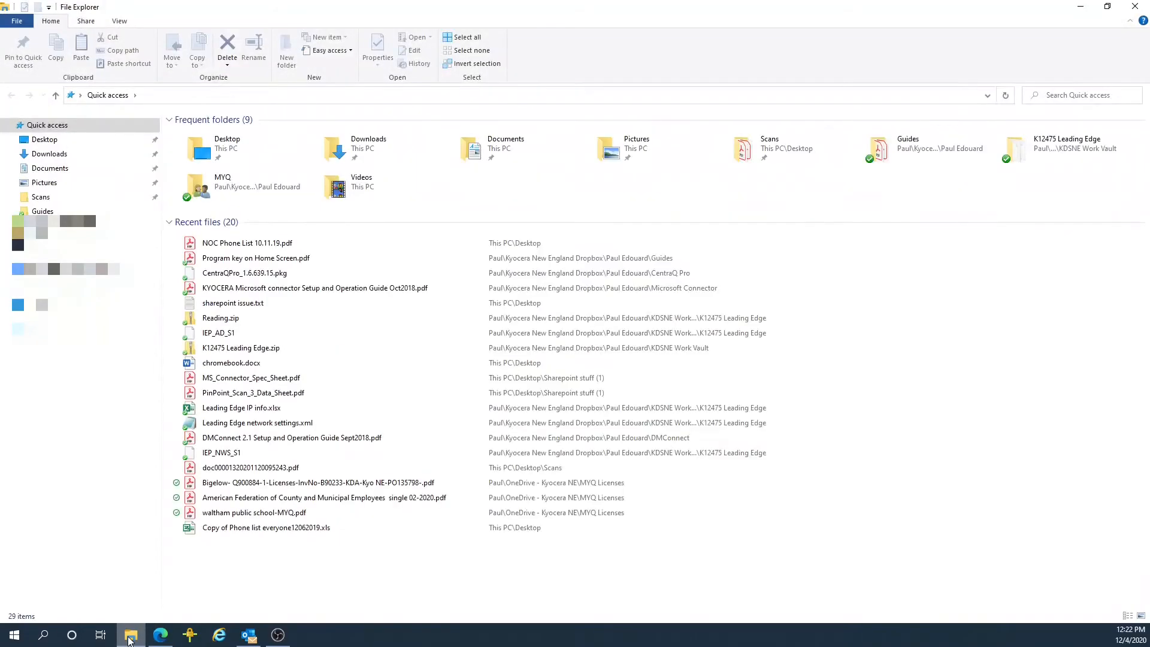
mouse_move(50, 168)
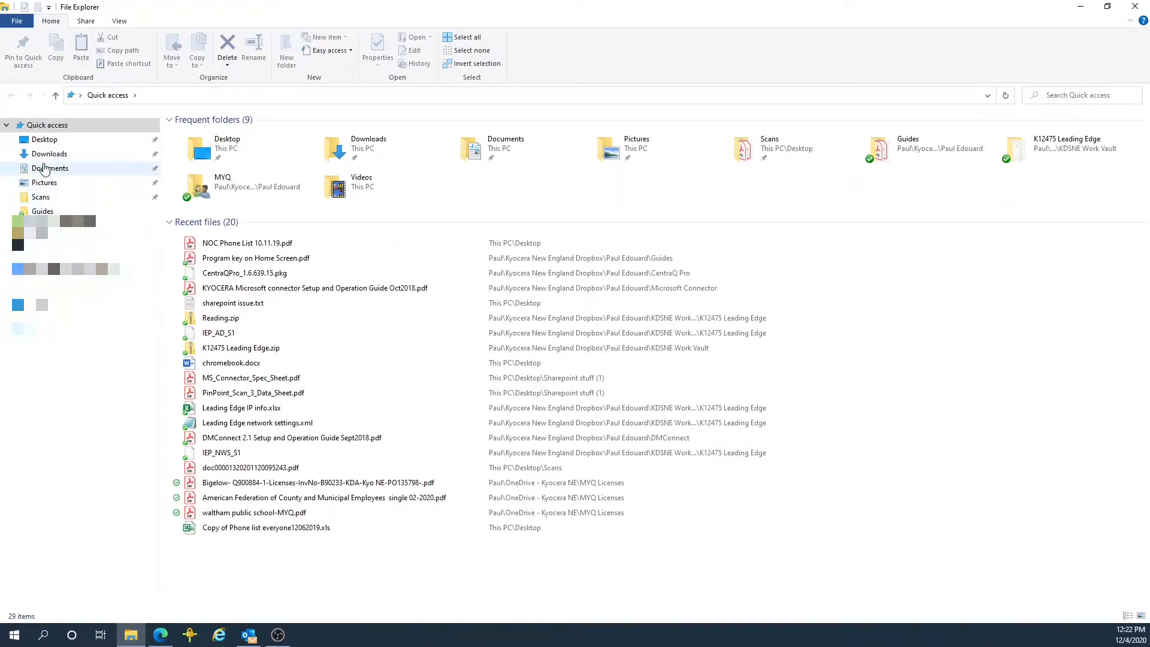
mouse_move(66, 168)
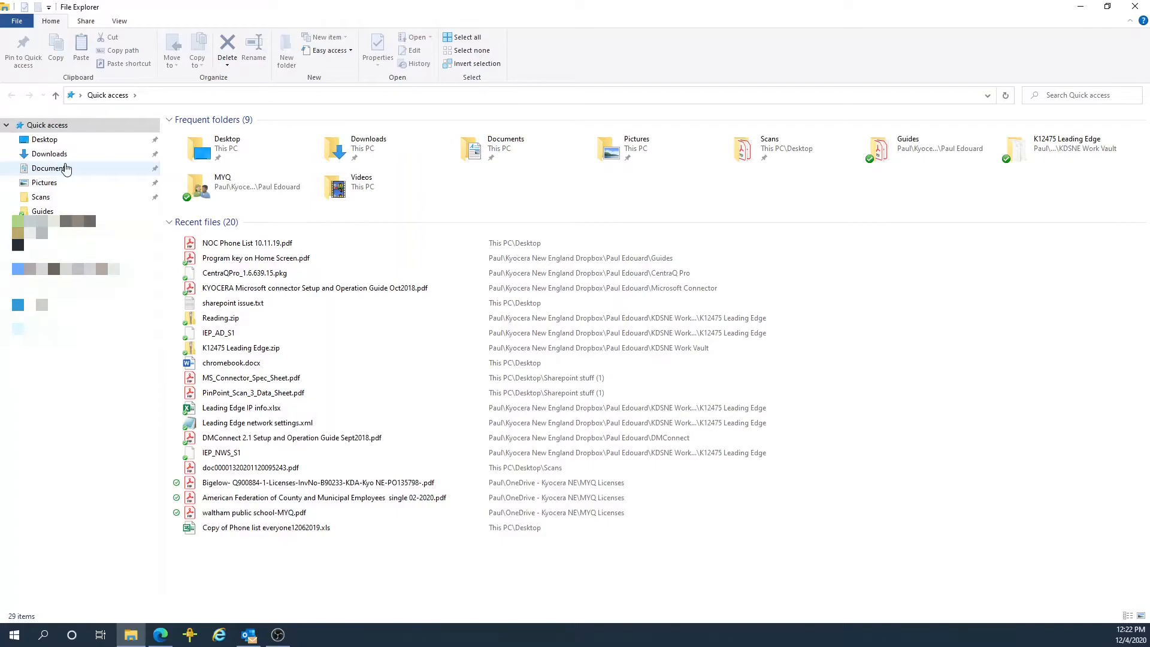
click(50, 153)
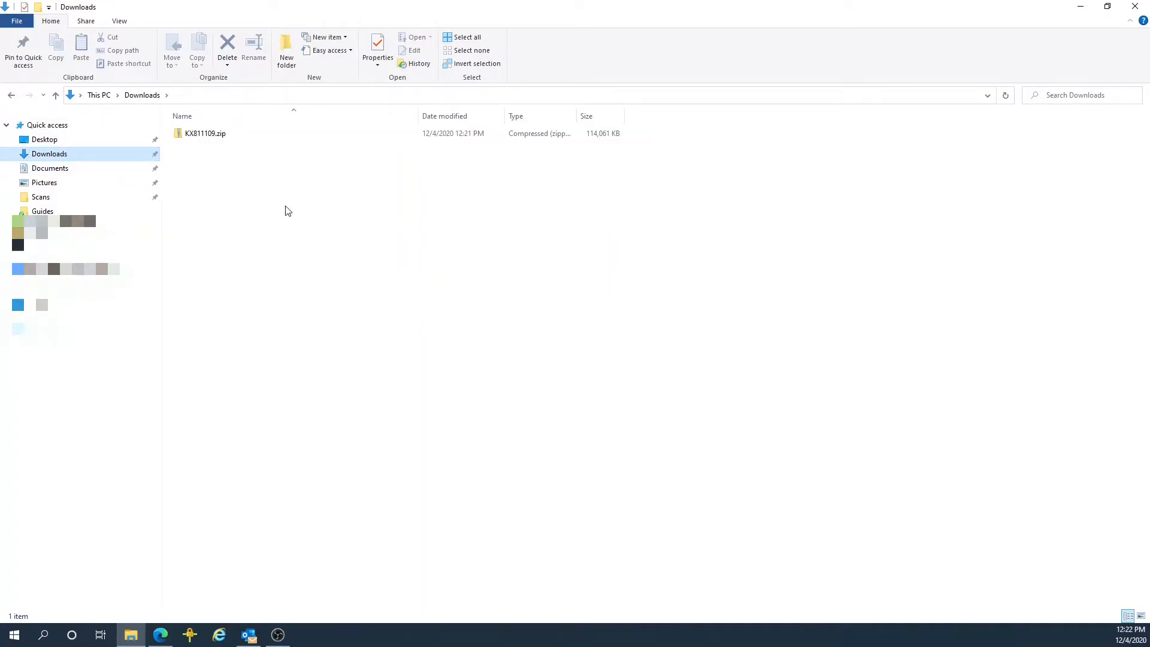
click(205, 133)
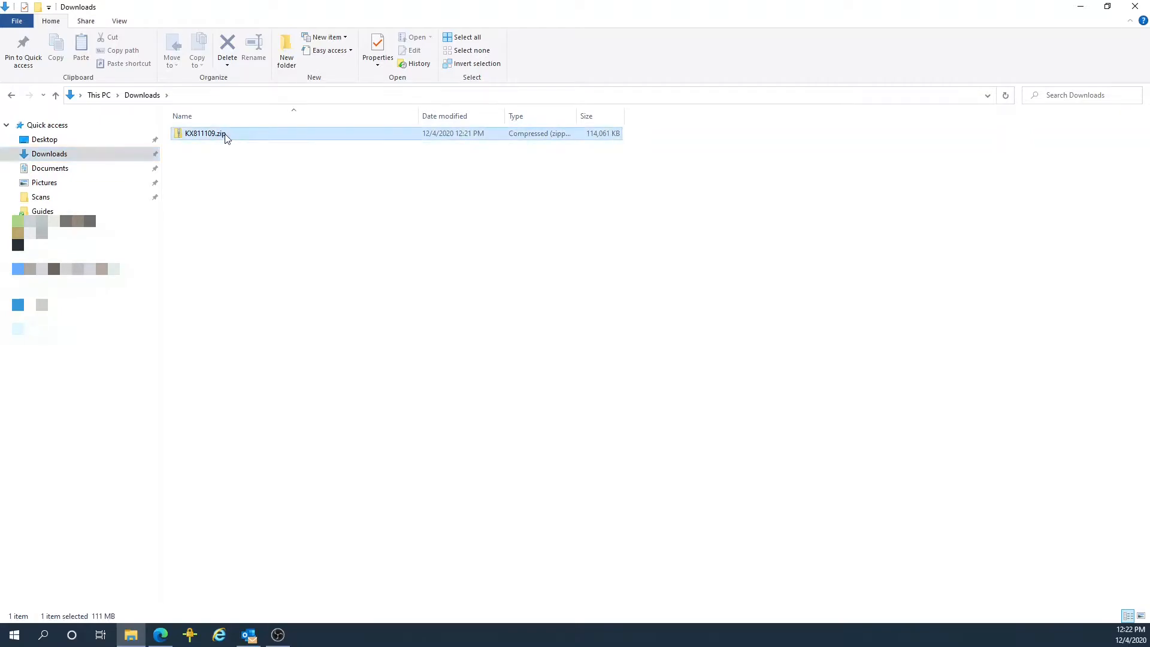
right_click(205, 133)
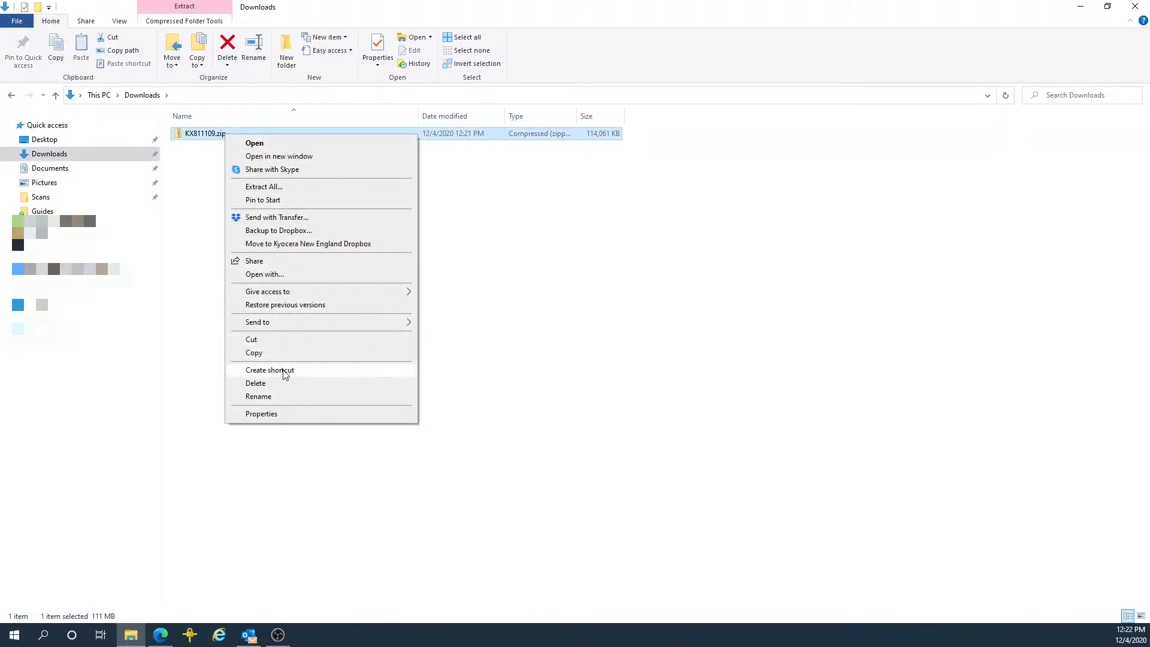
mouse_move(314, 182)
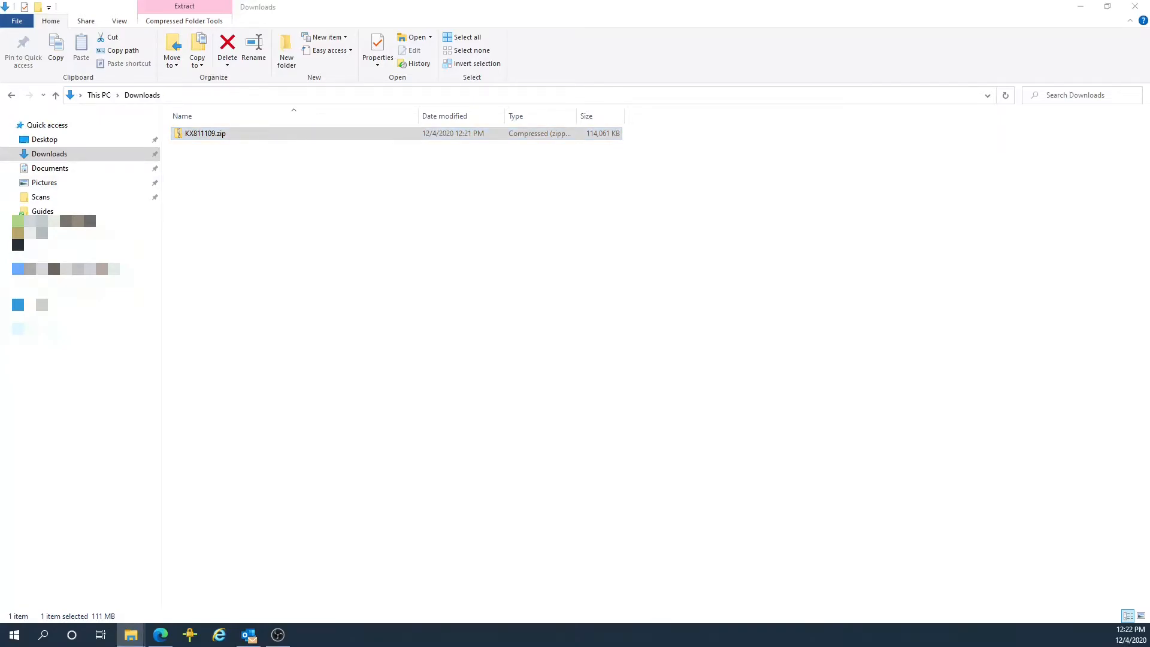
click(185, 13)
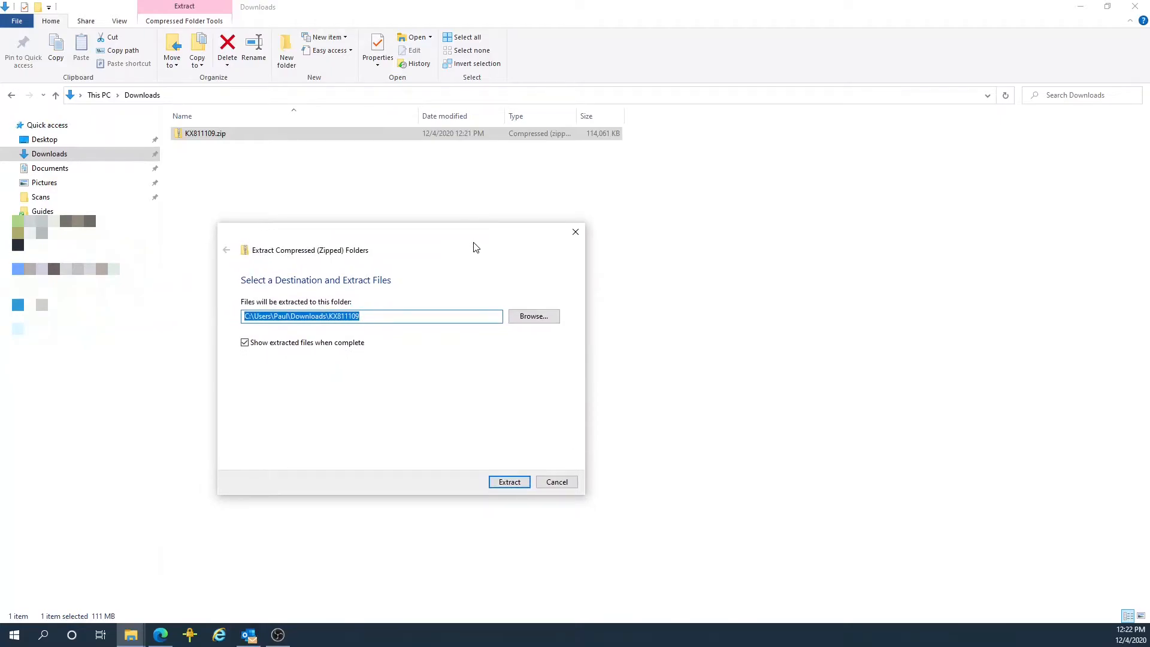
mouse_move(536, 247)
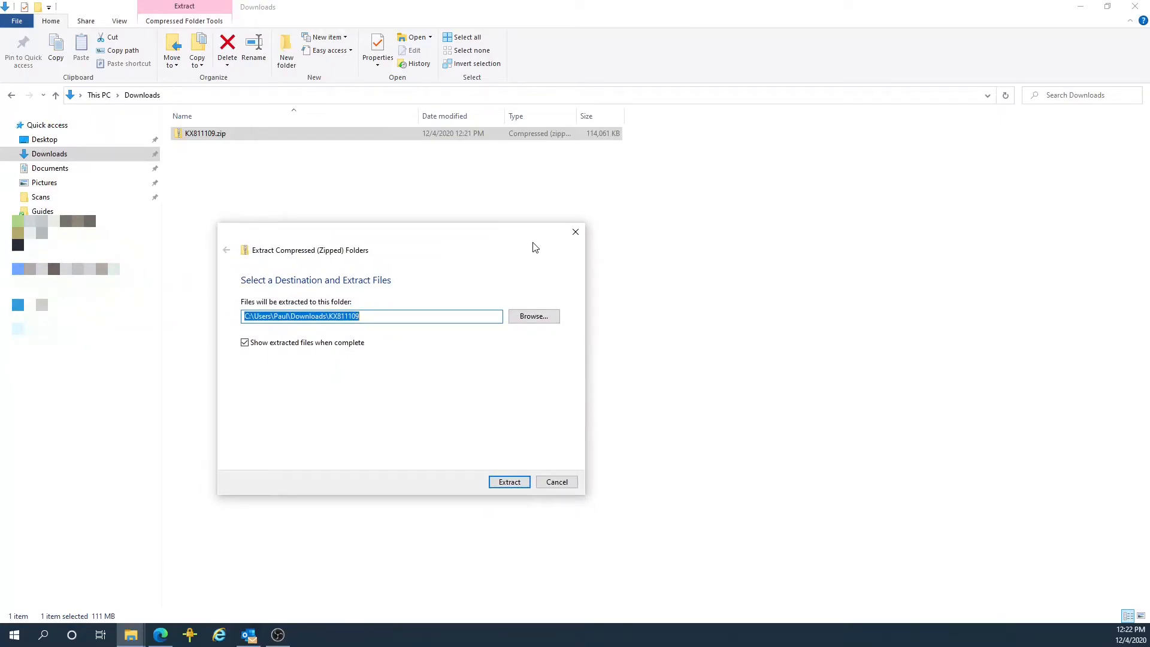
mouse_move(464, 285)
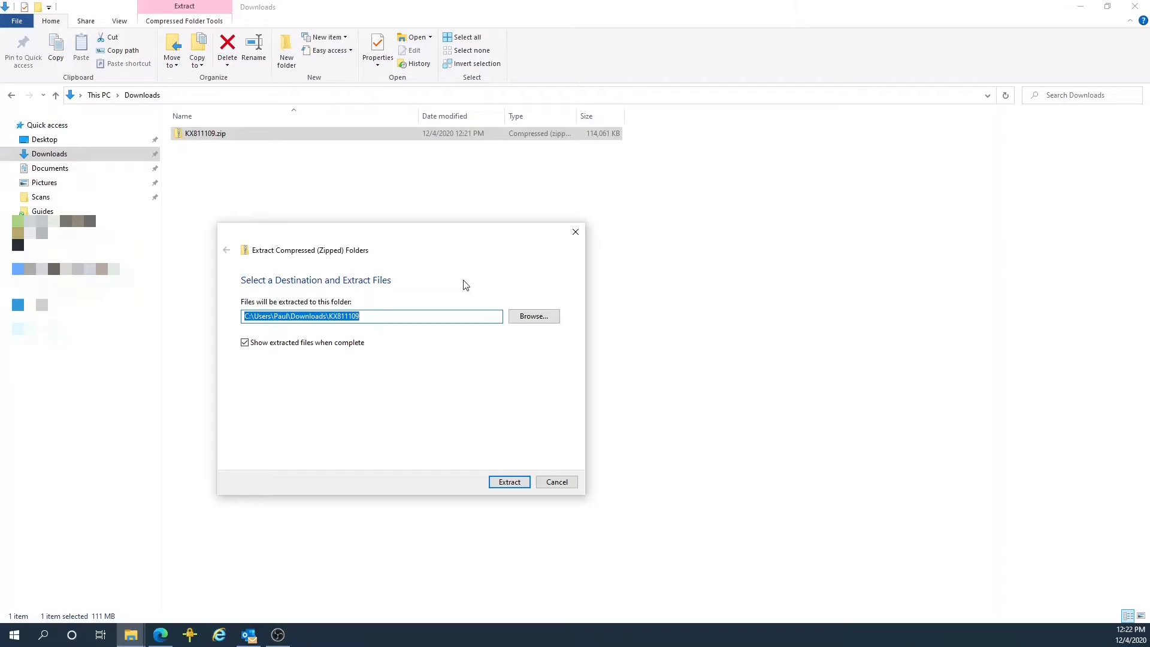
mouse_move(496, 467)
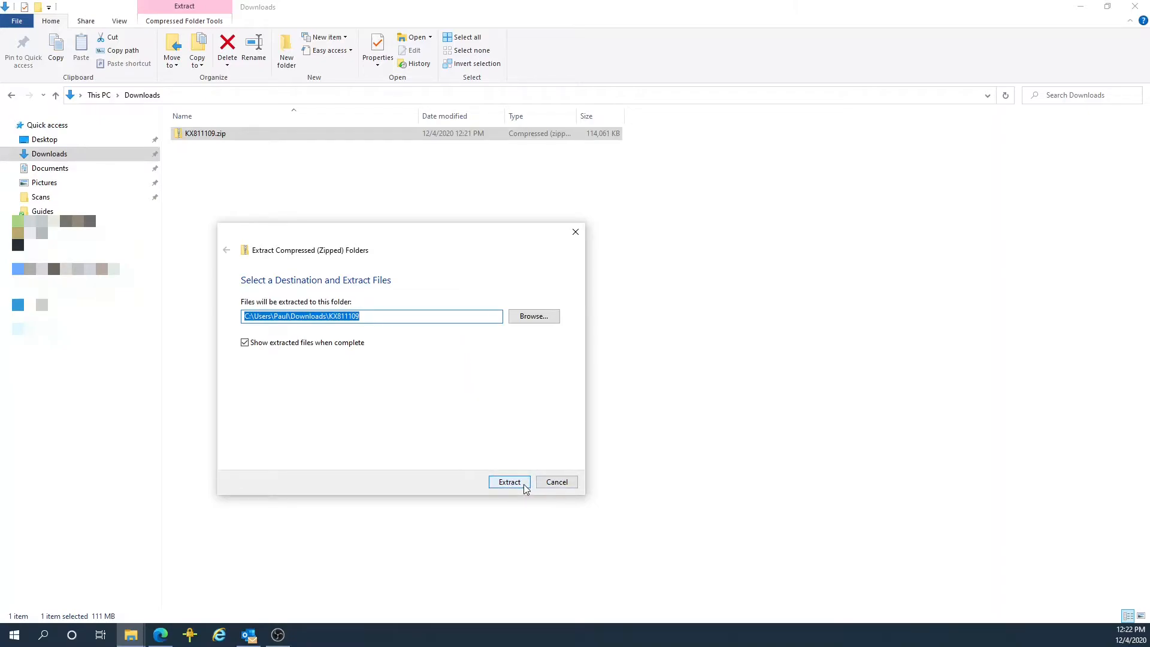
Step: Extract KX811109.zip to Downloads\KX811109, revealing the en folder, ReadMe and ReleaseNote
click(509, 481)
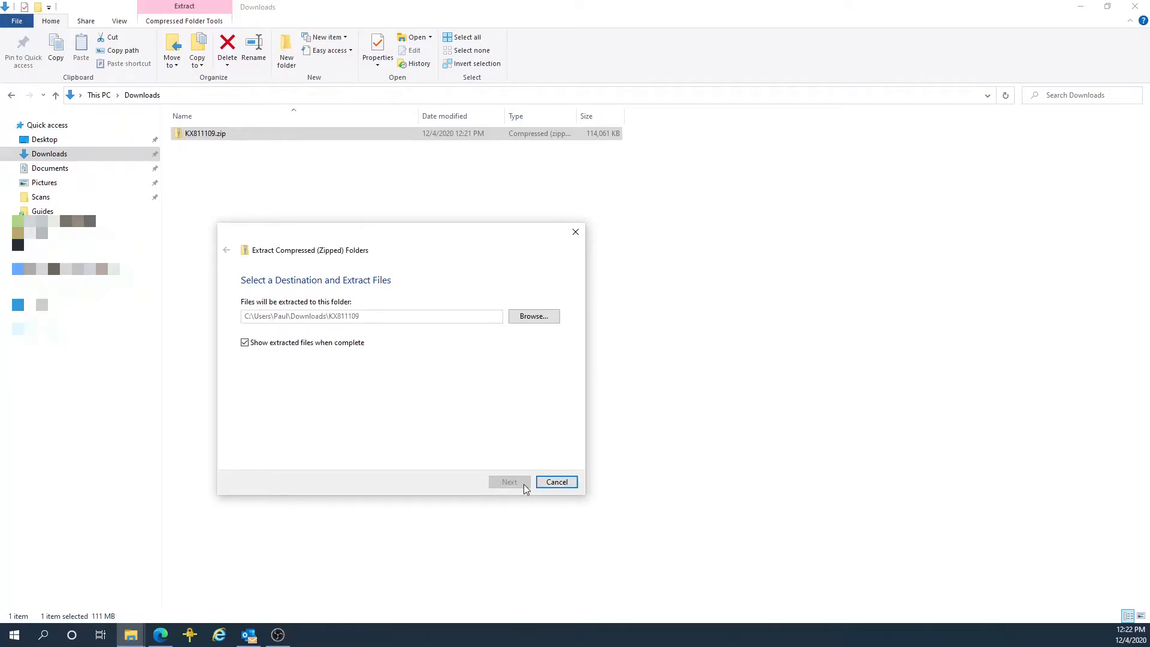
click(509, 482)
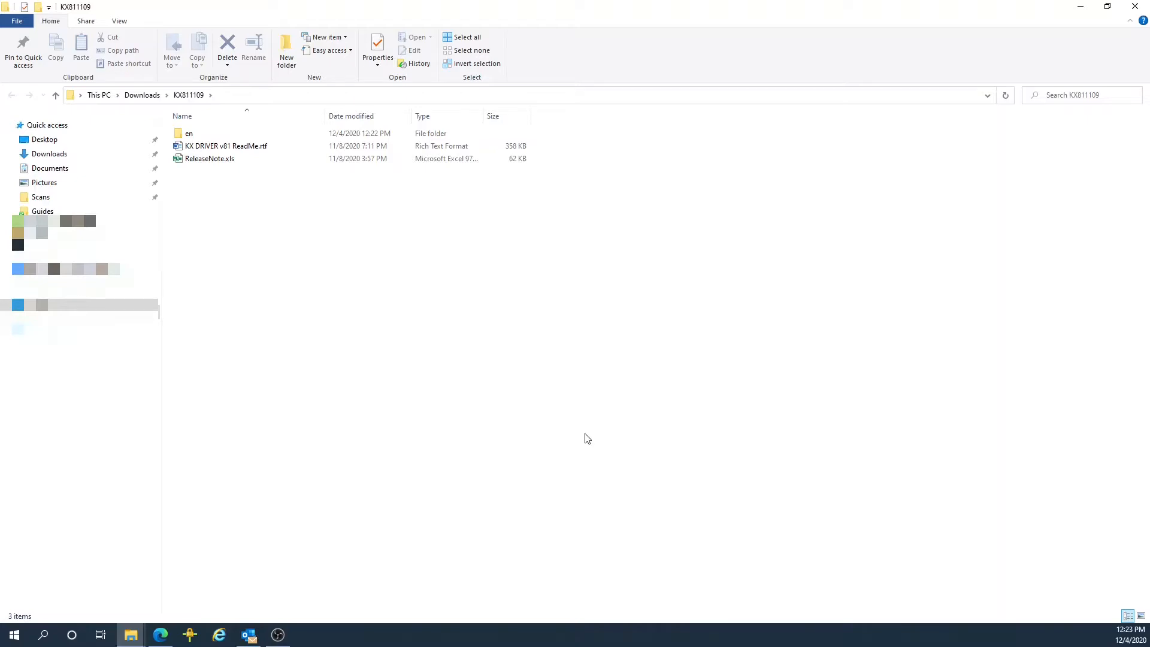
mouse_move(588, 425)
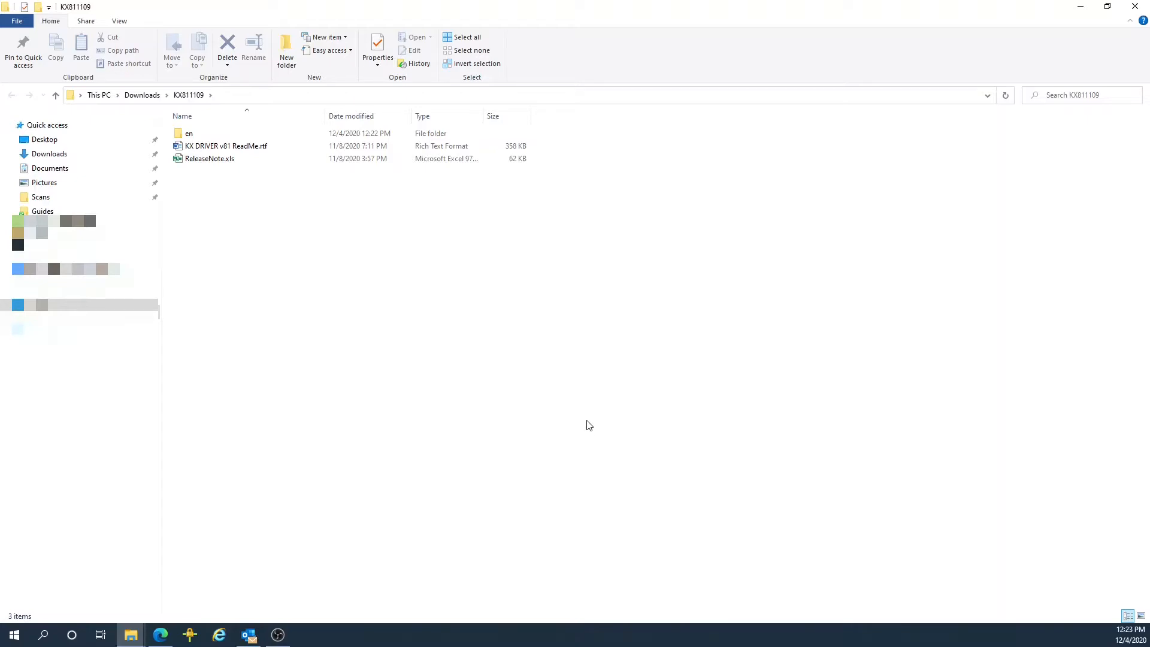
mouse_move(587, 370)
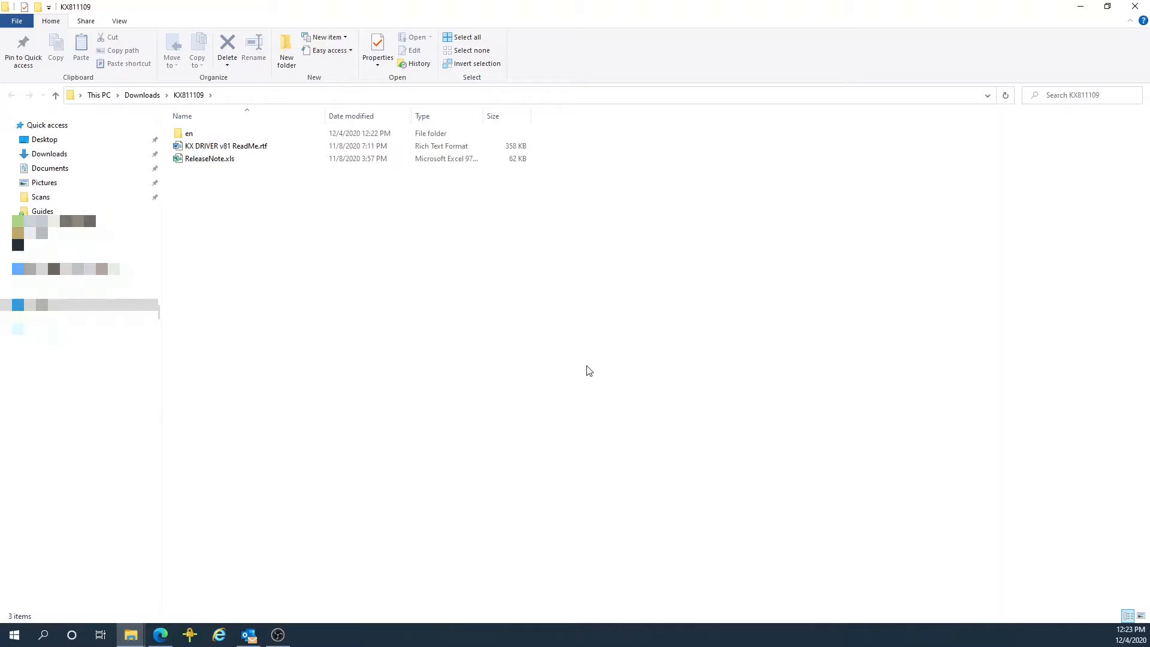
Step: Enter the en folder and select its Setup.exe program
click(188, 133)
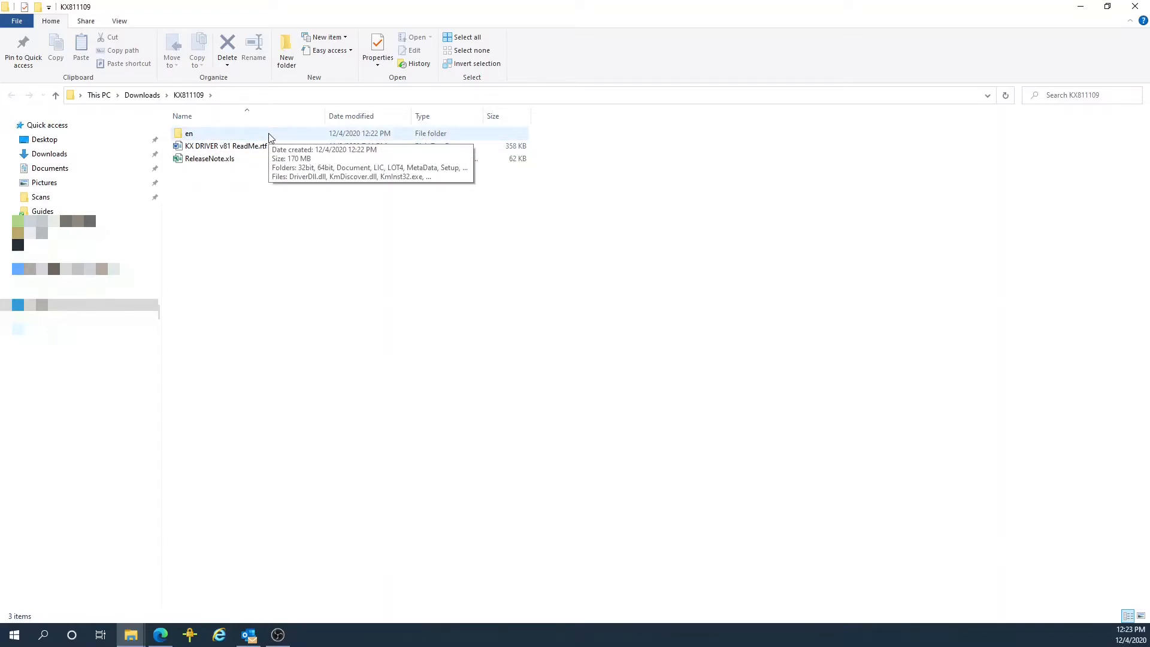
click(247, 133)
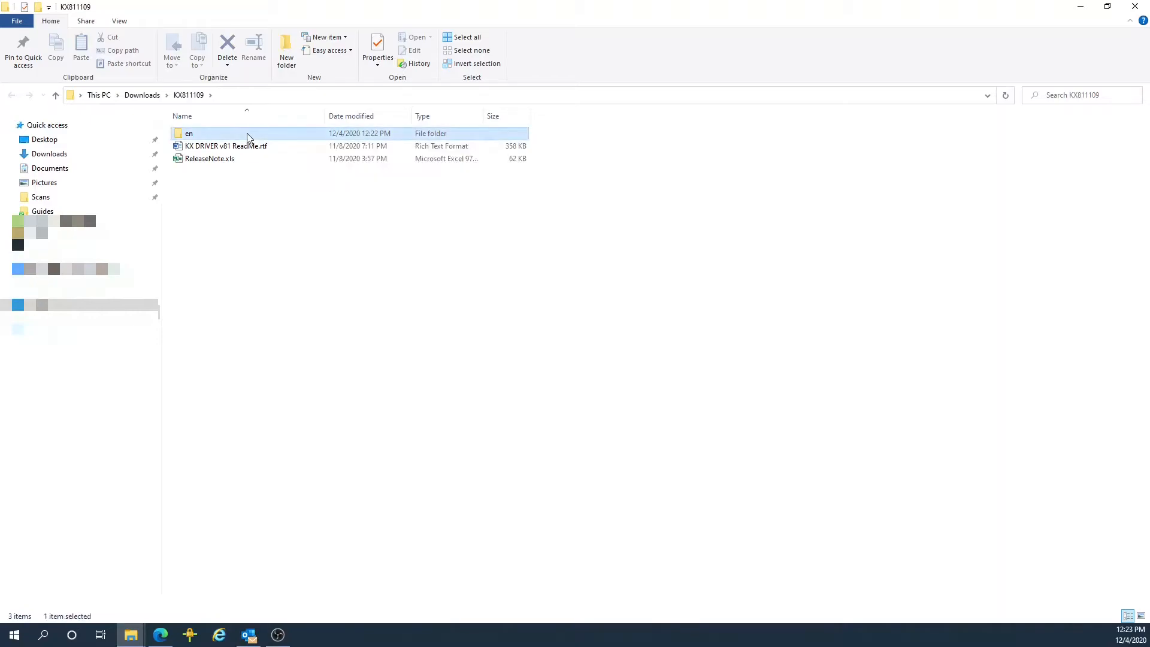
double_click(189, 133)
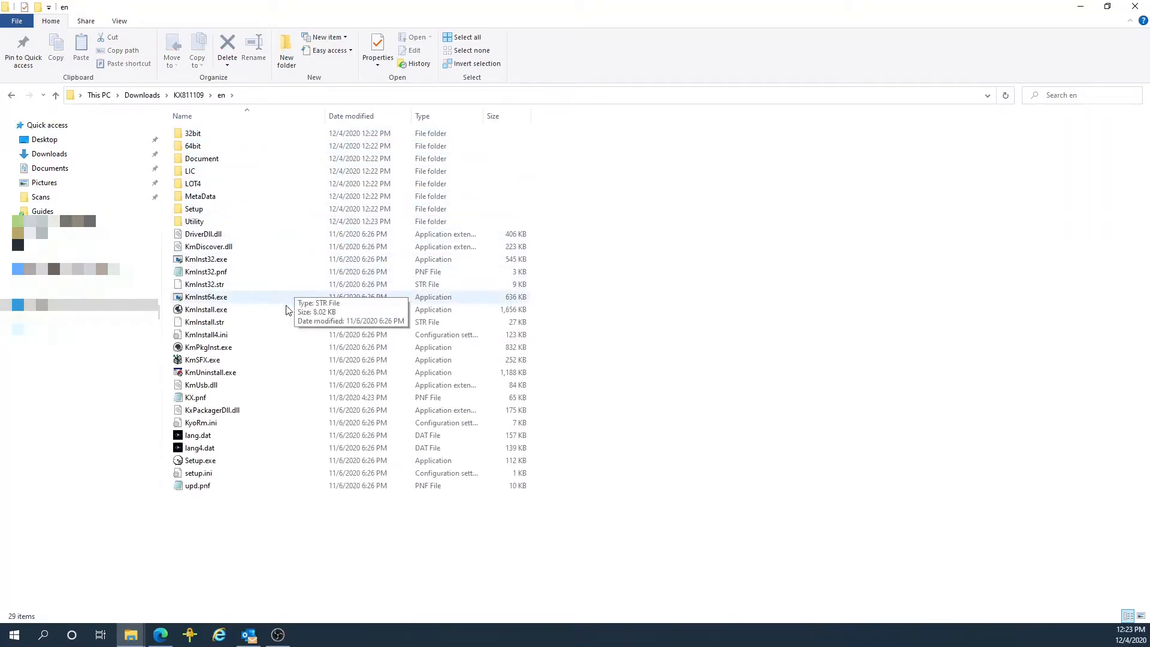
mouse_move(272, 466)
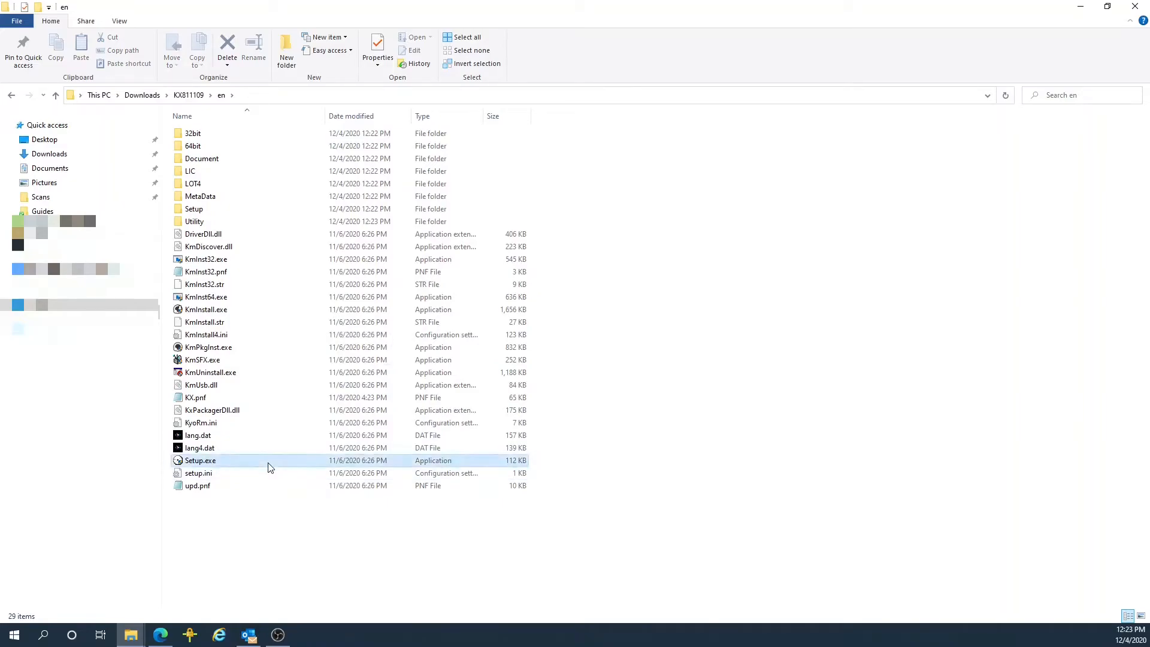
click(200, 460)
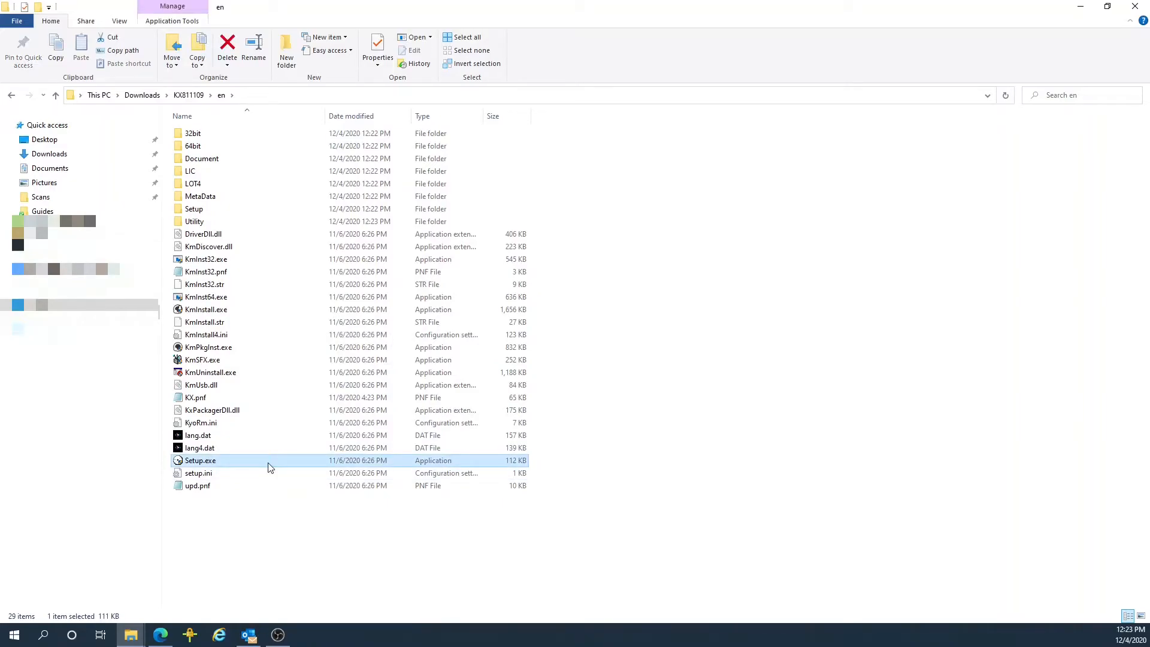
mouse_move(284, 469)
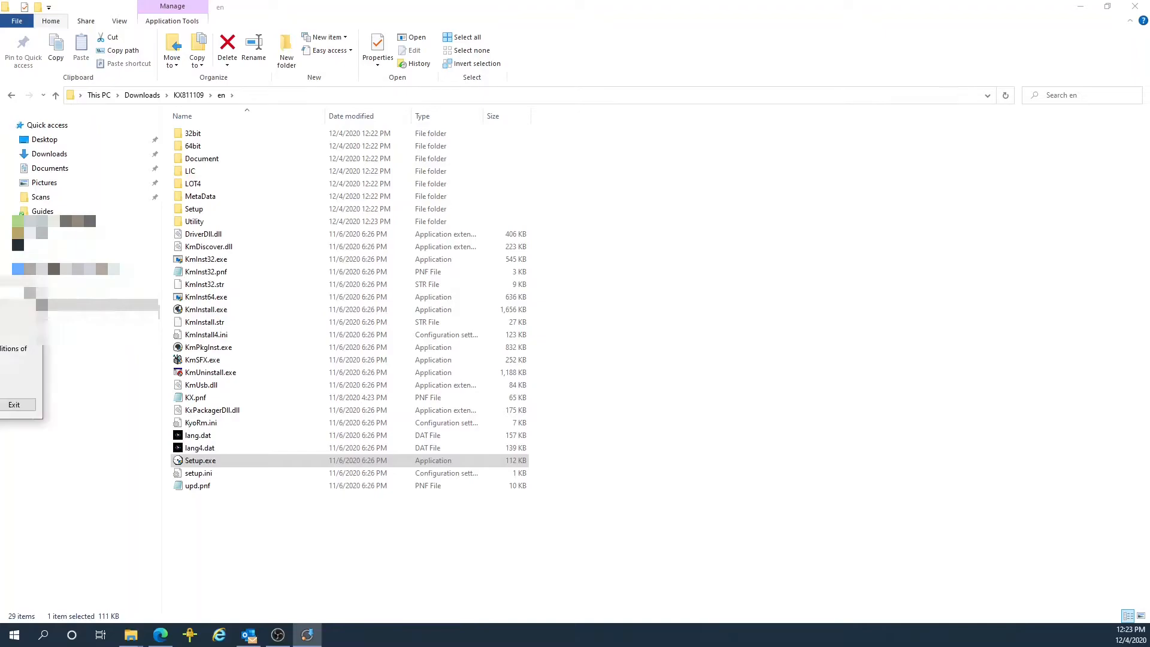
Step: Launch Setup.exe, accept the license notice and dismiss the Resource and Energy Saving notice
double_click(200, 460)
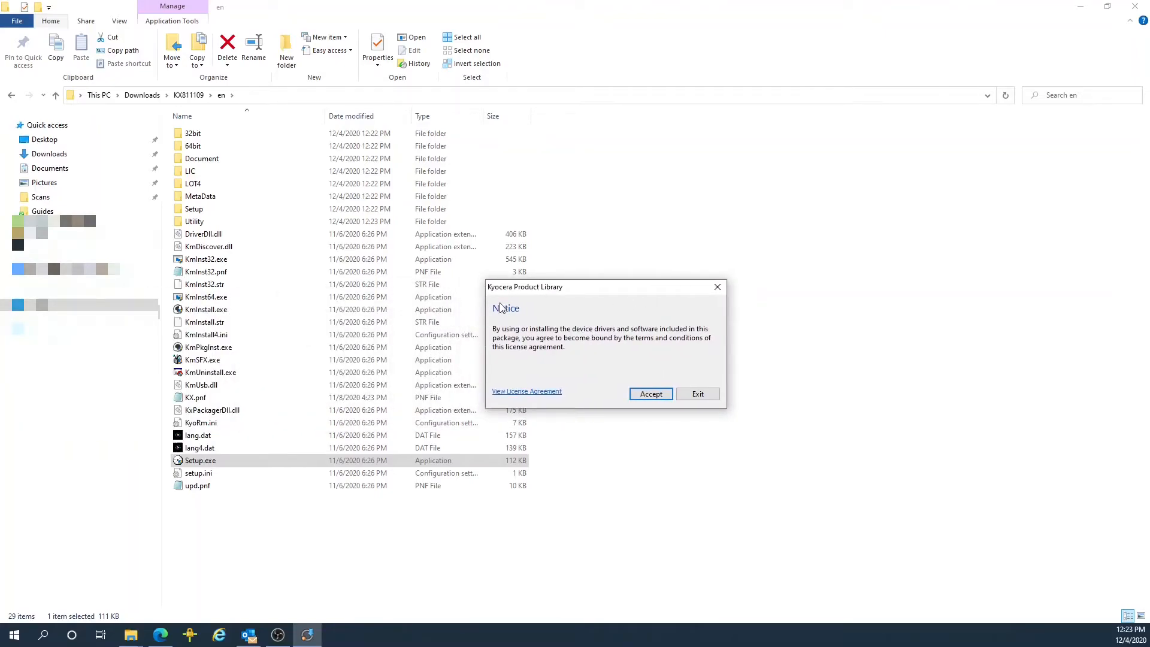
mouse_move(567, 321)
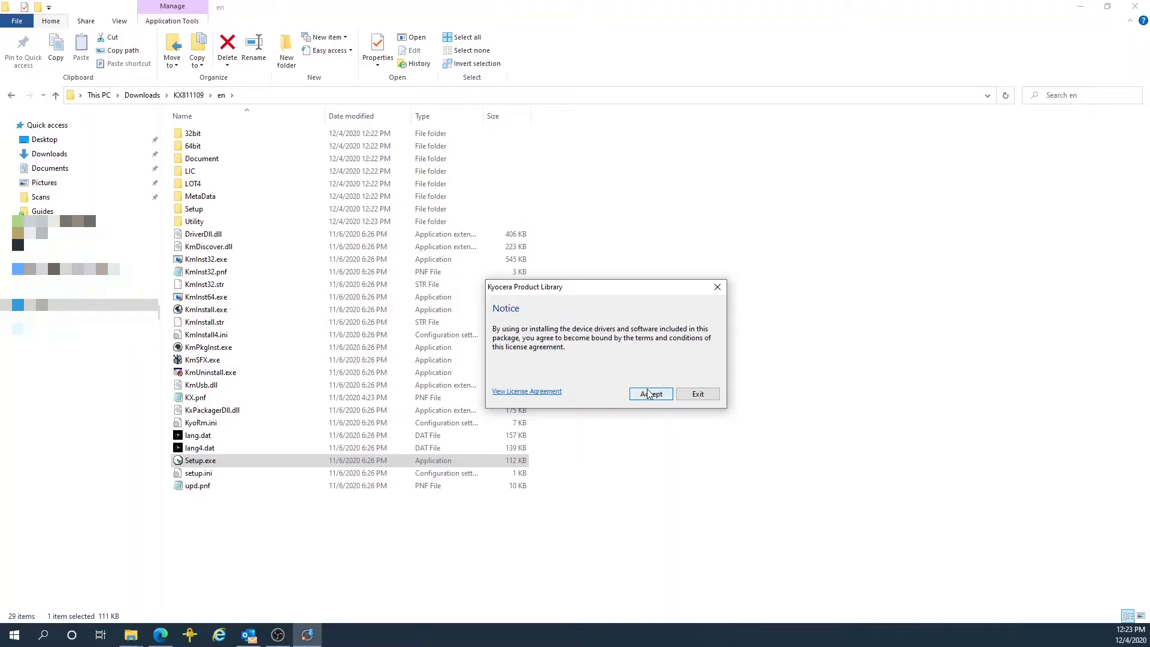
click(650, 394)
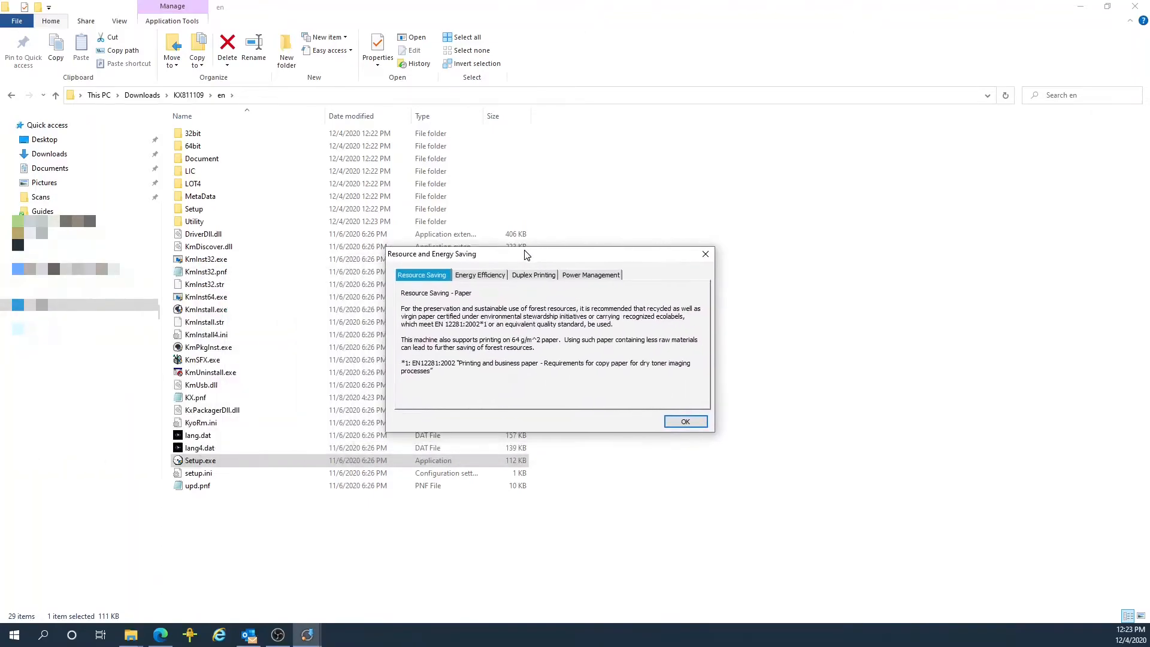
mouse_move(585, 411)
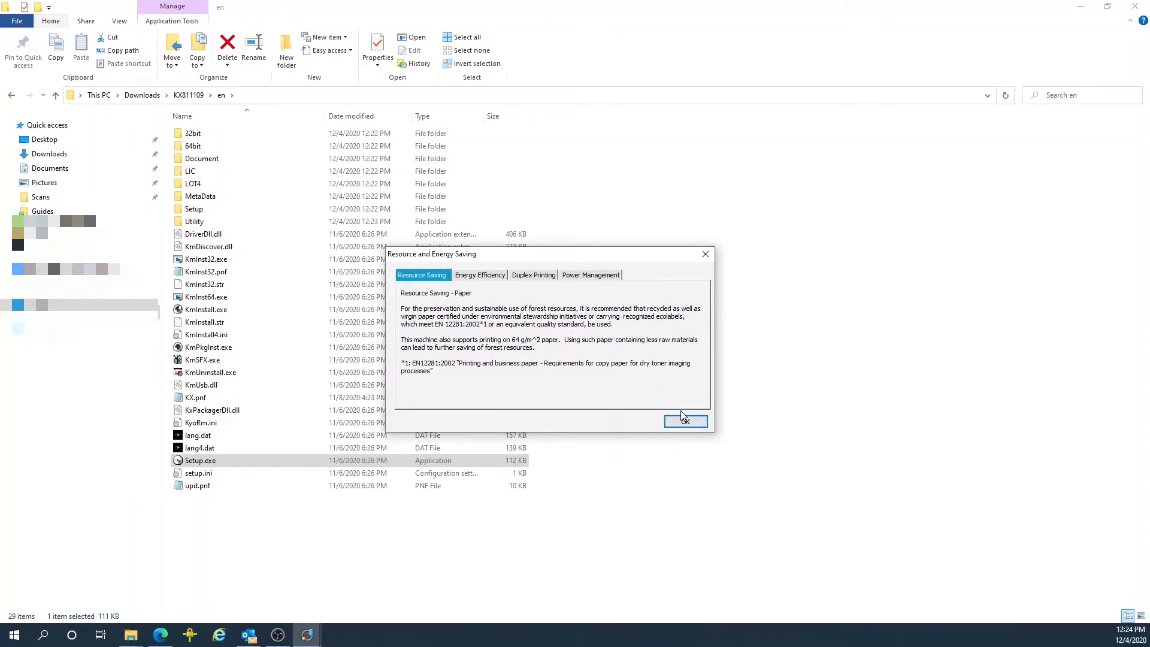
click(685, 421)
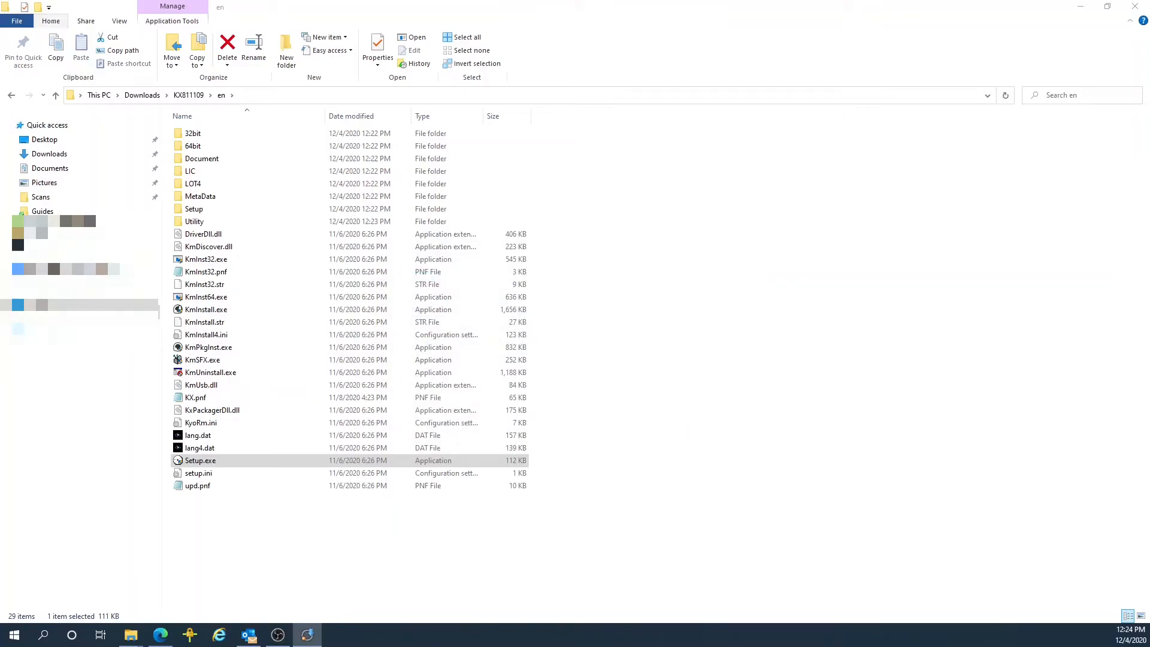
Step: Run an Express Install of the ECOSYS M5526cdw with KX Driver and Fonts, without Status Monitor 5
double_click(200, 460)
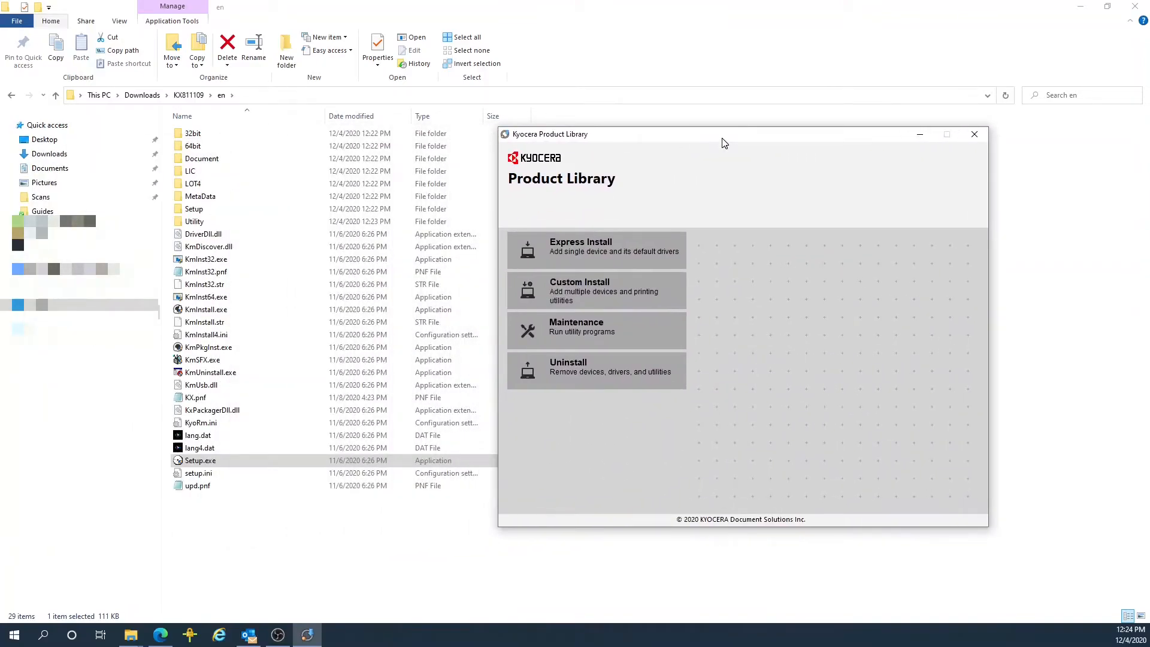
mouse_move(576, 155)
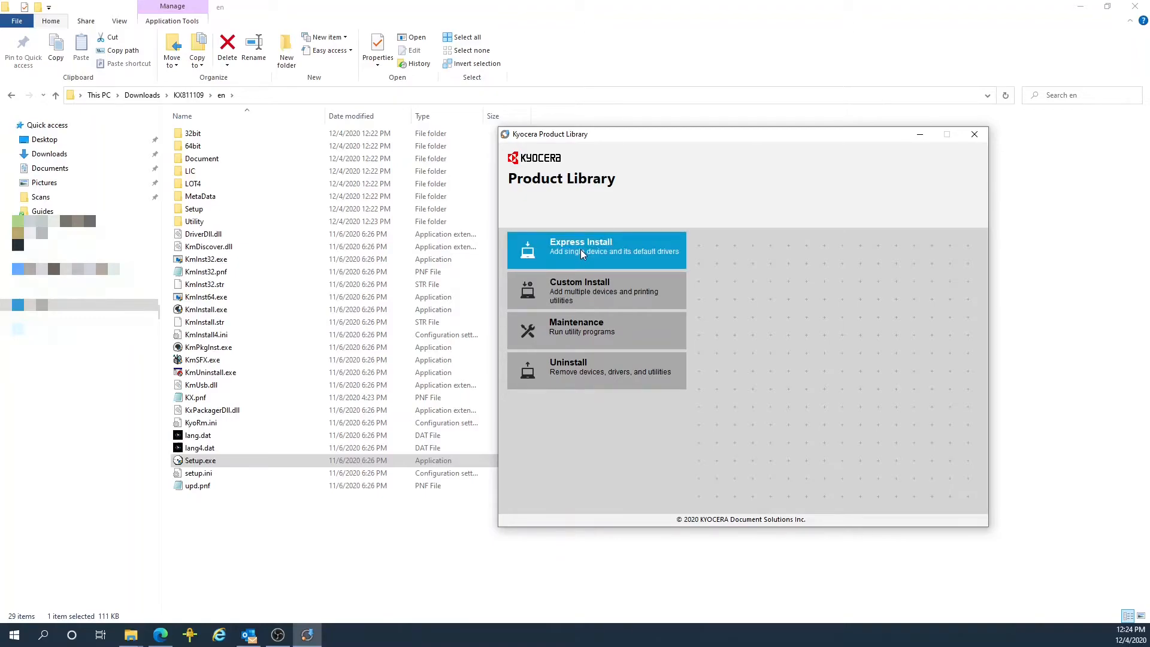
click(595, 249)
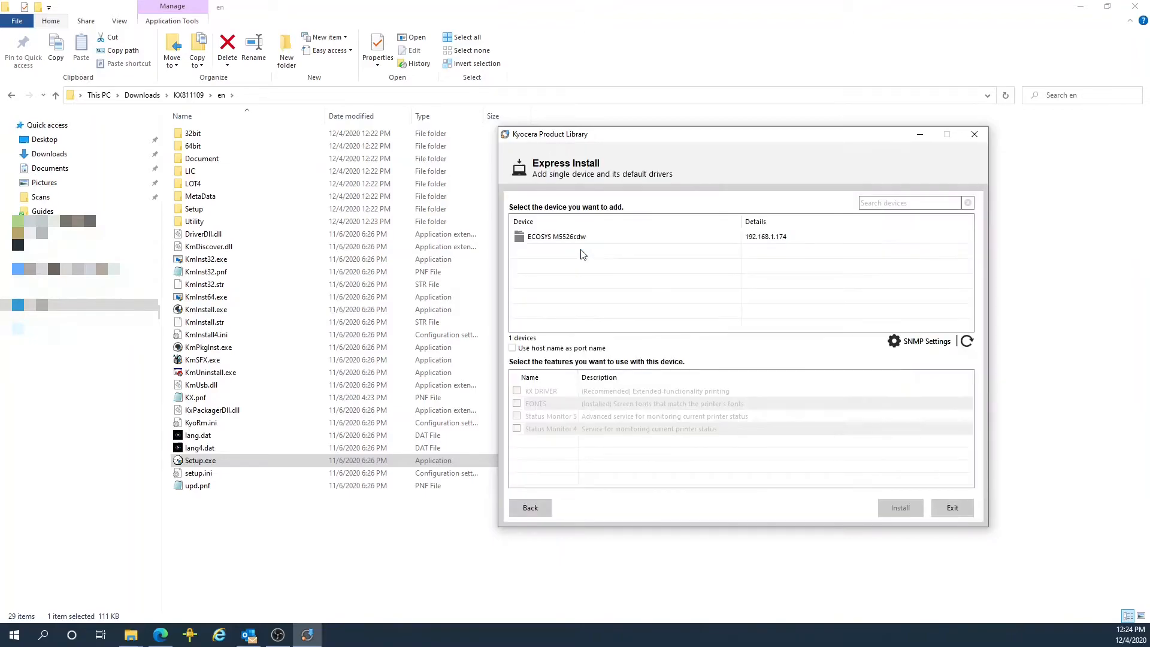
mouse_move(743, 239)
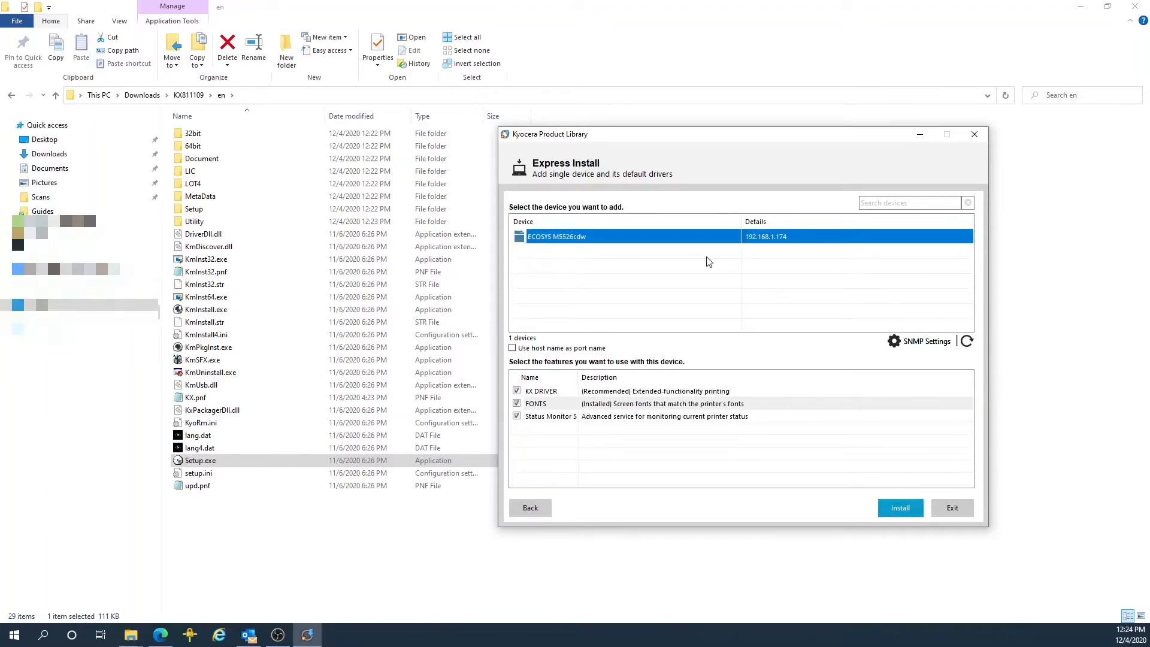
mouse_move(727, 262)
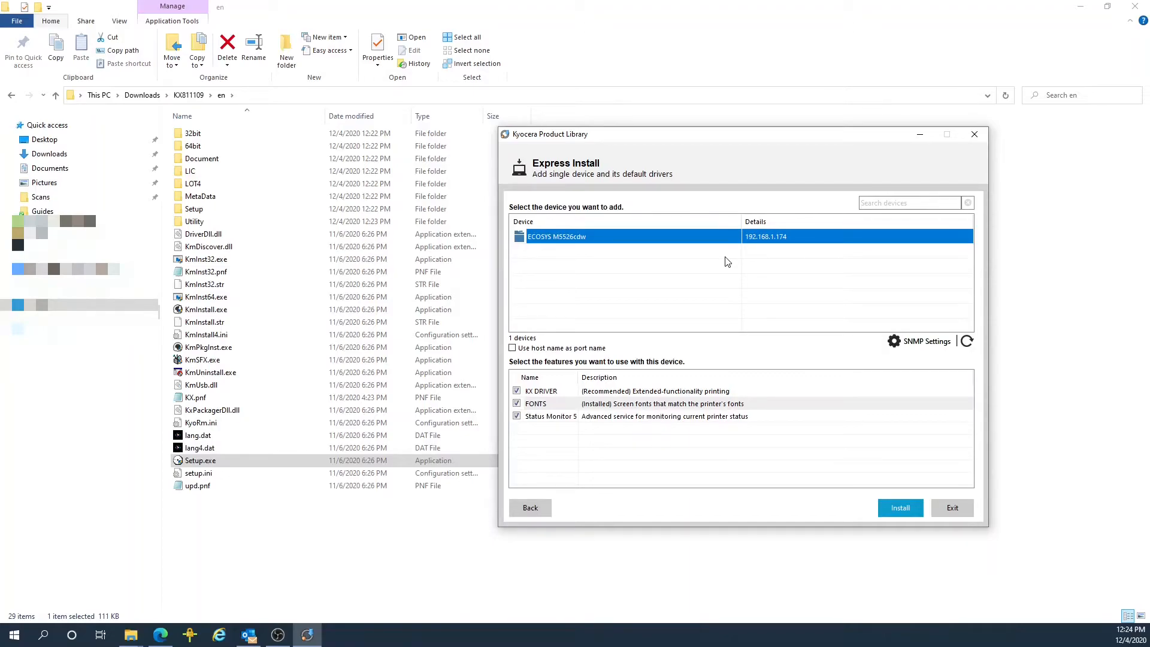
mouse_move(588, 236)
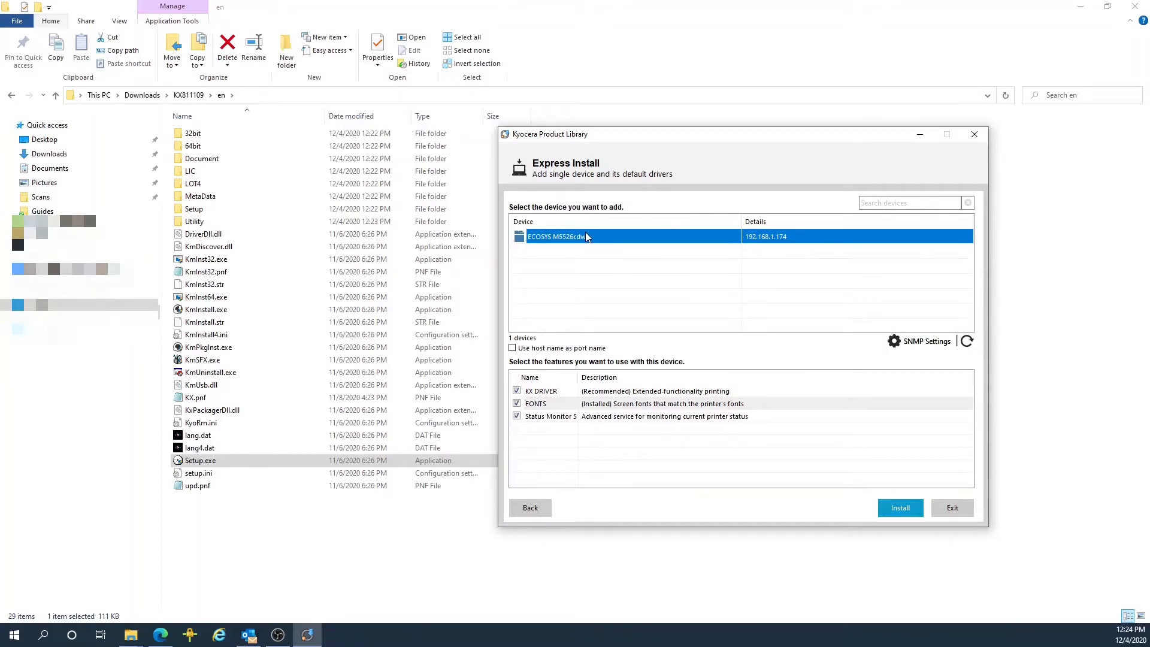
mouse_move(704, 245)
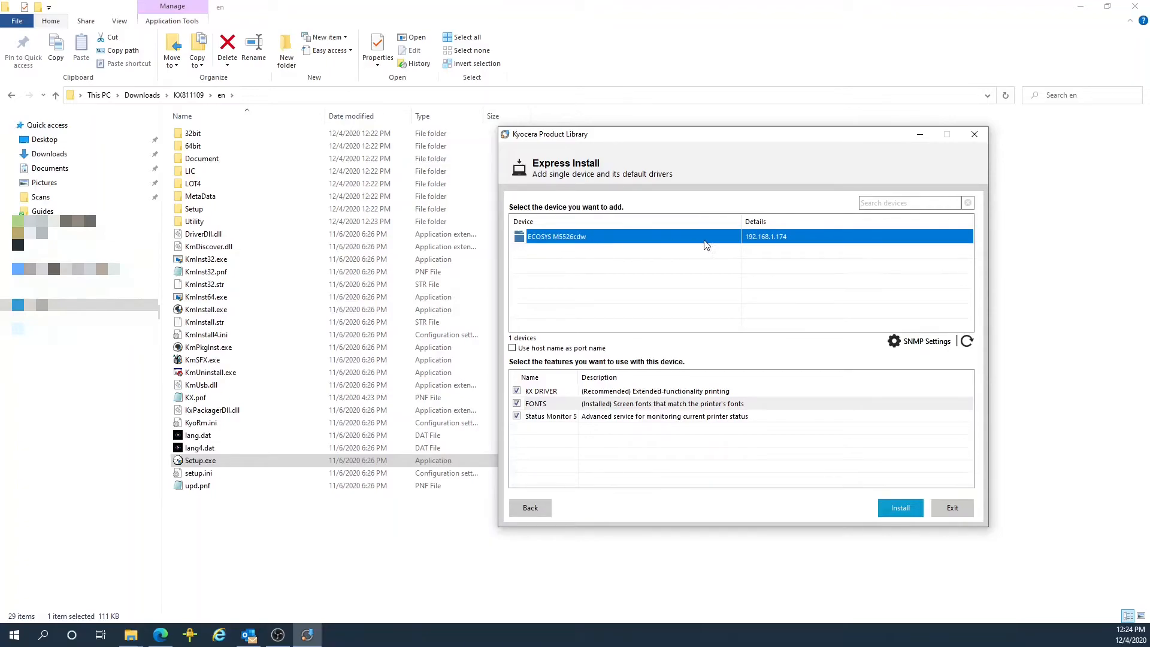
mouse_move(782, 245)
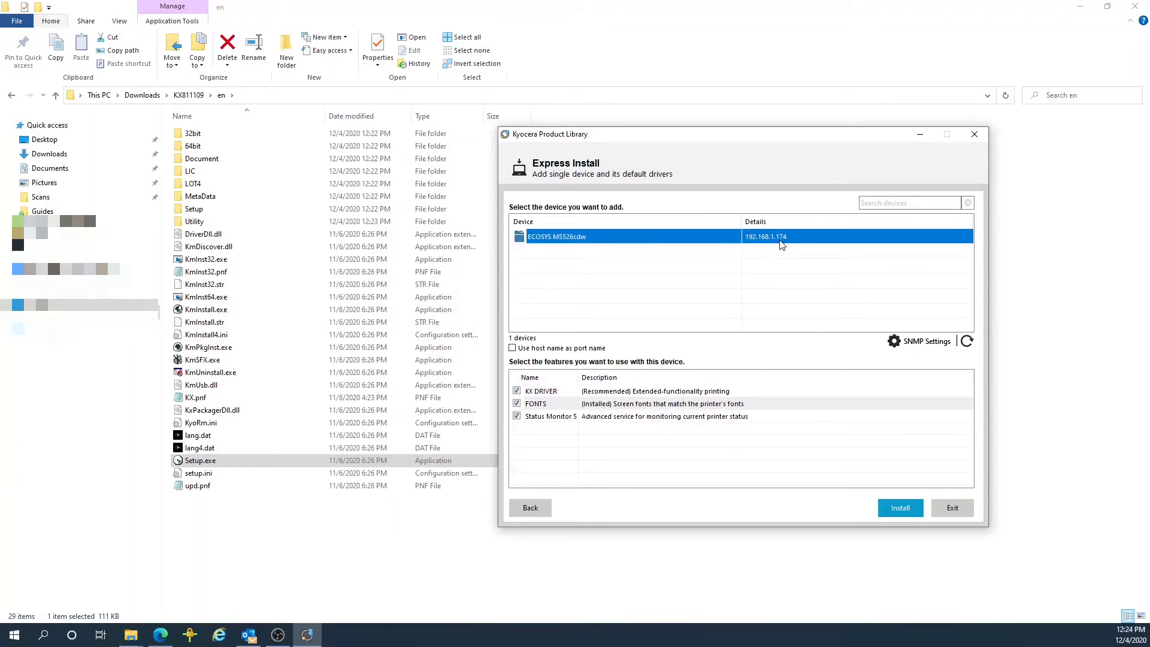
mouse_move(645, 246)
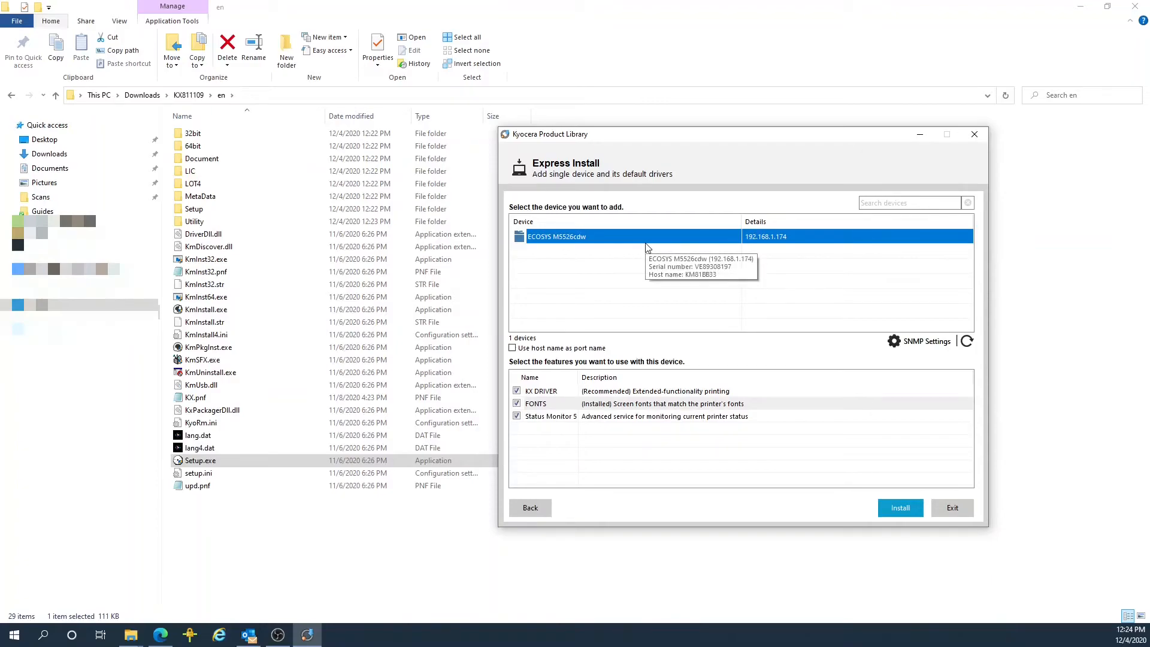
mouse_move(522, 440)
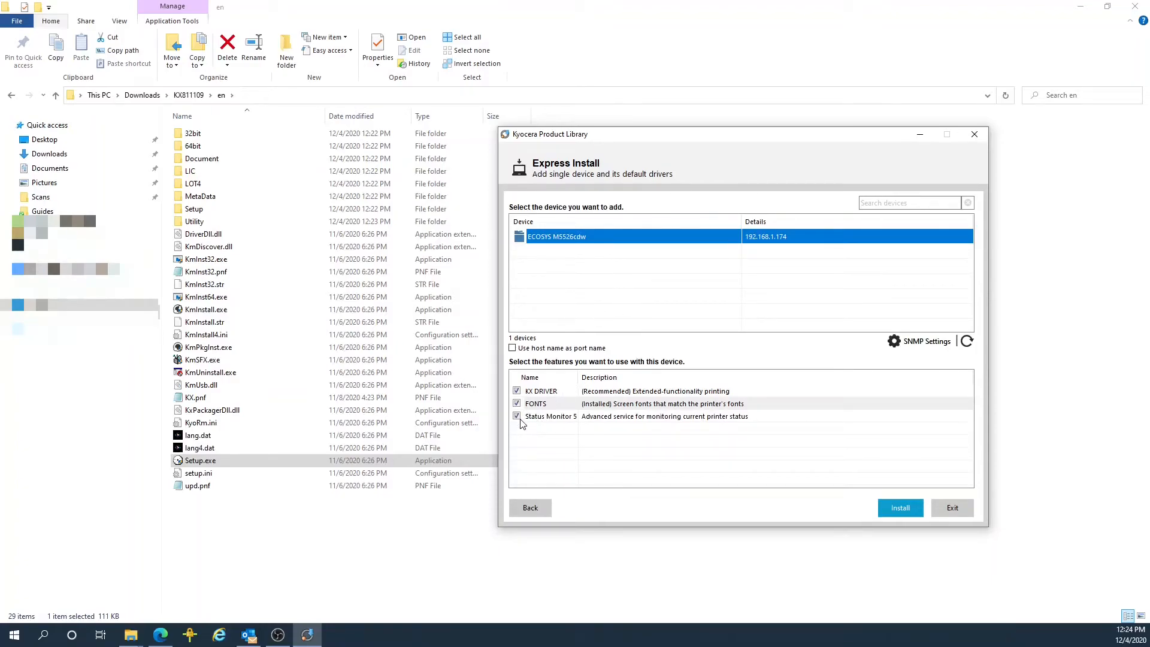
click(518, 416)
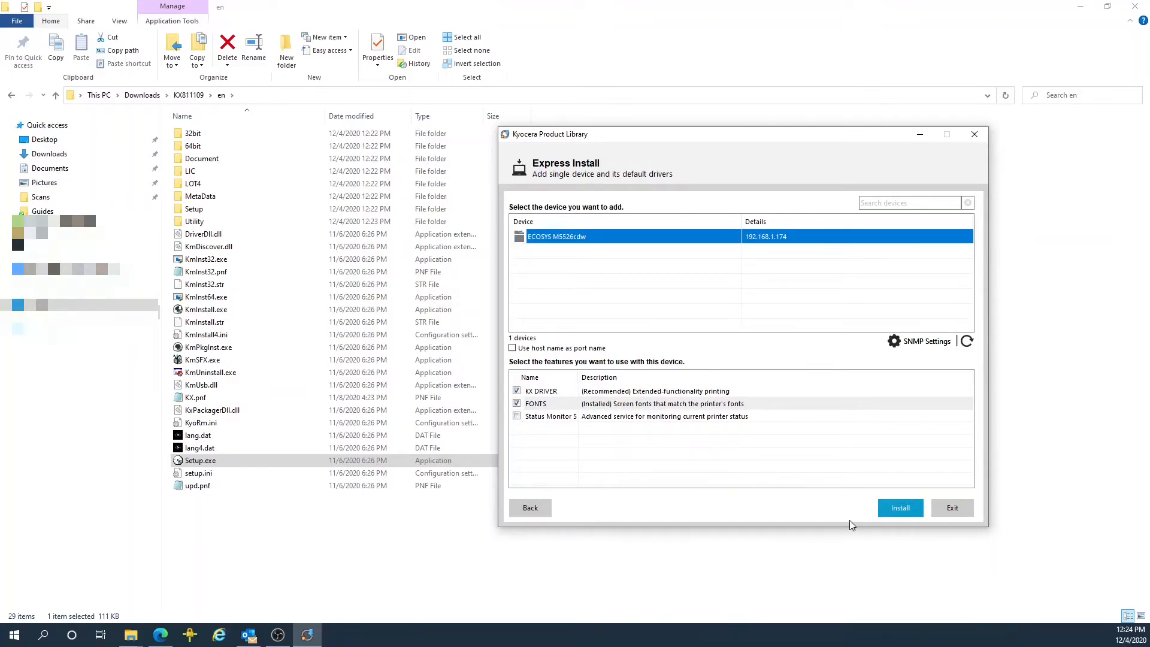
click(900, 508)
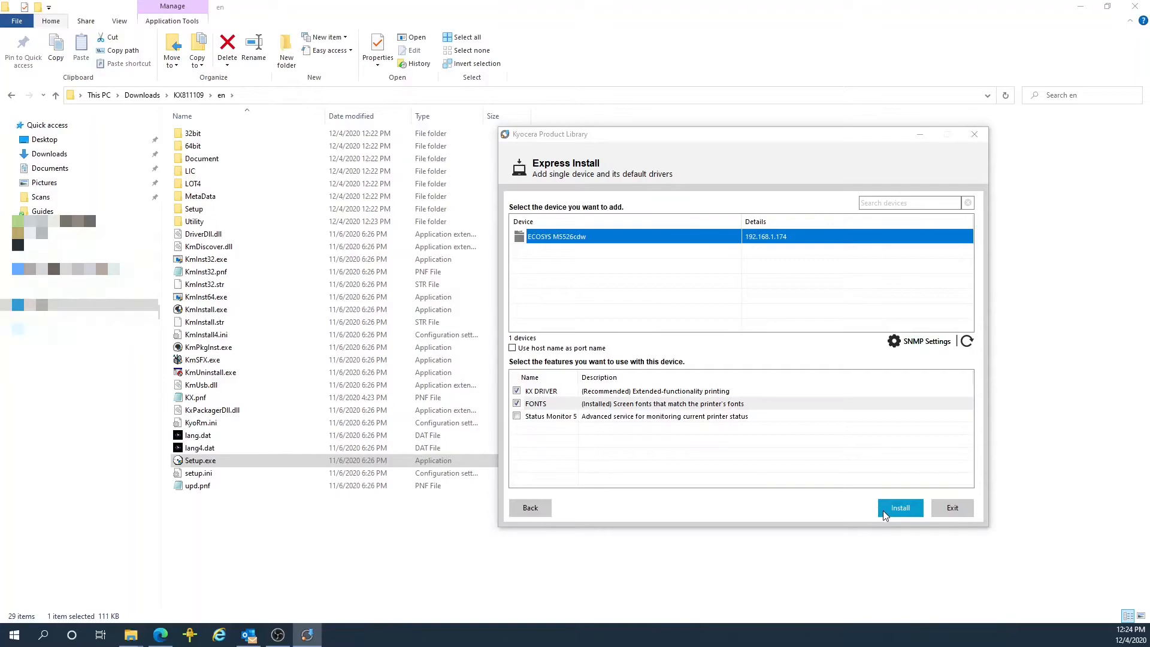
Step: Answer the Data Collection prompt with 'No, I do not wish to take part' and confirm
click(900, 508)
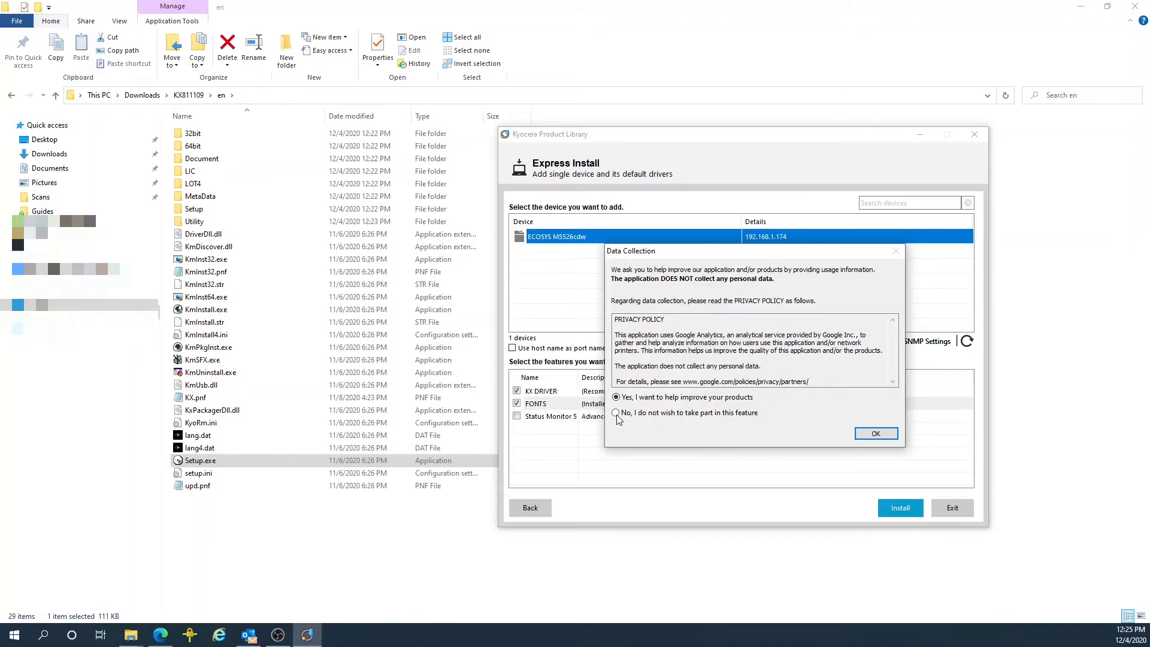
click(616, 413)
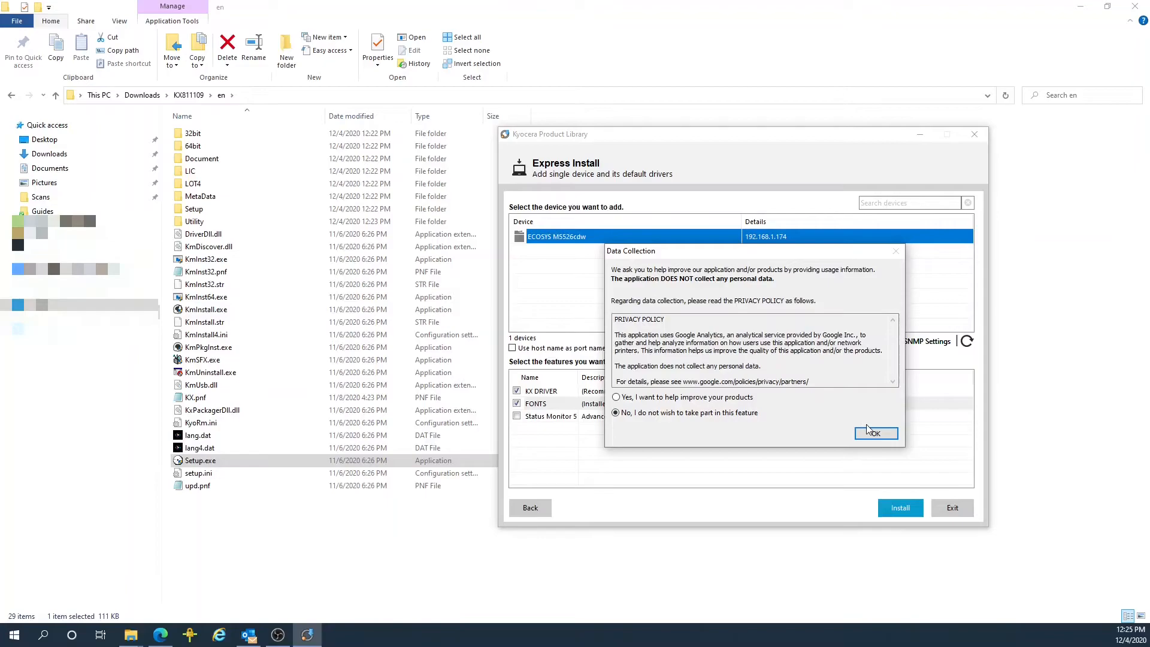
click(875, 433)
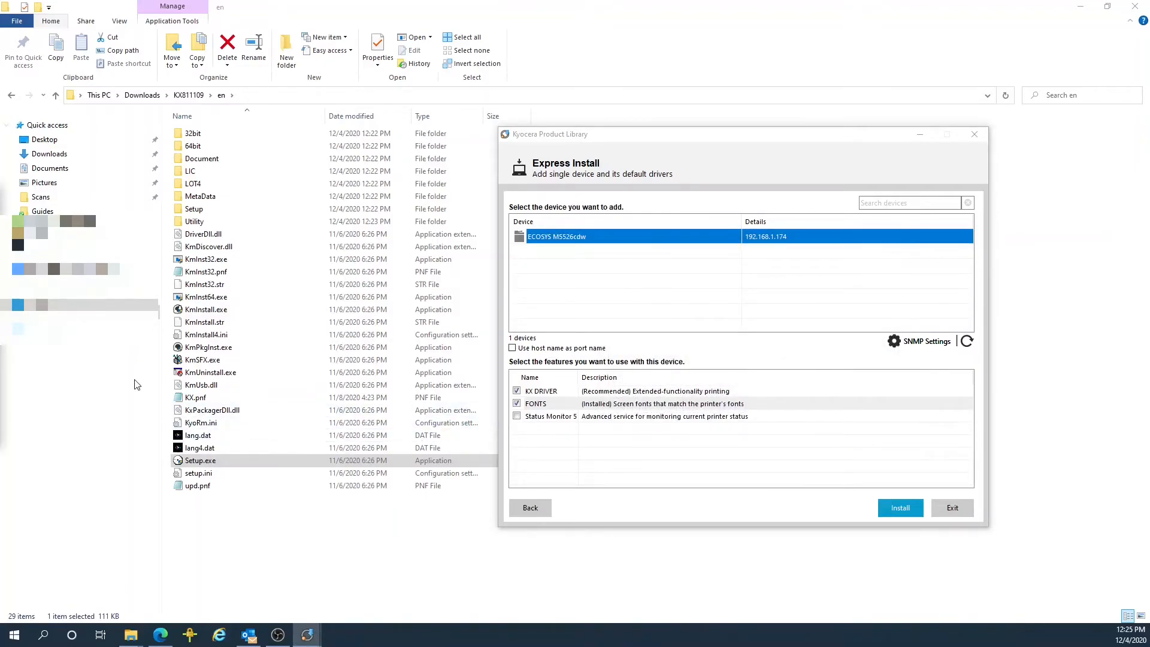
Step: Let the install finish and untick the Show Quick Print tab post-install option
click(900, 508)
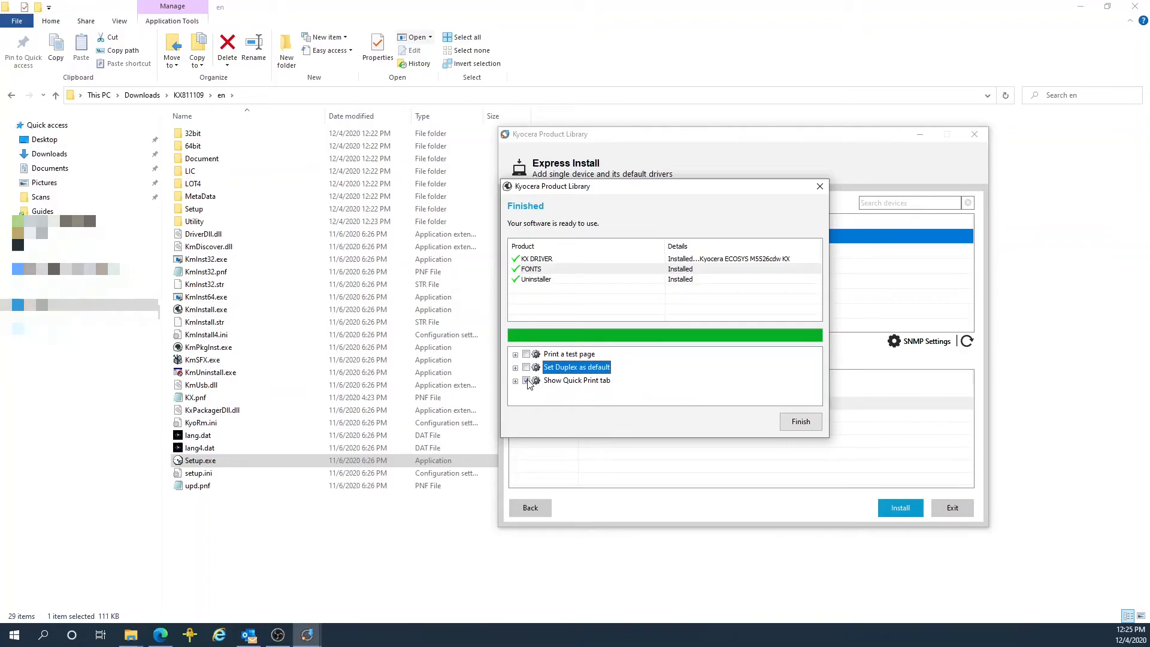
click(576, 380)
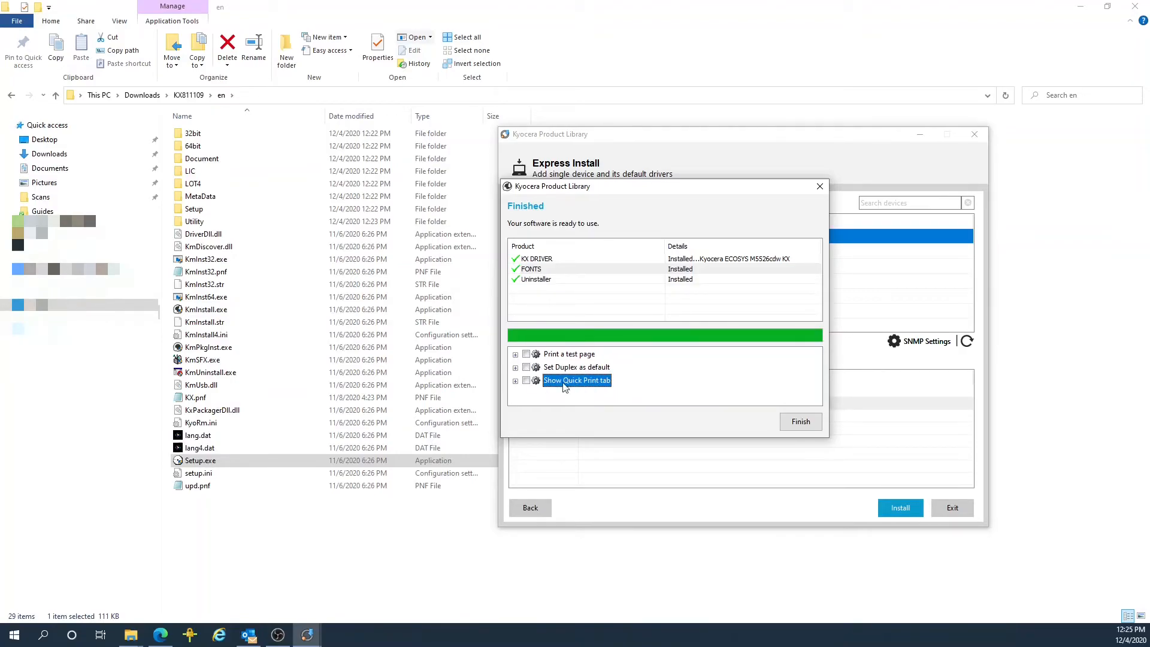
Step: Finish the installer and reach Printers & scanners via Start search 'printer & scanners'
click(800, 420)
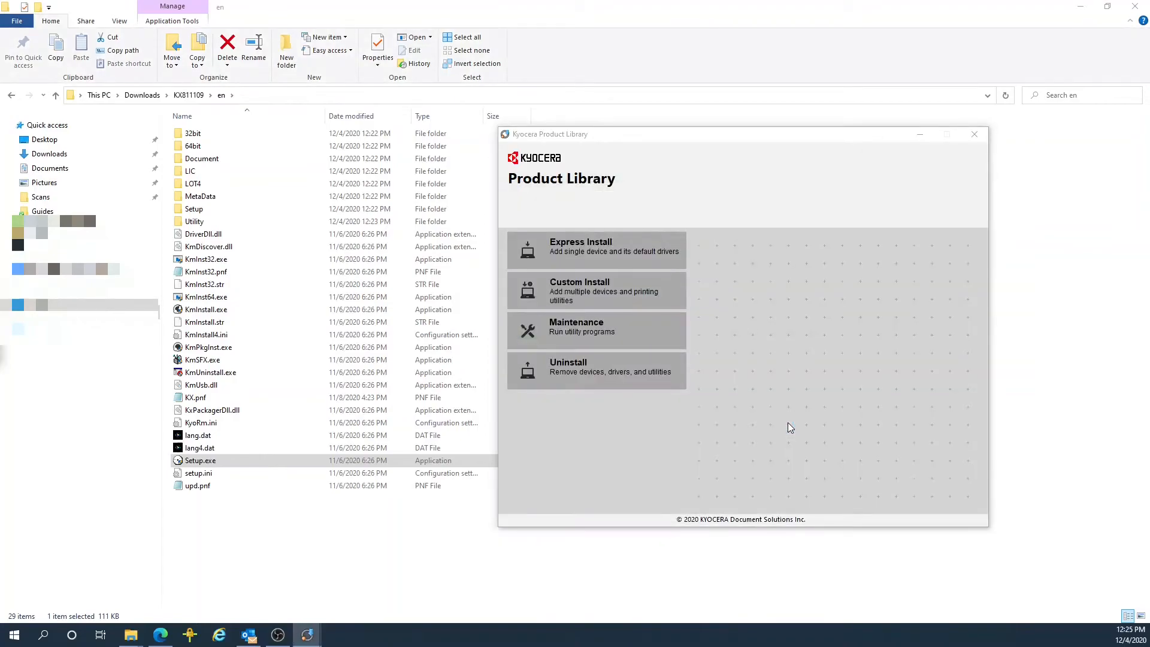
mouse_move(13, 635)
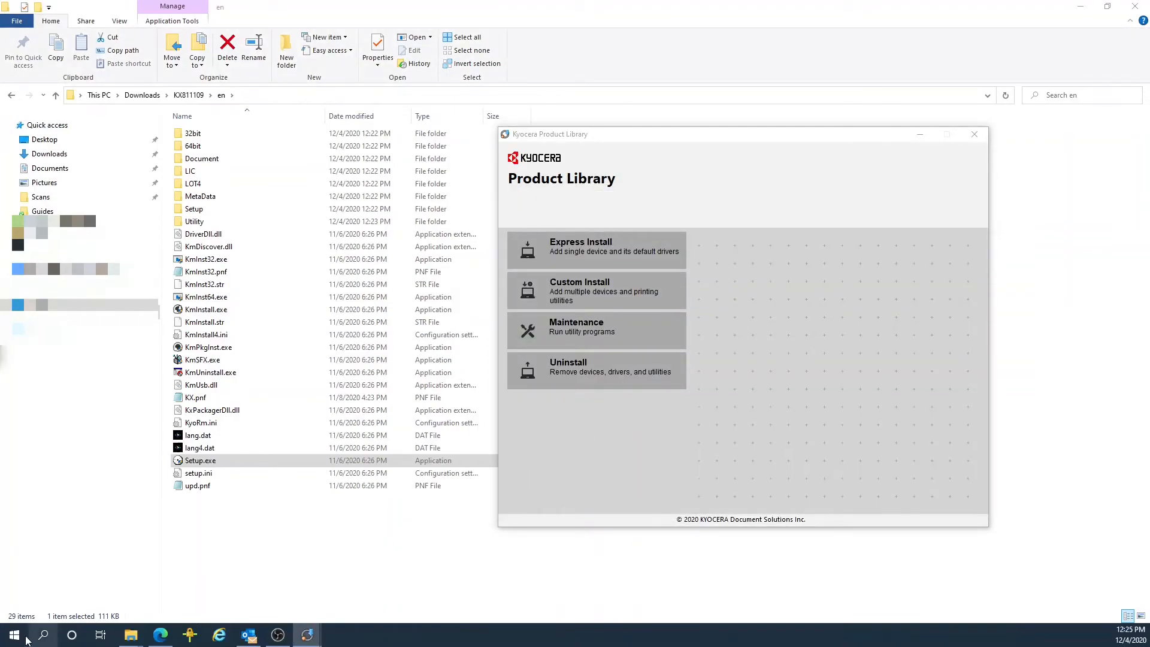
mouse_move(13, 633)
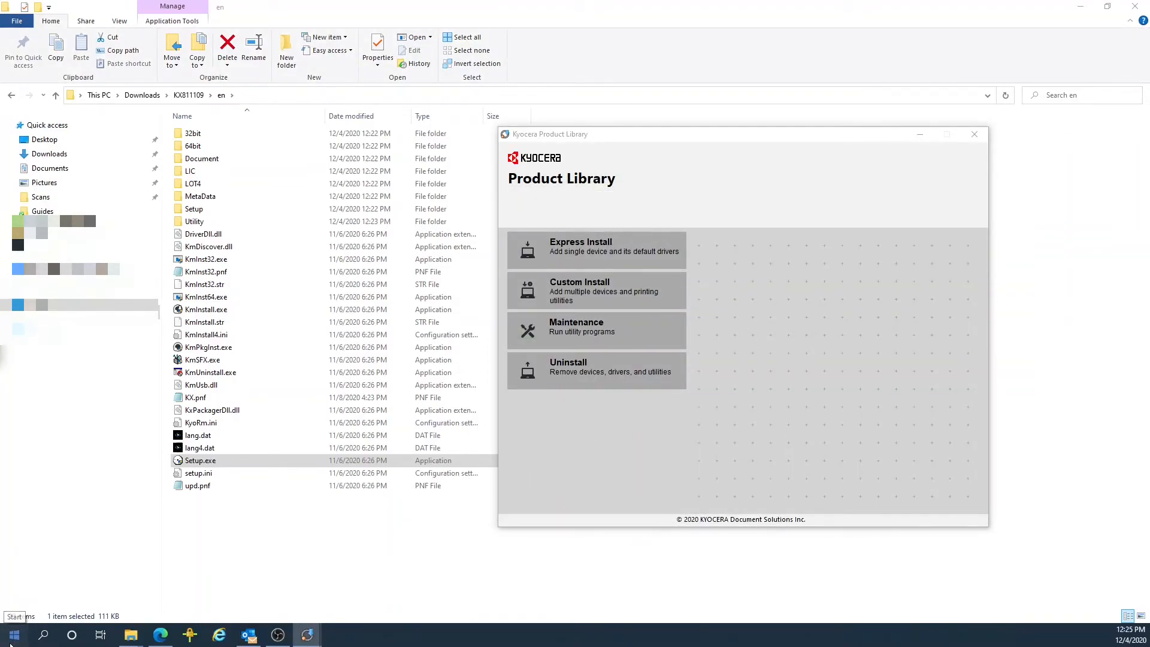
text(printer & scanners)
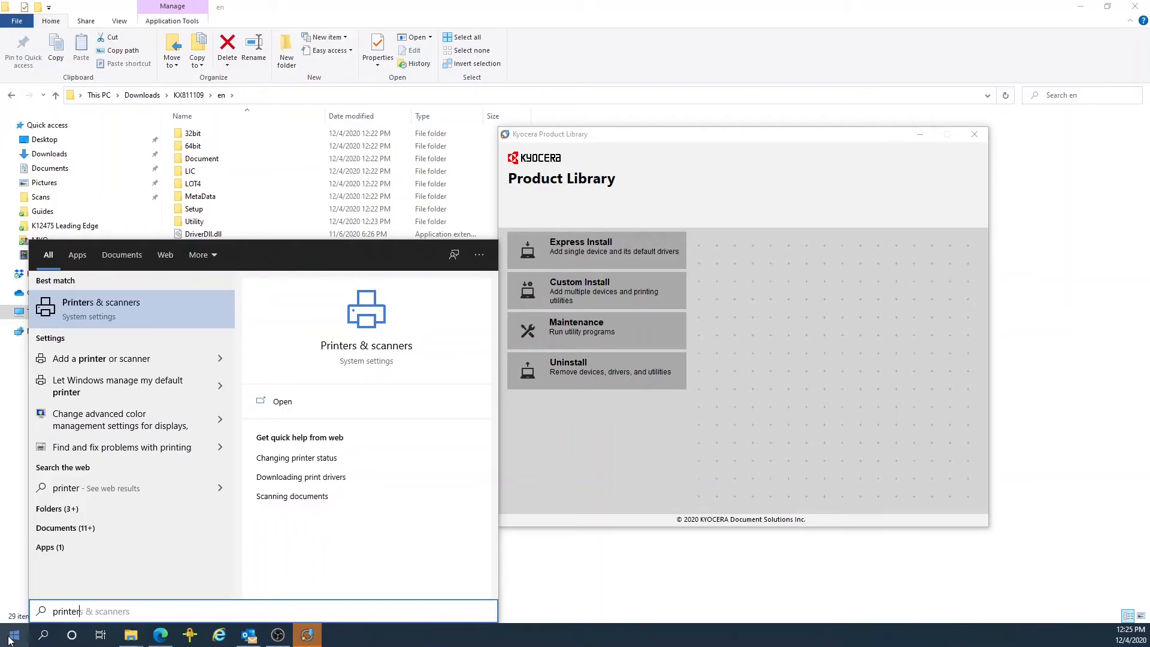
mouse_move(145, 302)
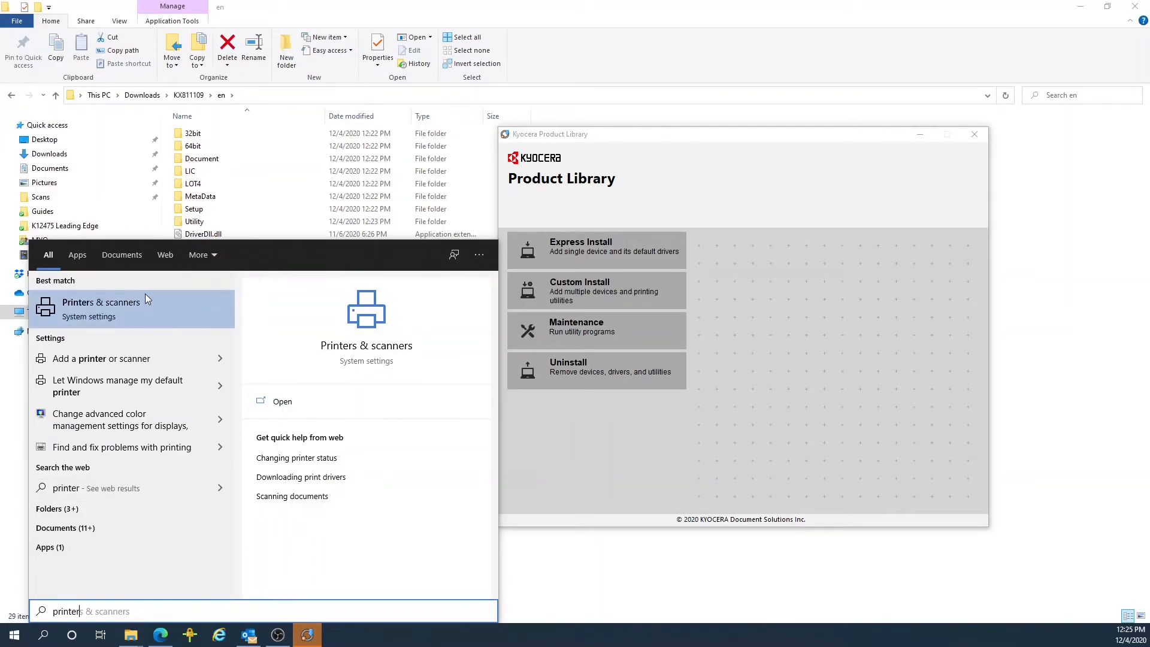
click(101, 308)
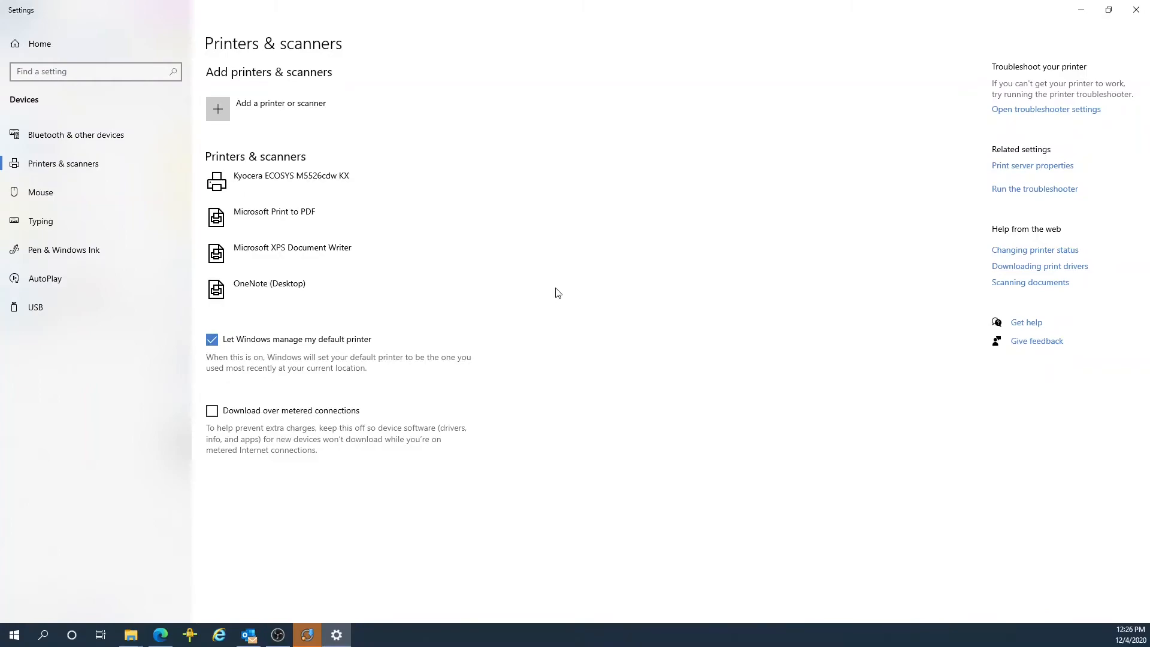
mouse_move(308, 181)
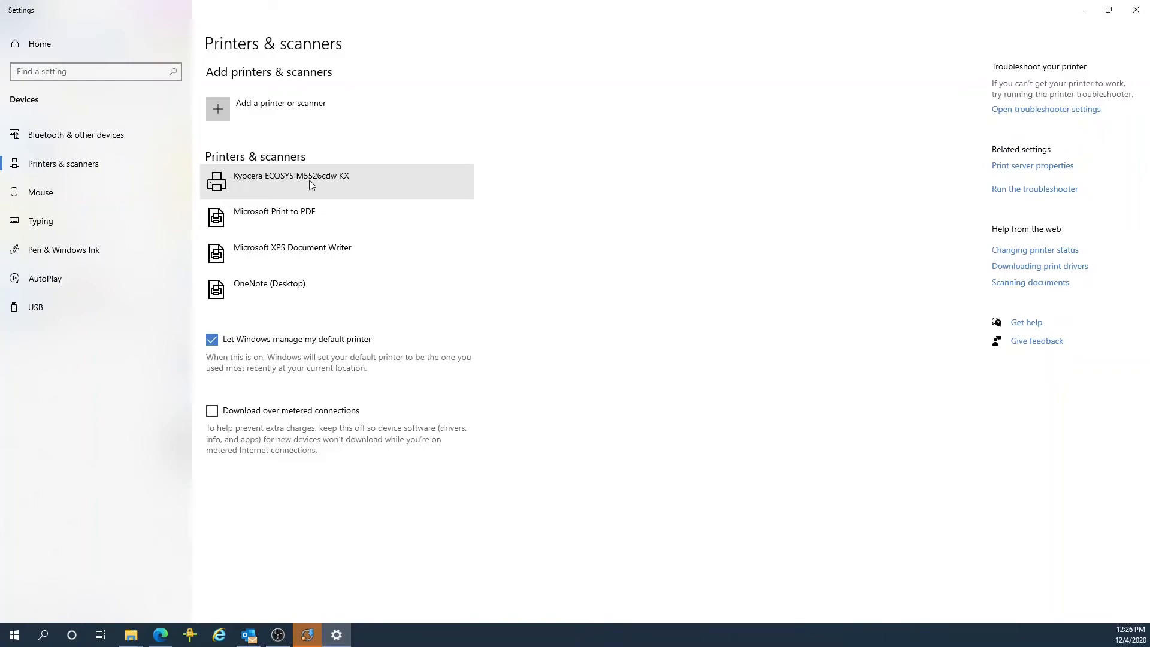
Step: Manage the Kyocera ECOSYS M5526cdw KX and bring up its Printer properties dialog
click(338, 181)
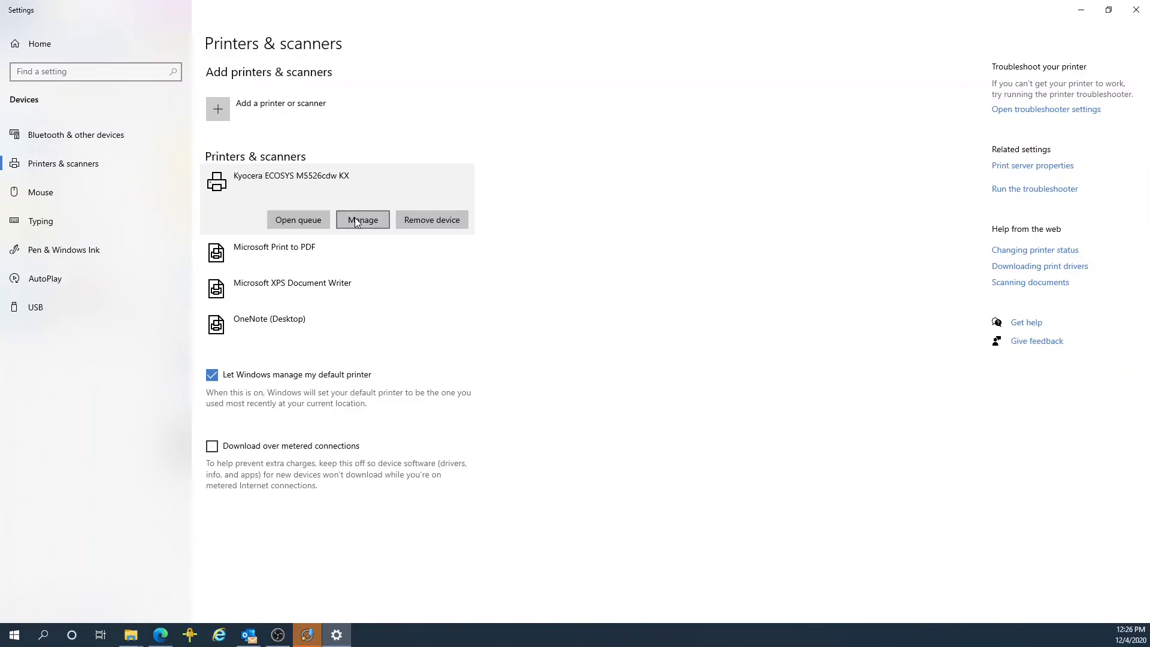
click(362, 219)
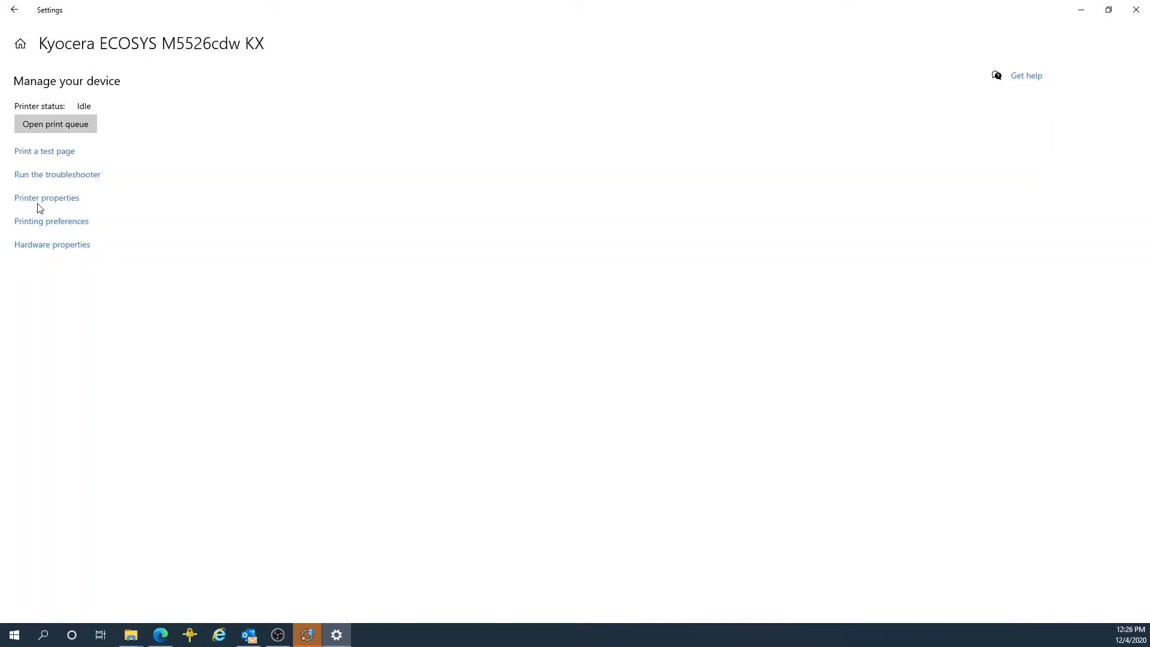
mouse_move(46, 197)
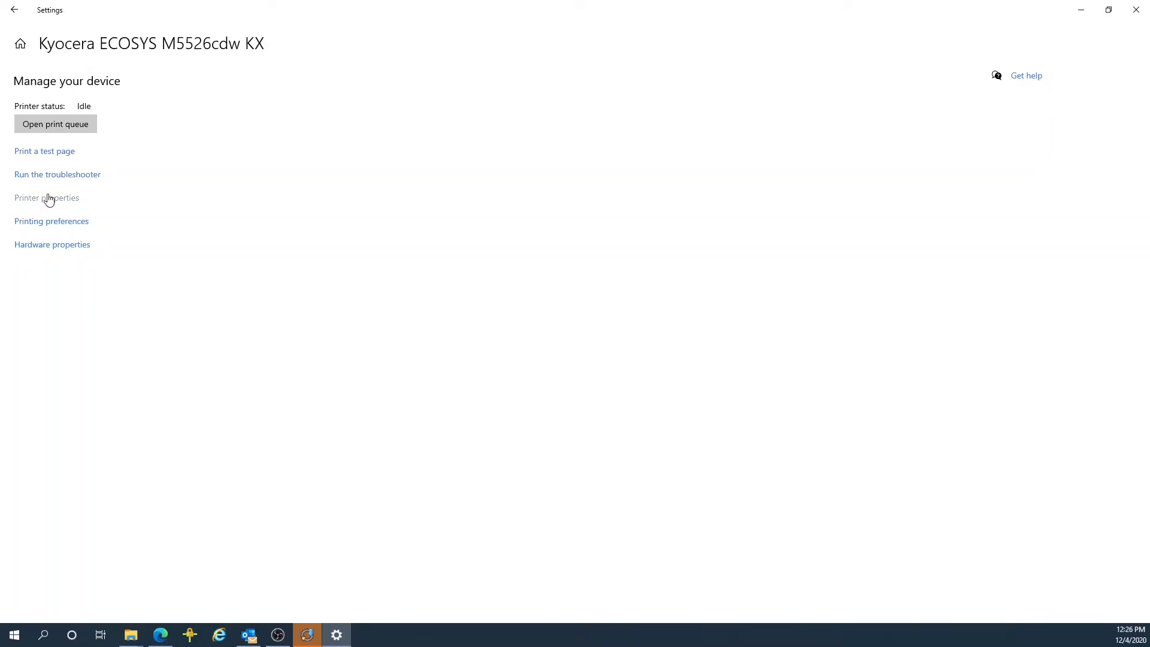
click(47, 197)
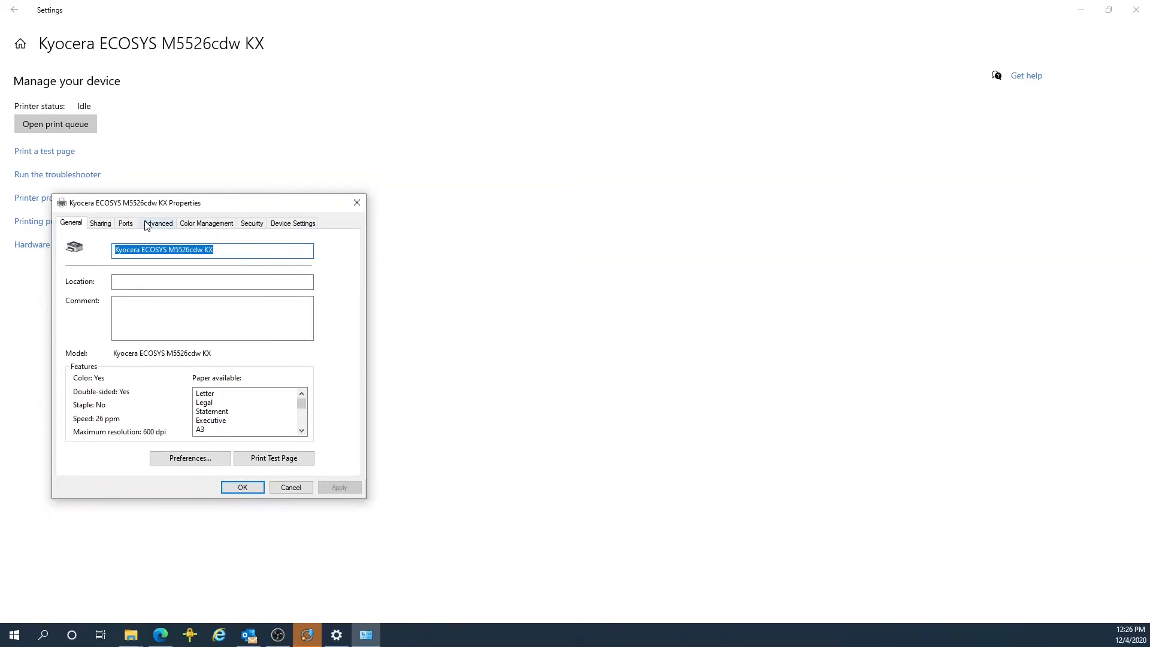
Step: In Advanced > Printing Defaults > Basic, set Color to Black and apply with OK
click(158, 223)
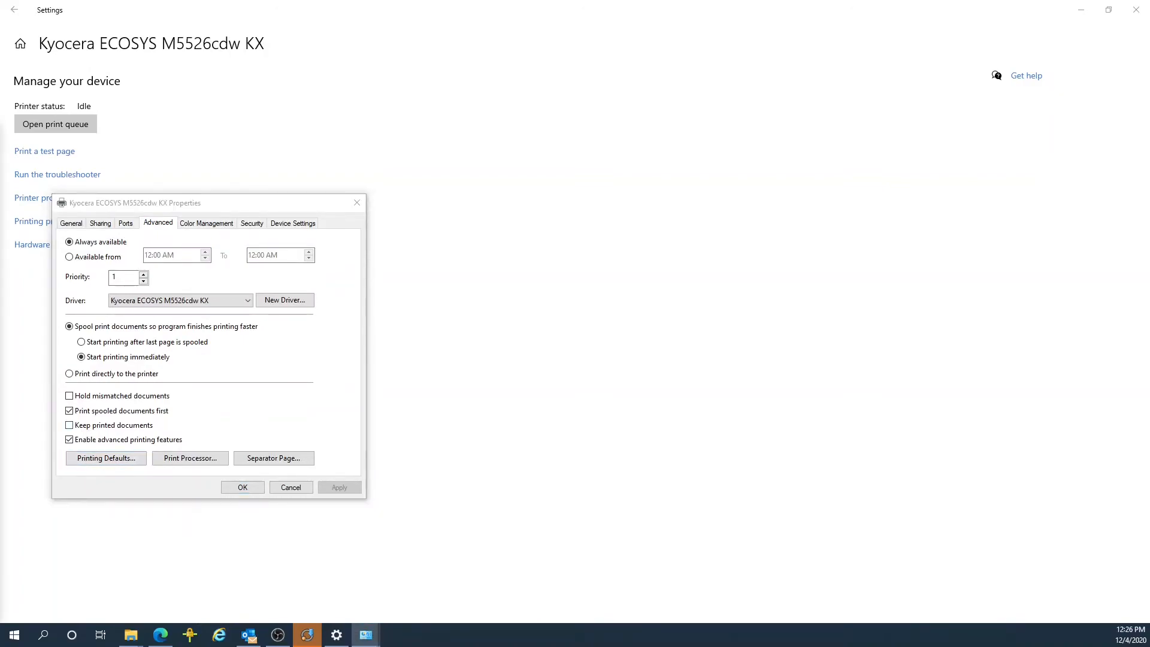
click(106, 458)
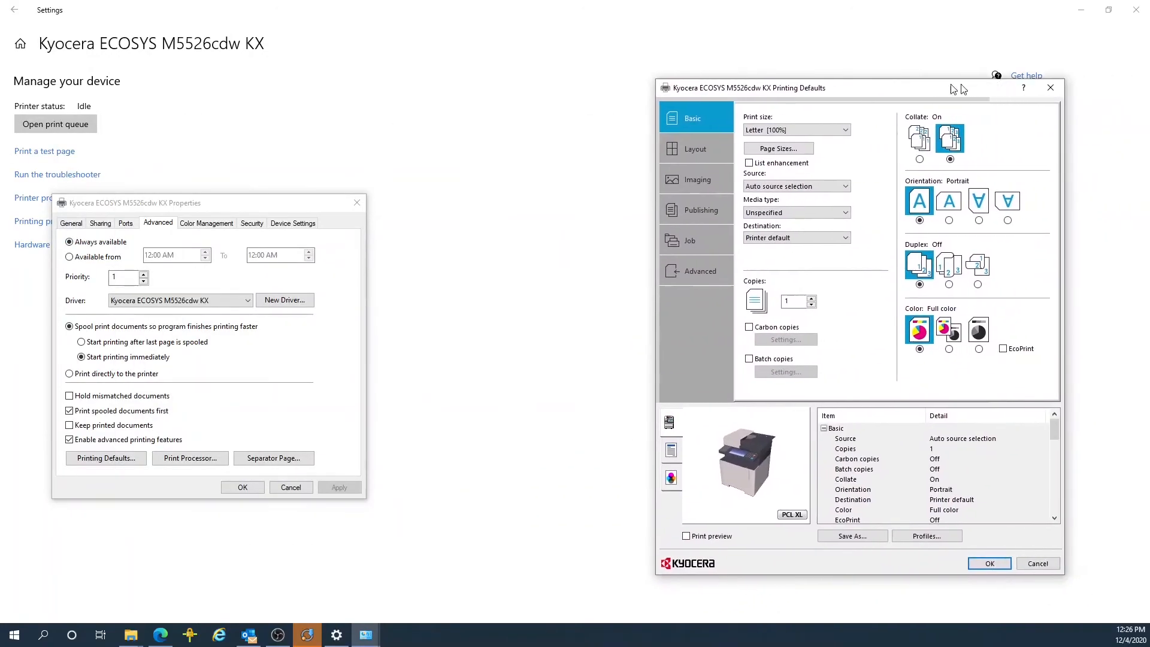
drag(771, 87, 756, 88)
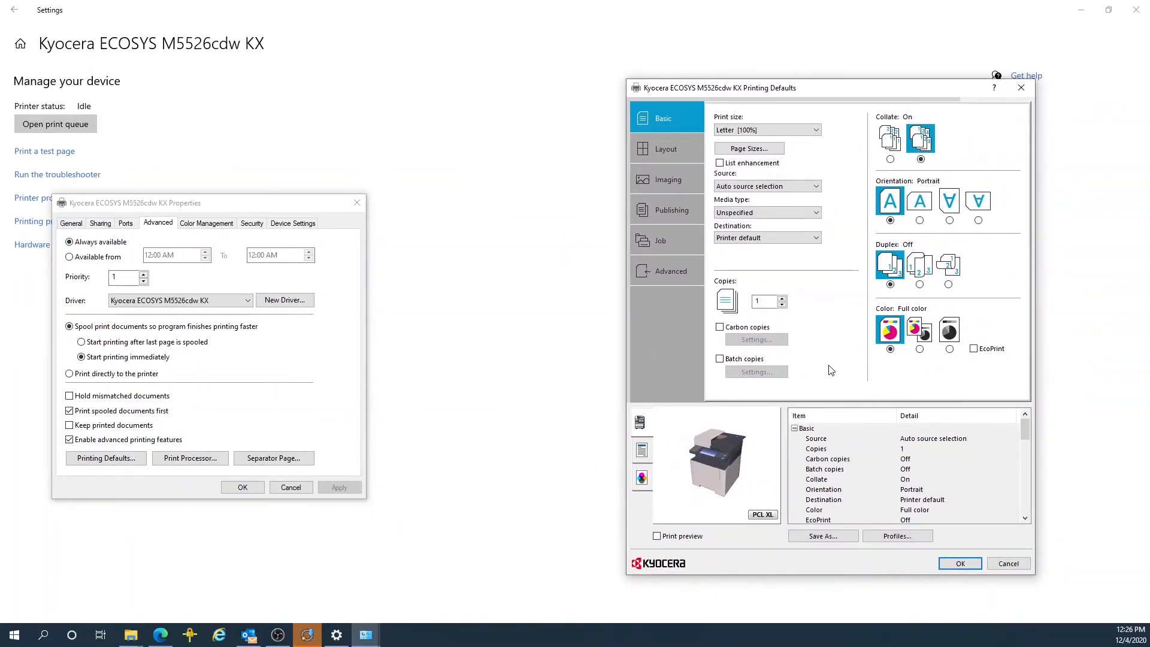
click(949, 349)
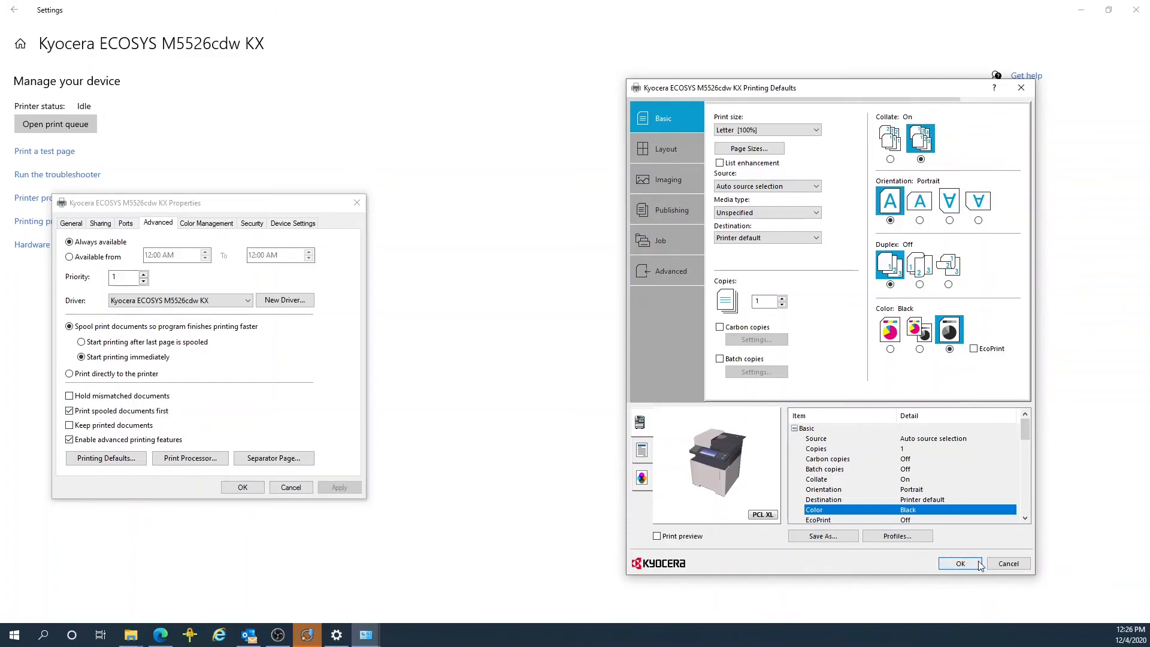
click(960, 564)
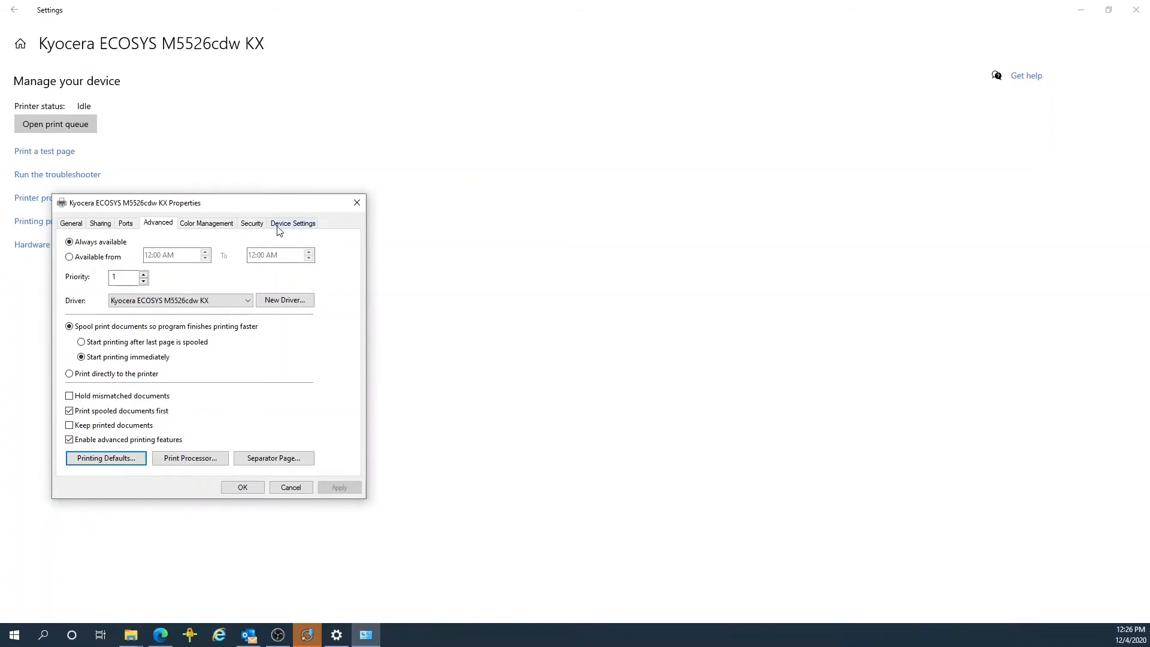
Step: In Device Settings > Administrator > Job Accounting, enable Job accounting
click(292, 222)
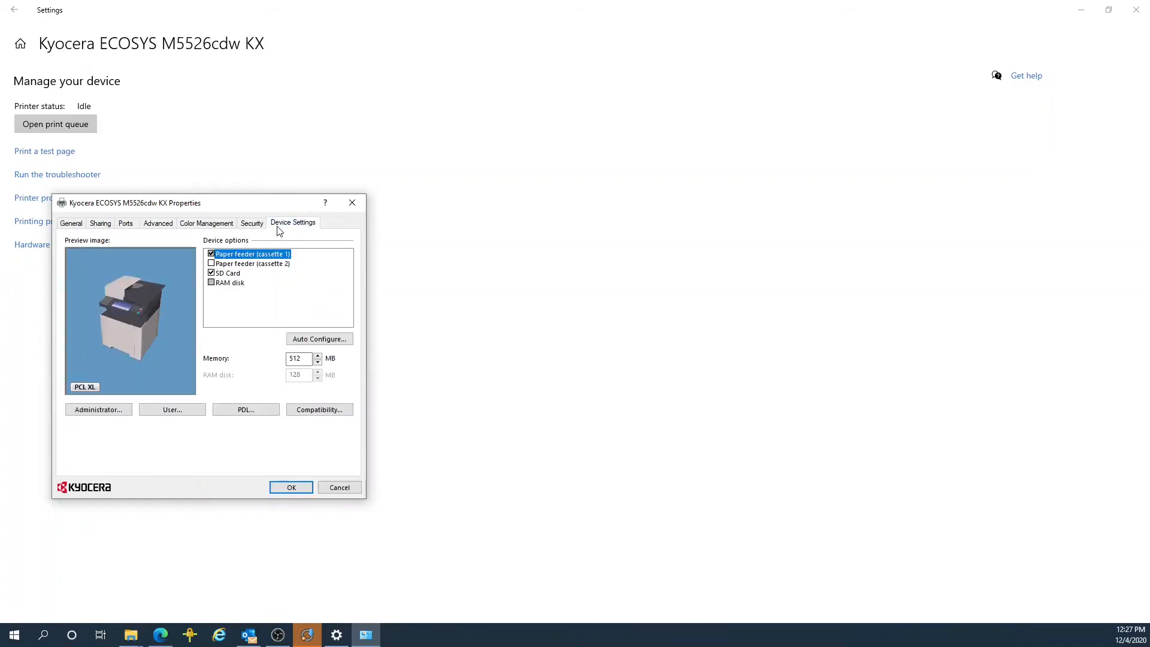
mouse_move(103, 410)
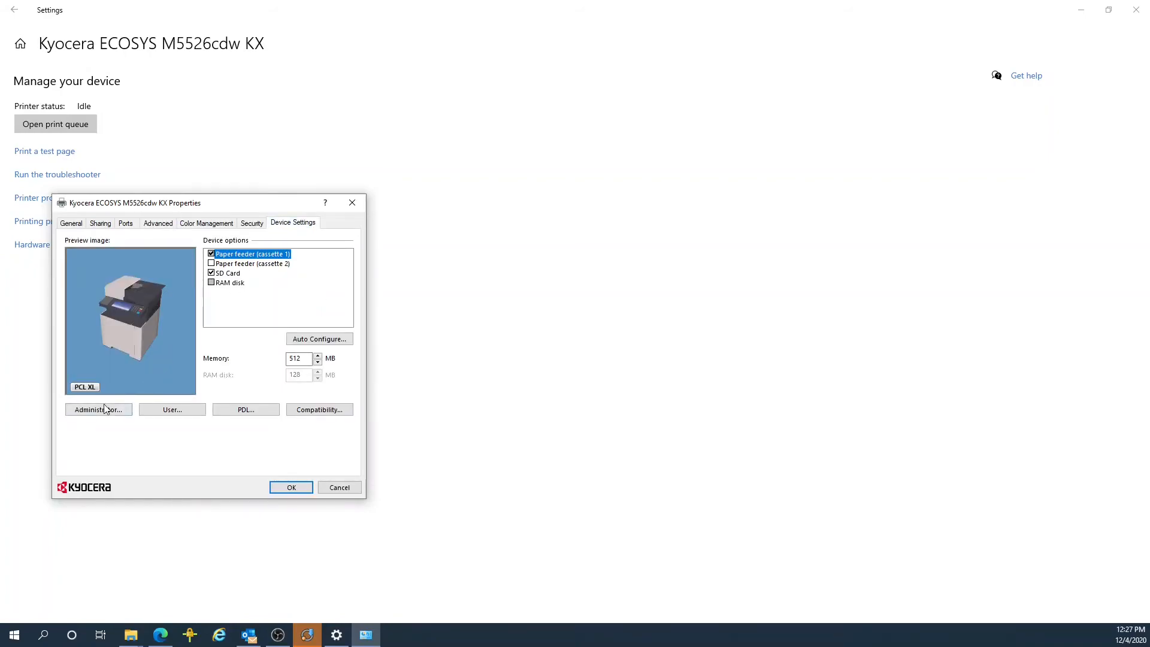
click(98, 409)
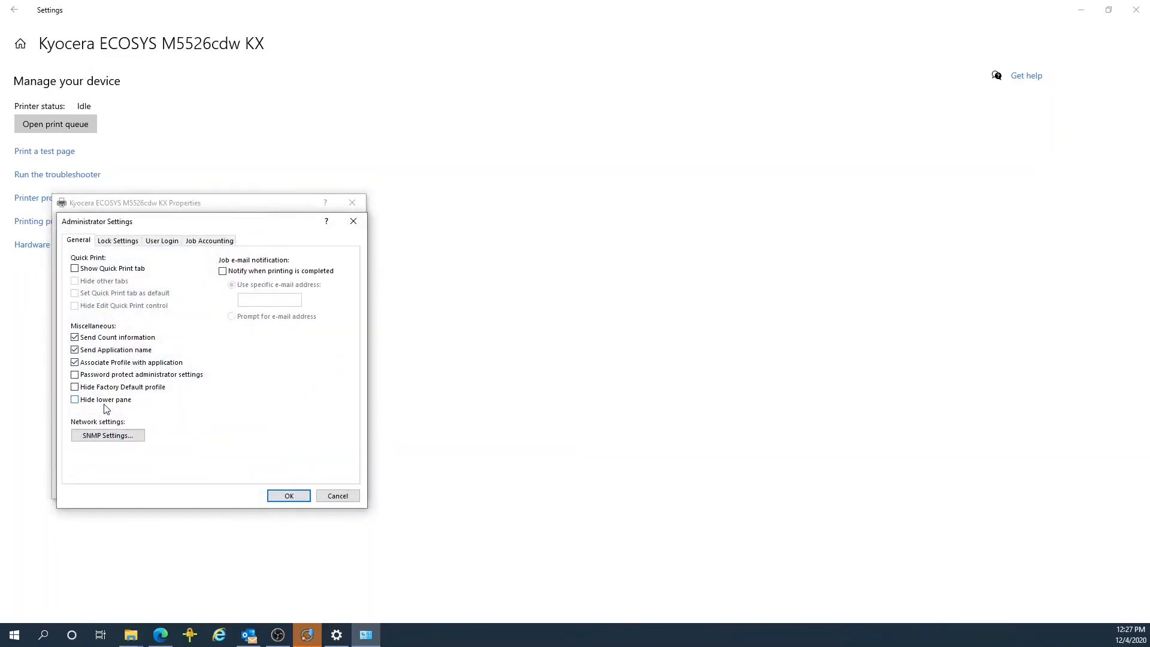
mouse_move(220, 244)
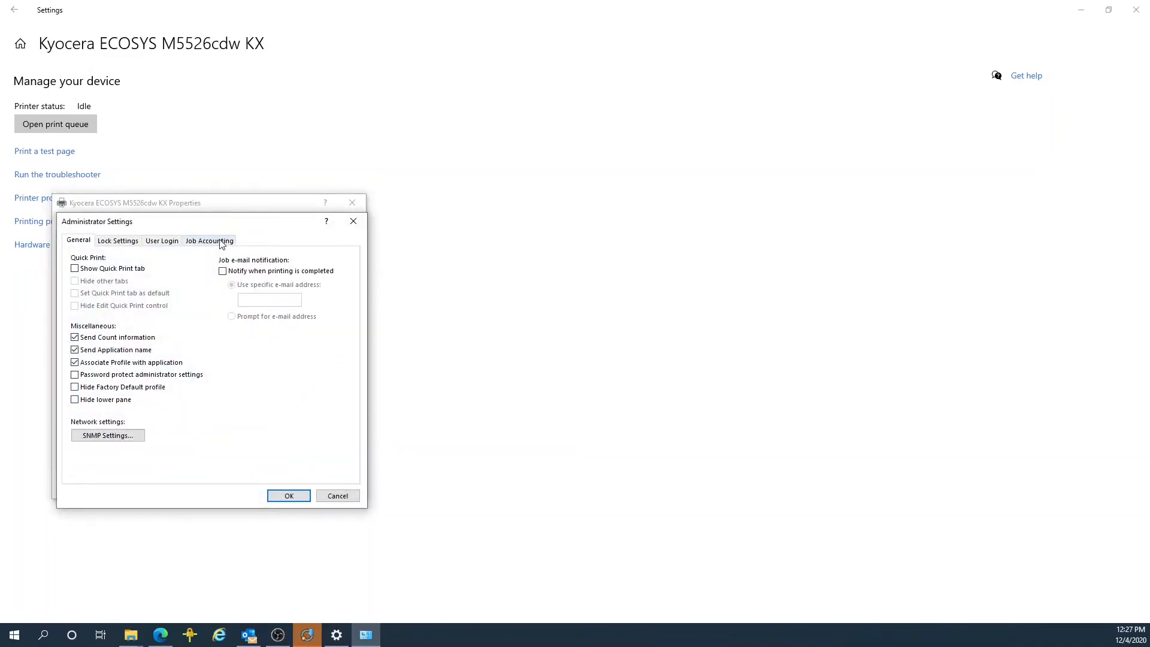
click(209, 240)
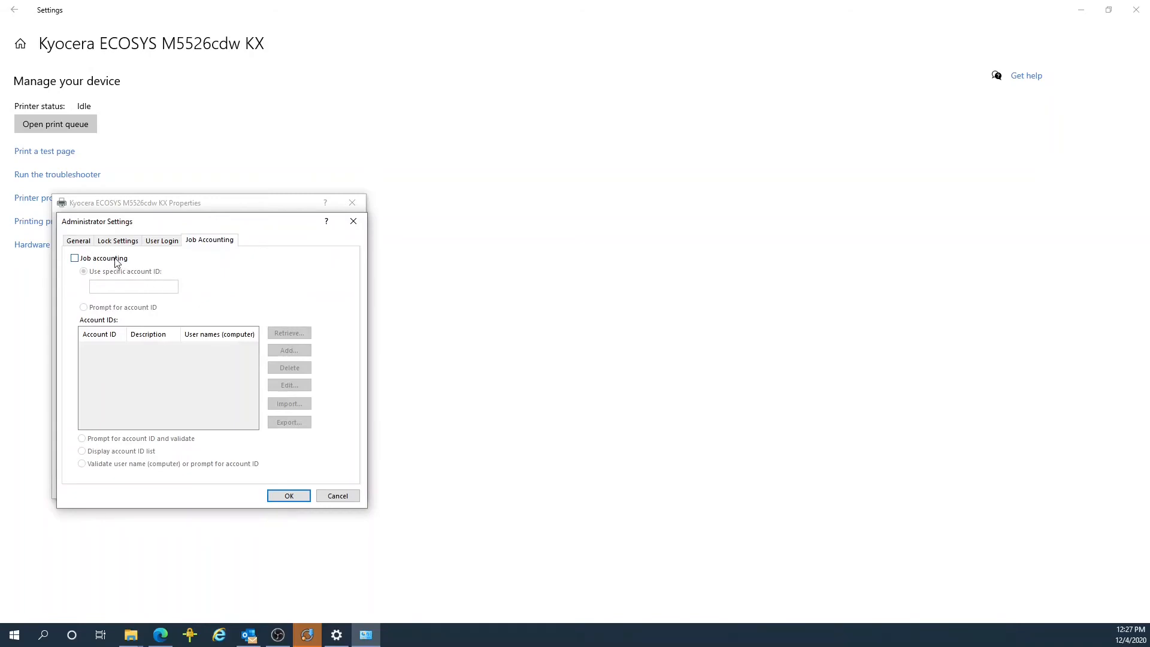
click(74, 257)
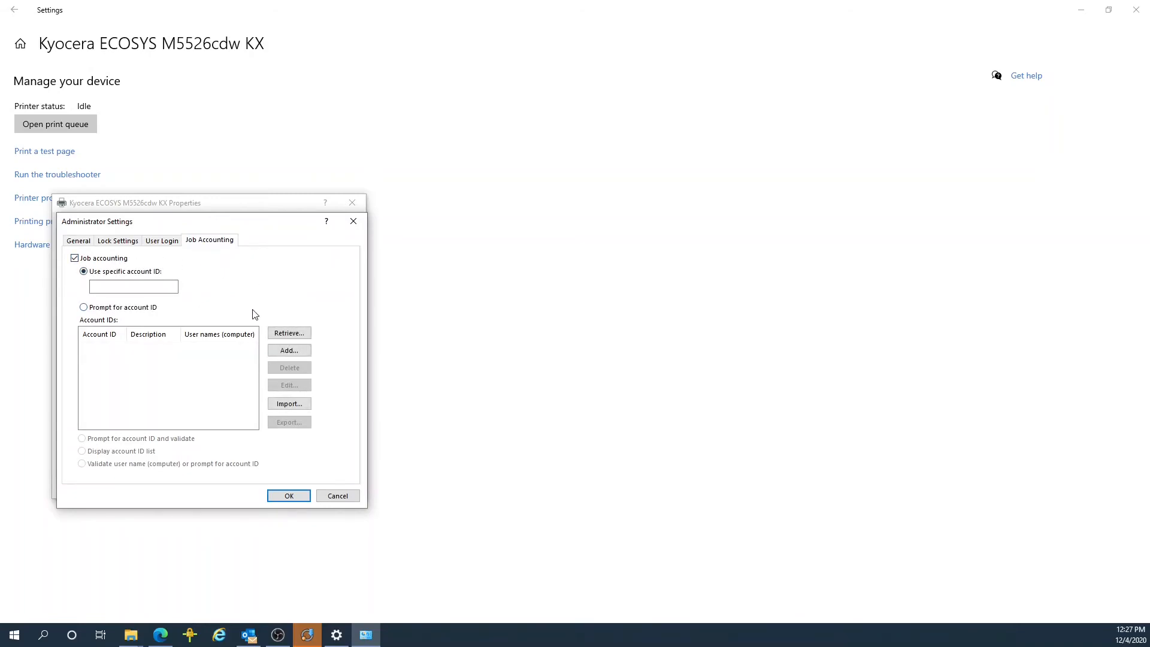
Step: Enter specific account ID 12345 and save both the administrator settings and printer properties
click(133, 287)
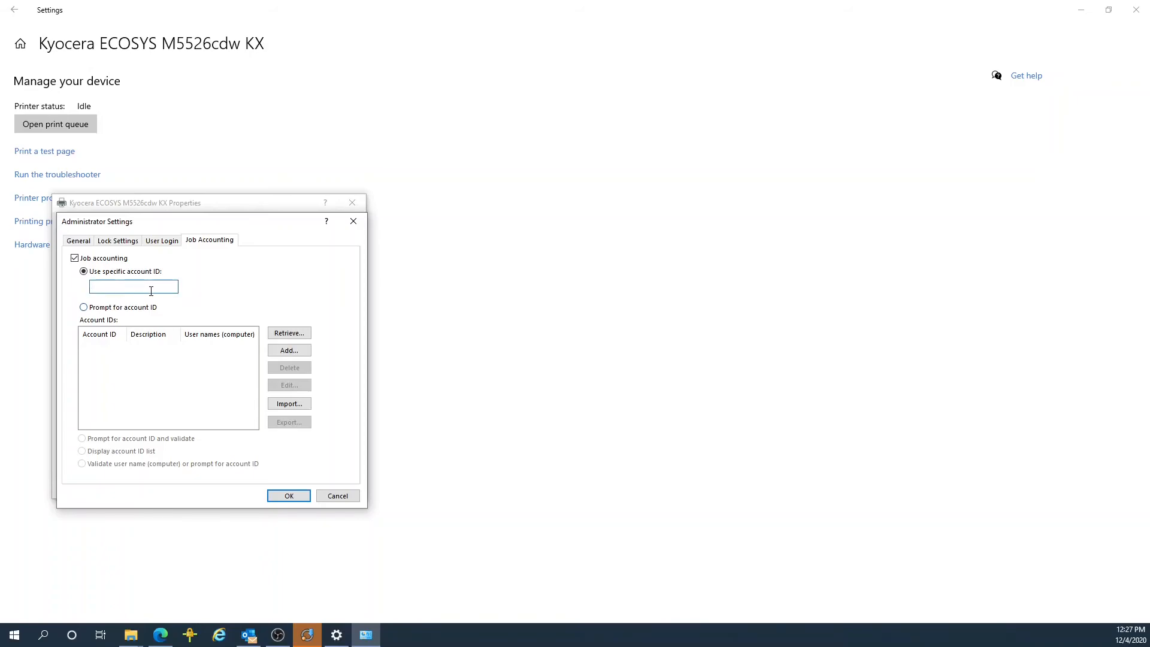
text(1)
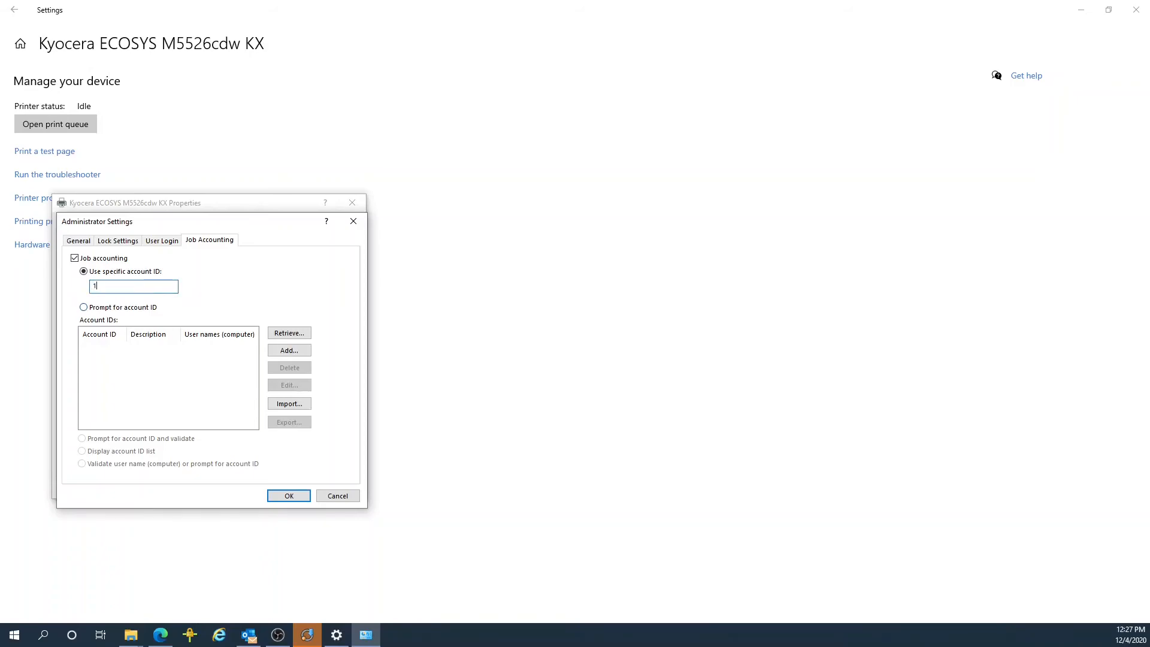
text(234)
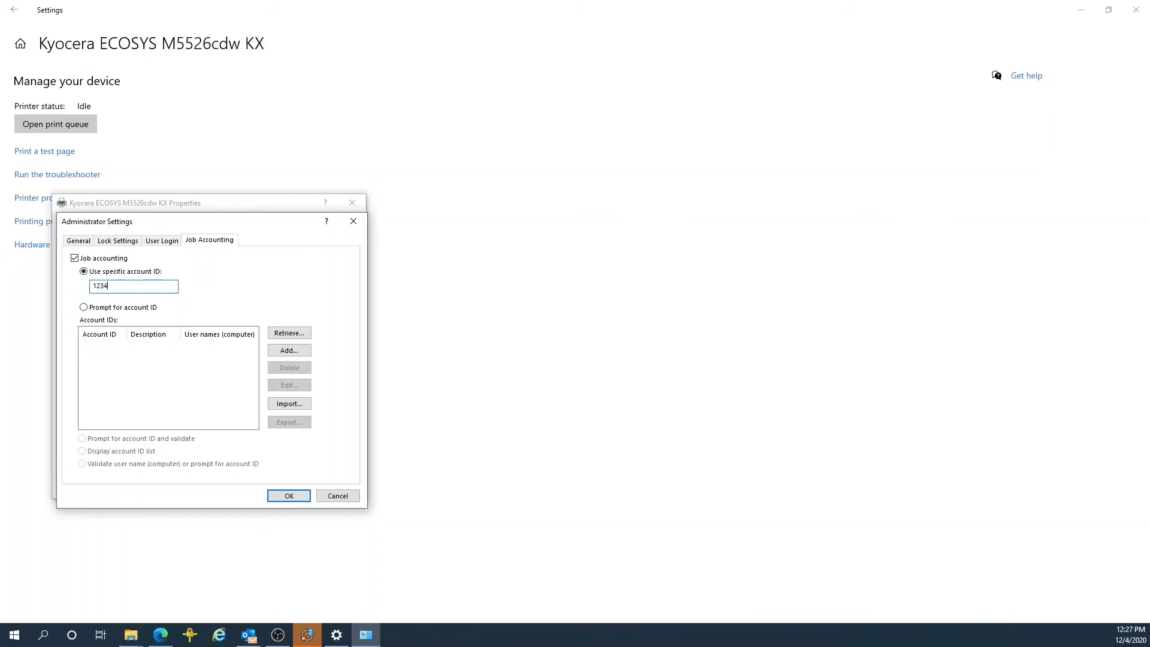
text(5)
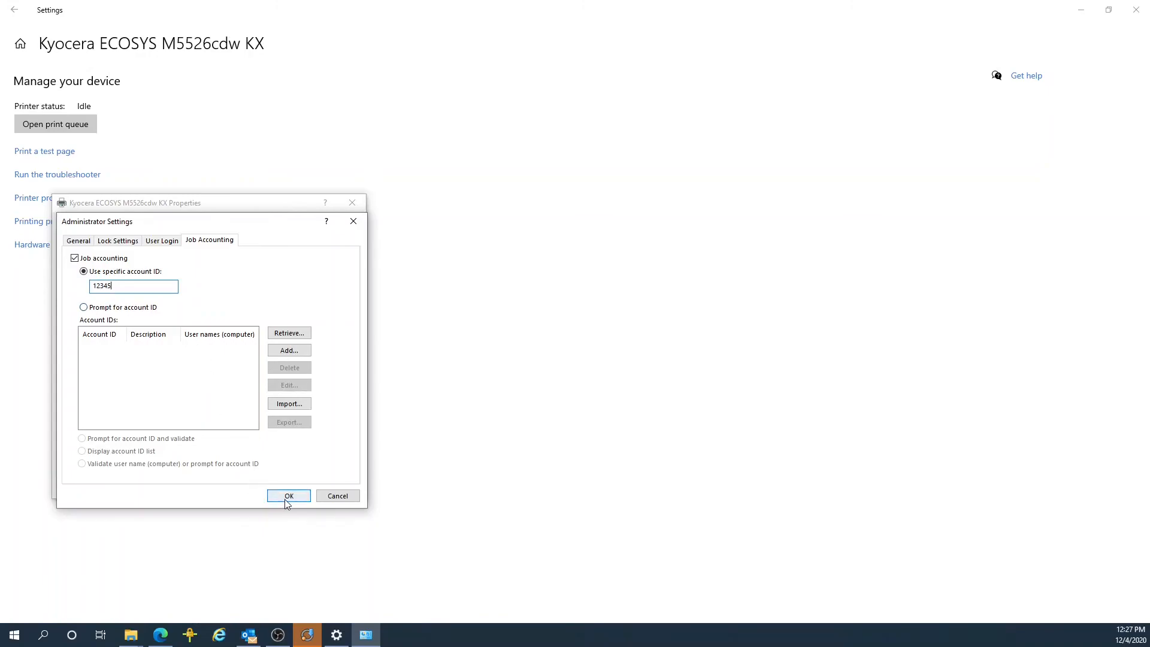
click(289, 496)
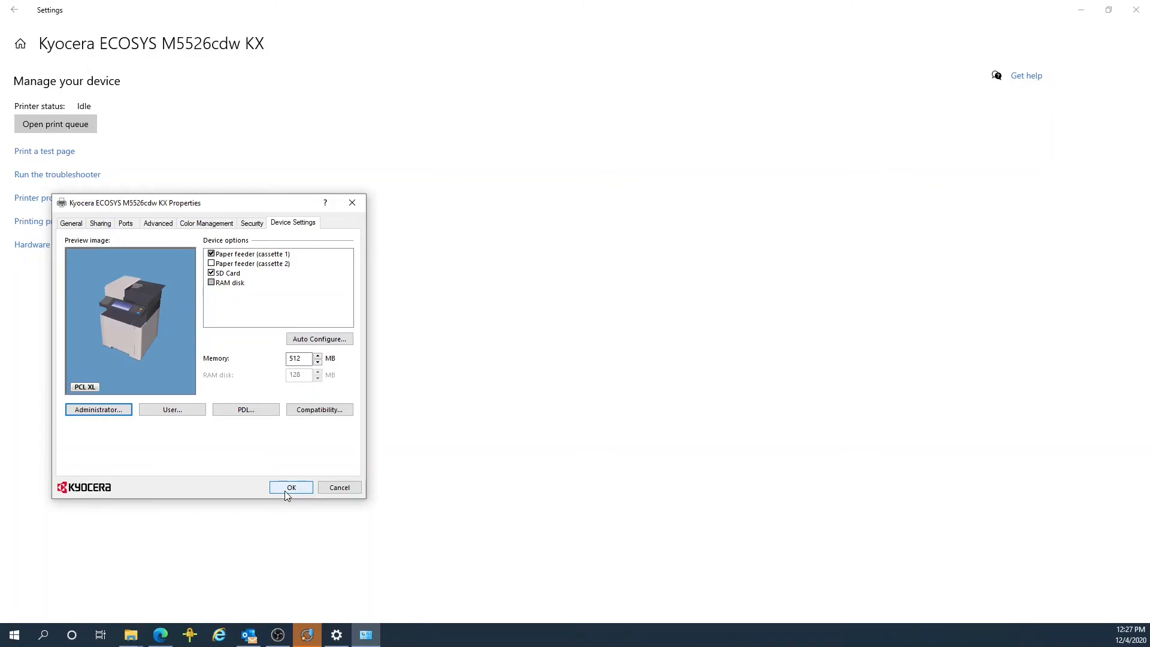
click(291, 488)
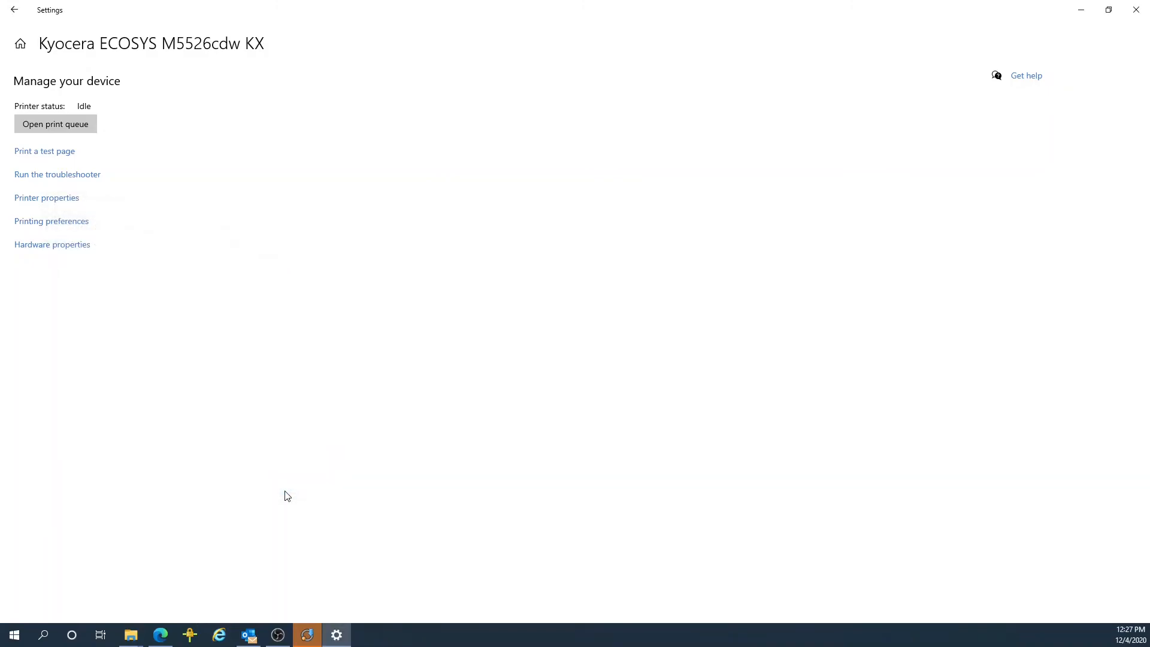
mouse_move(286, 390)
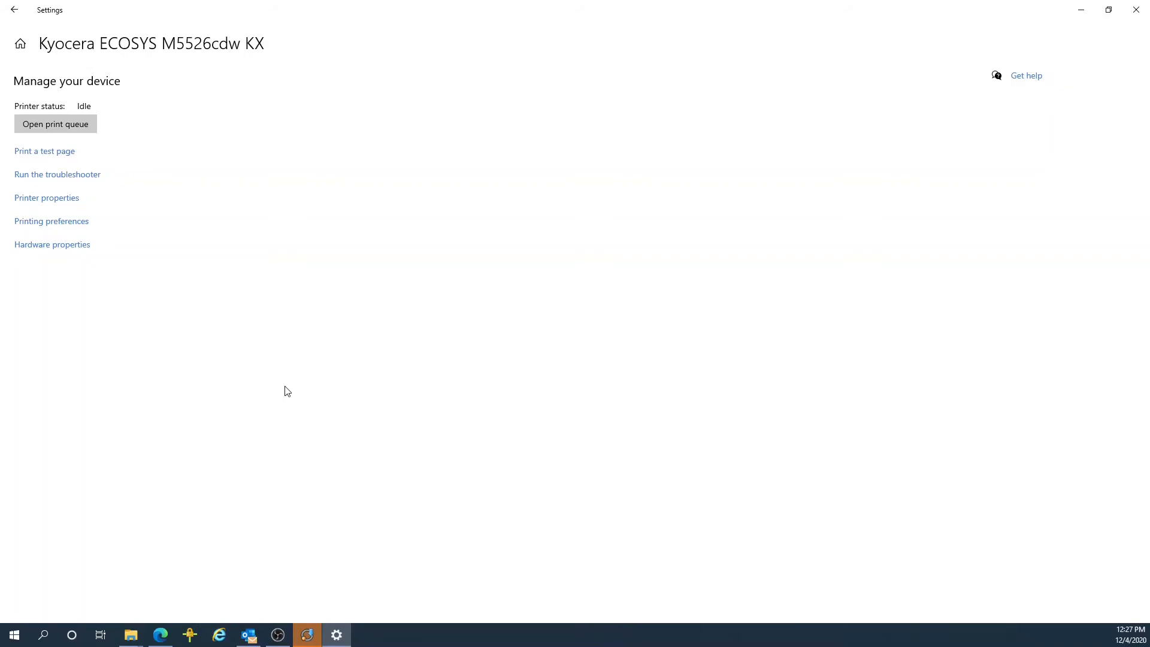
mouse_move(73, 216)
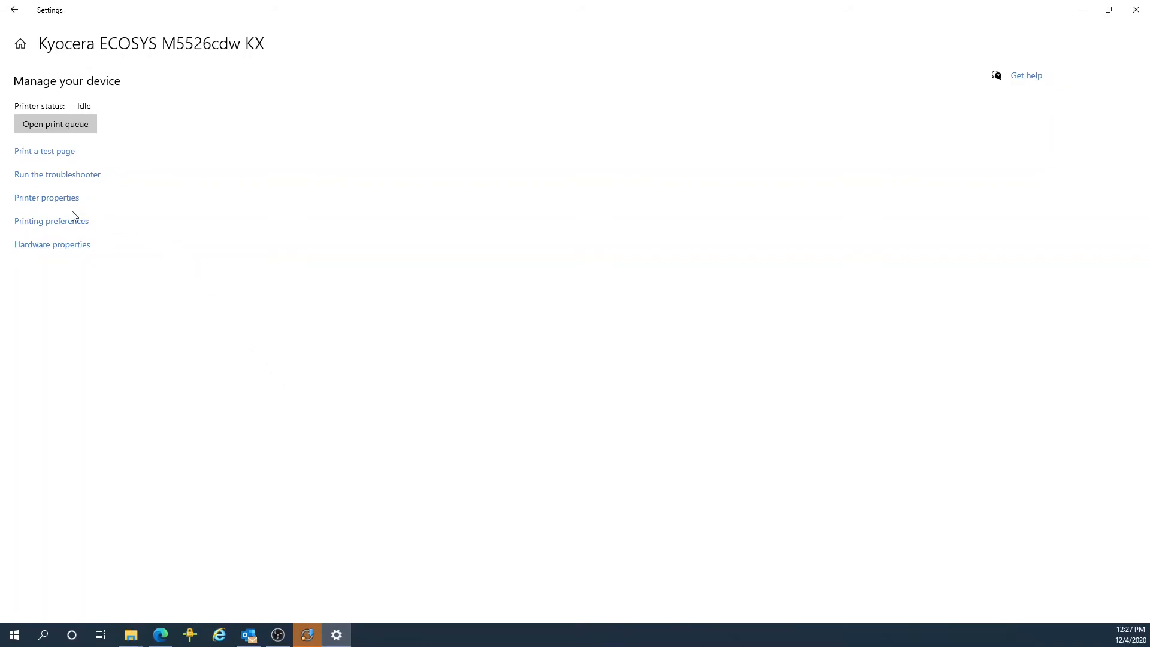
mouse_move(51, 201)
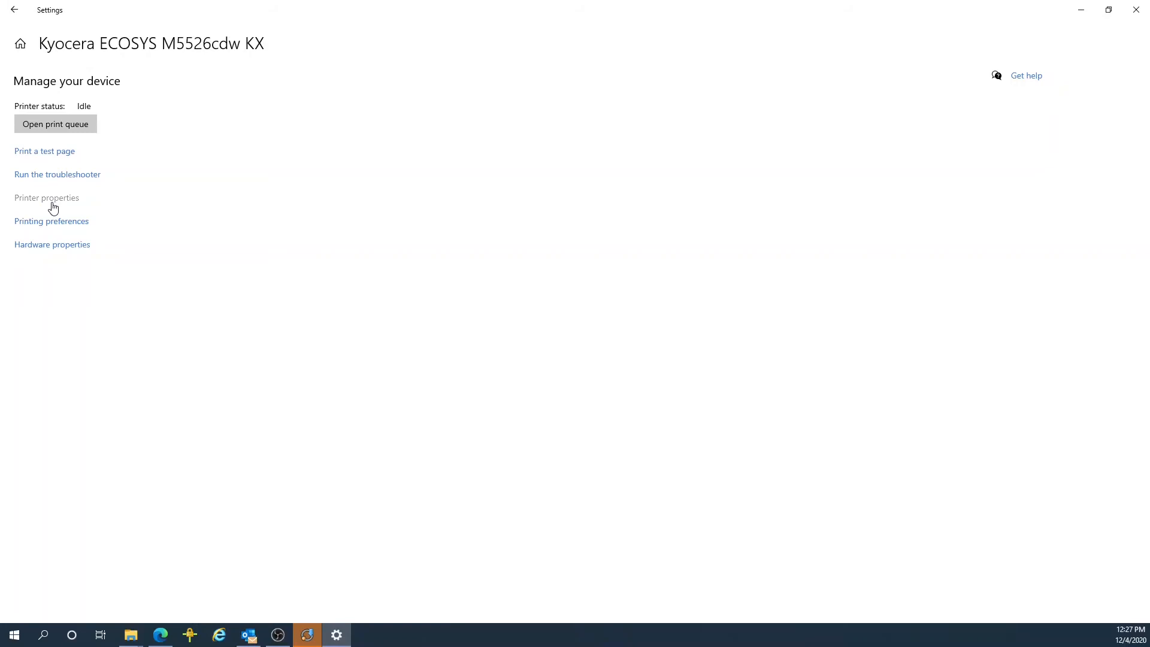
Step: Reopen Printer properties and verify Printing Defaults still show Color: Black
click(47, 197)
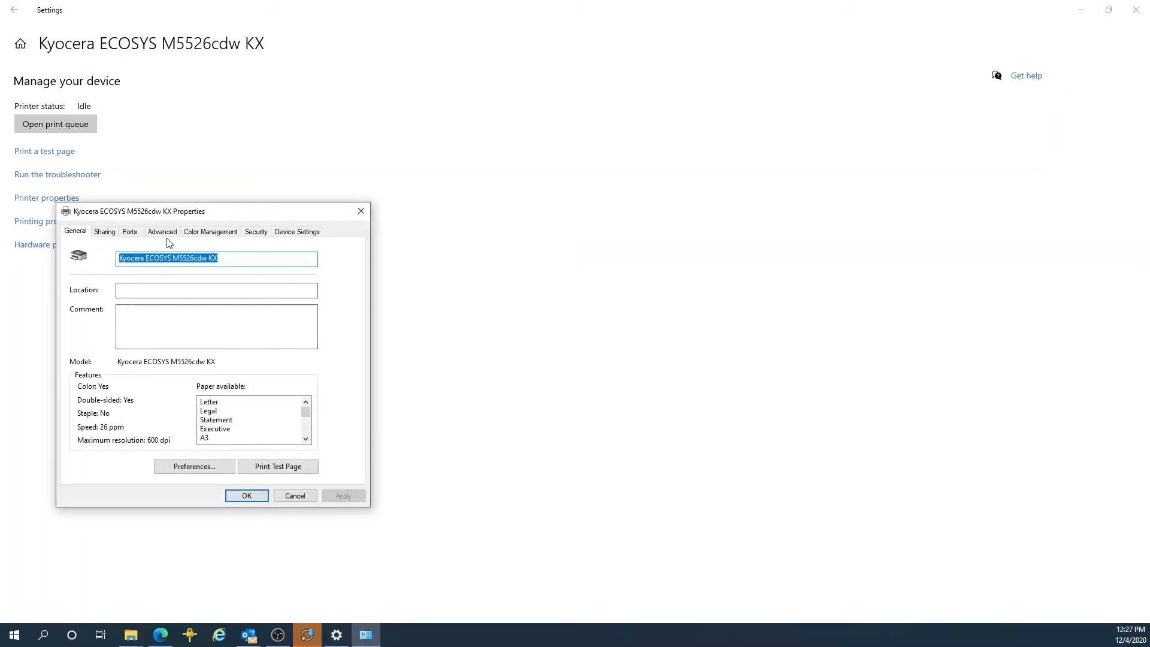
click(162, 232)
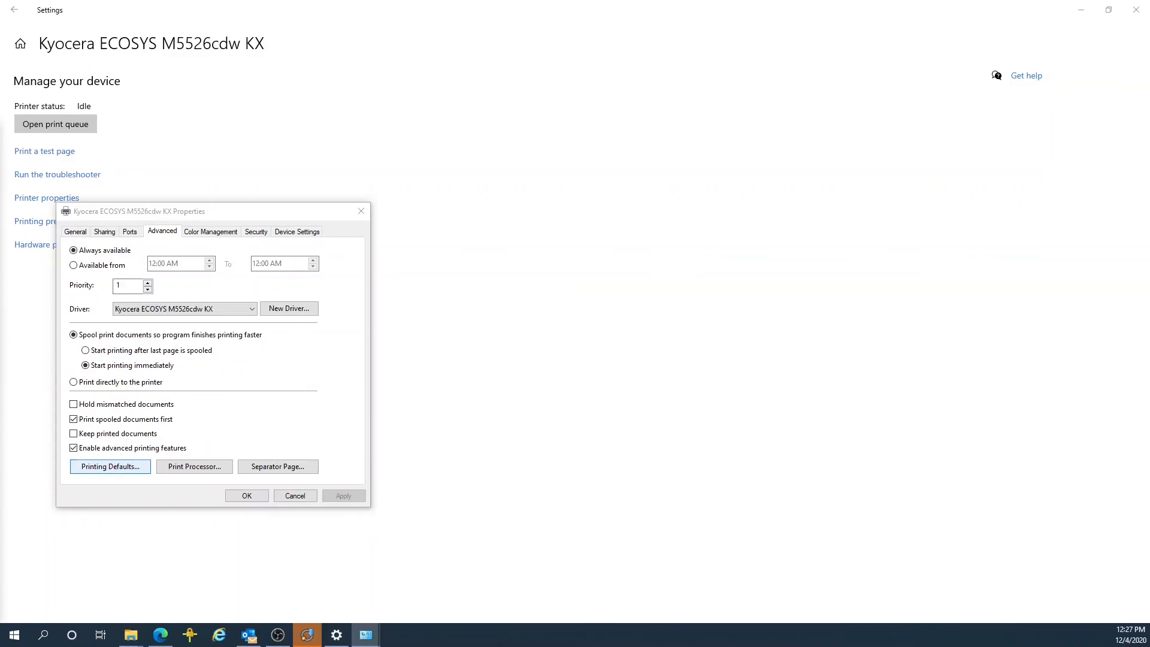
click(110, 466)
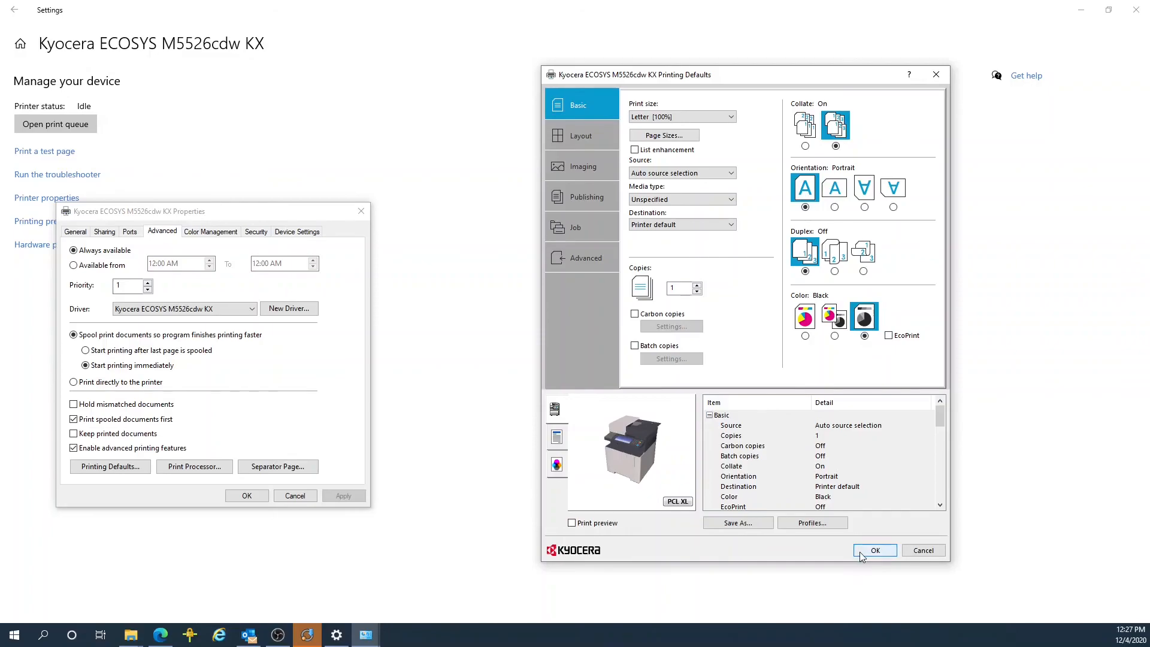
click(874, 551)
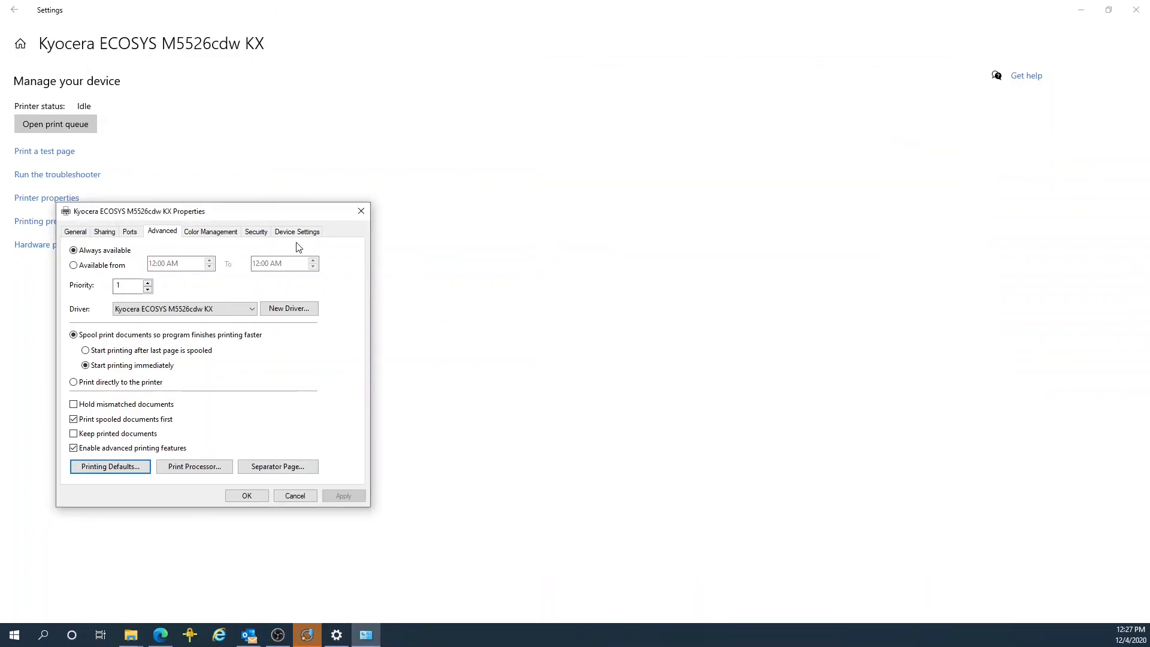
Step: Verify Job Accounting still shows ID 12345 under Administrator, then close the properties
click(296, 232)
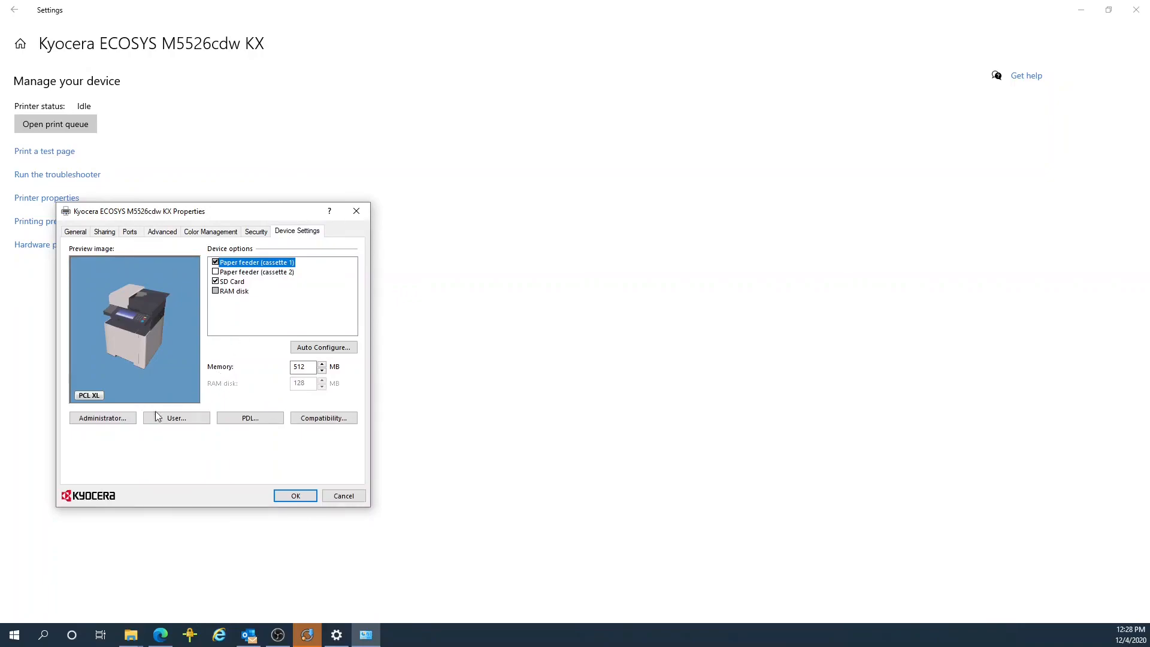
click(102, 417)
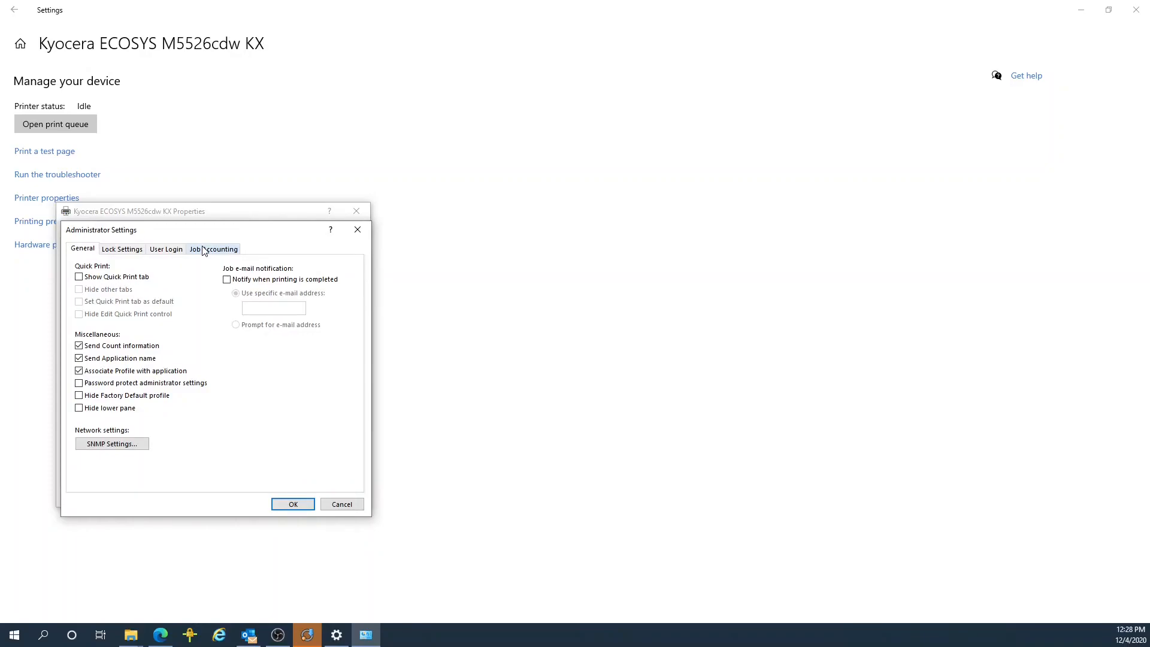
click(214, 250)
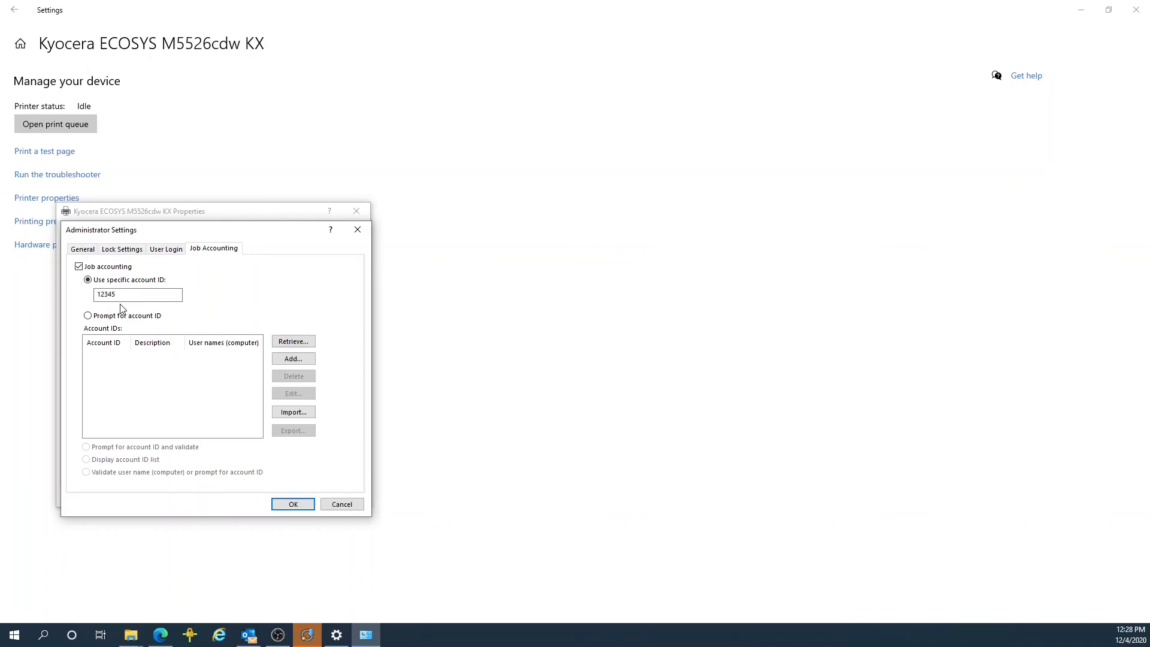
mouse_move(179, 331)
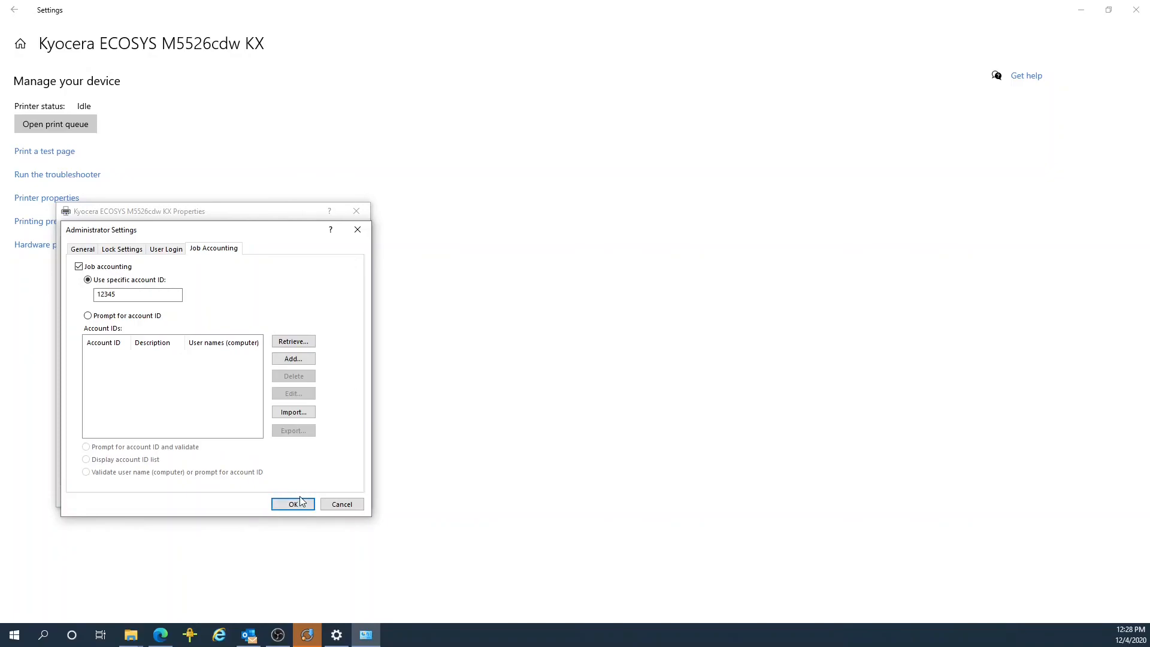
click(292, 504)
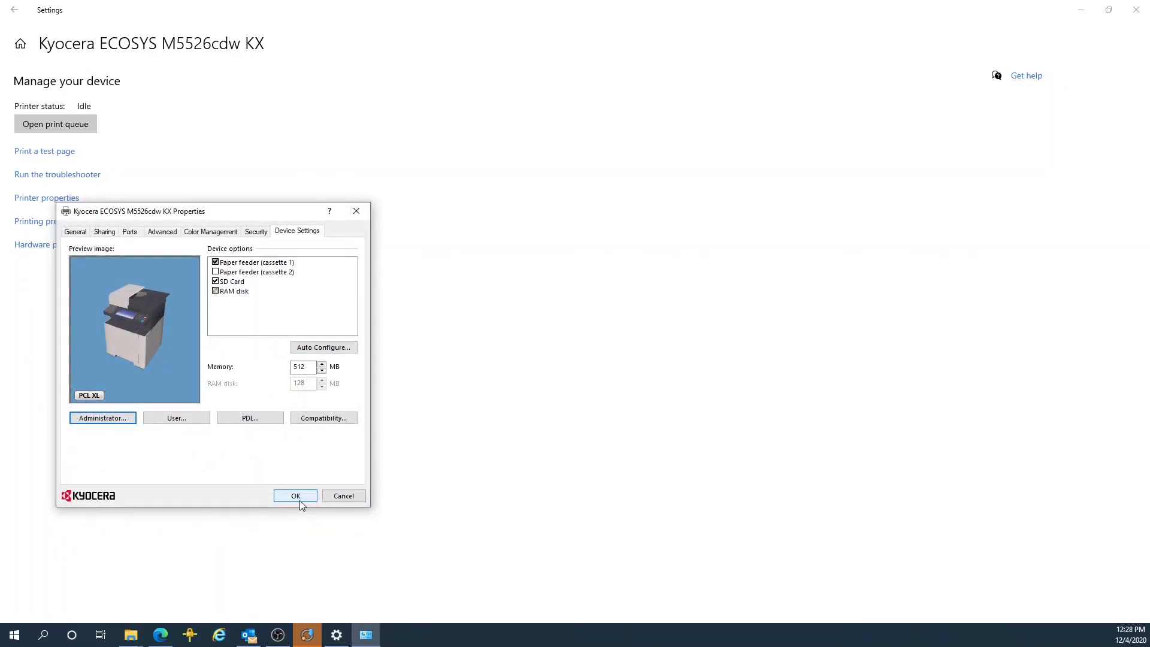
click(294, 495)
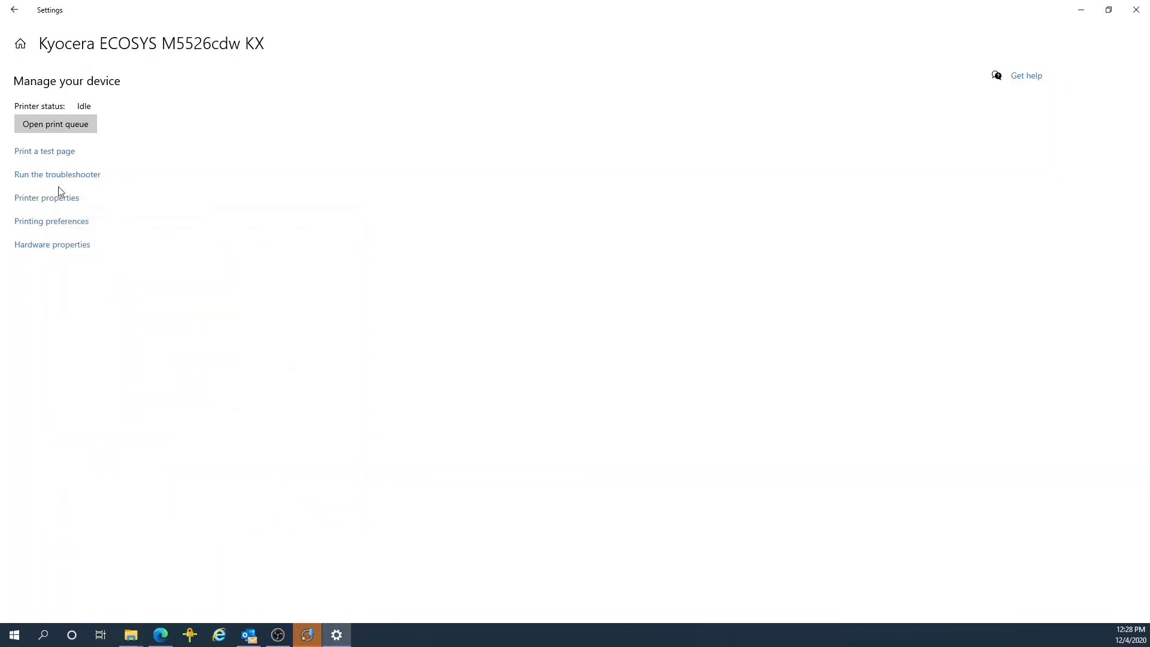